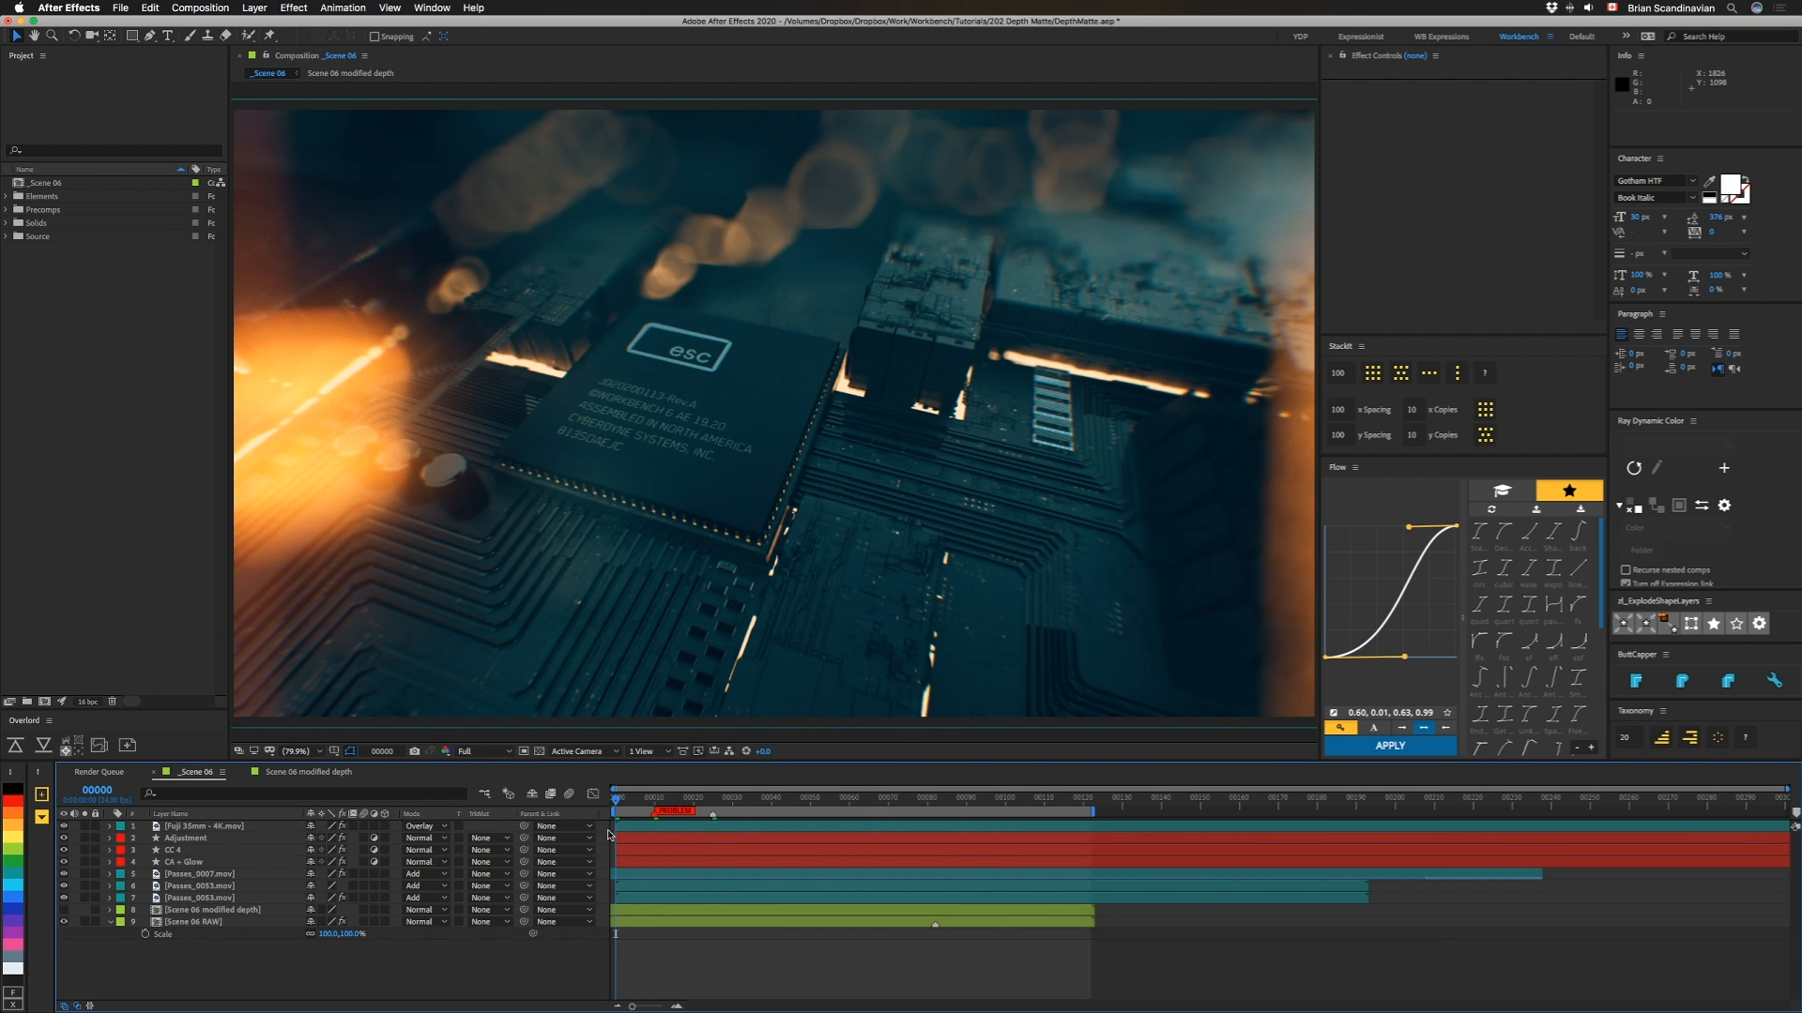
Step: Select the Scene 06 RAW layer to reveal its Frischluft Depth Of Field settings
{"action": "left_click", "coordinate": [210, 921]}
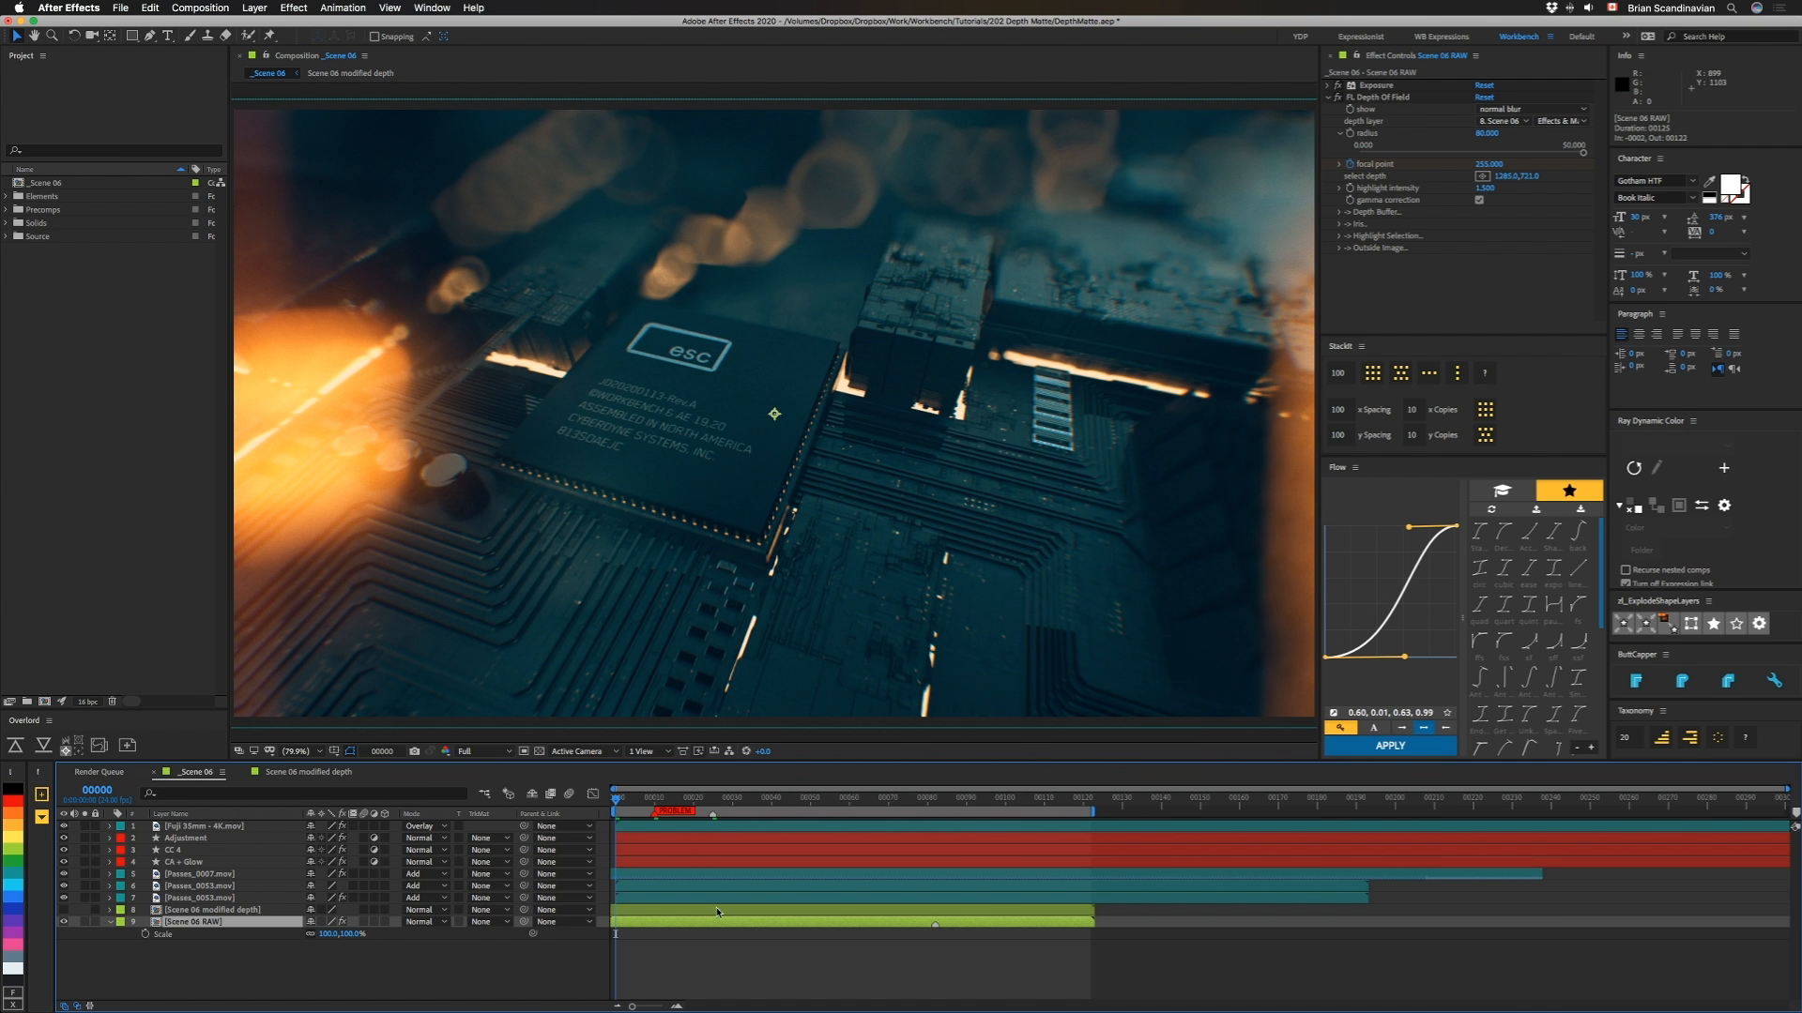
{"action": "mouse_move", "coordinate": [638, 961]}
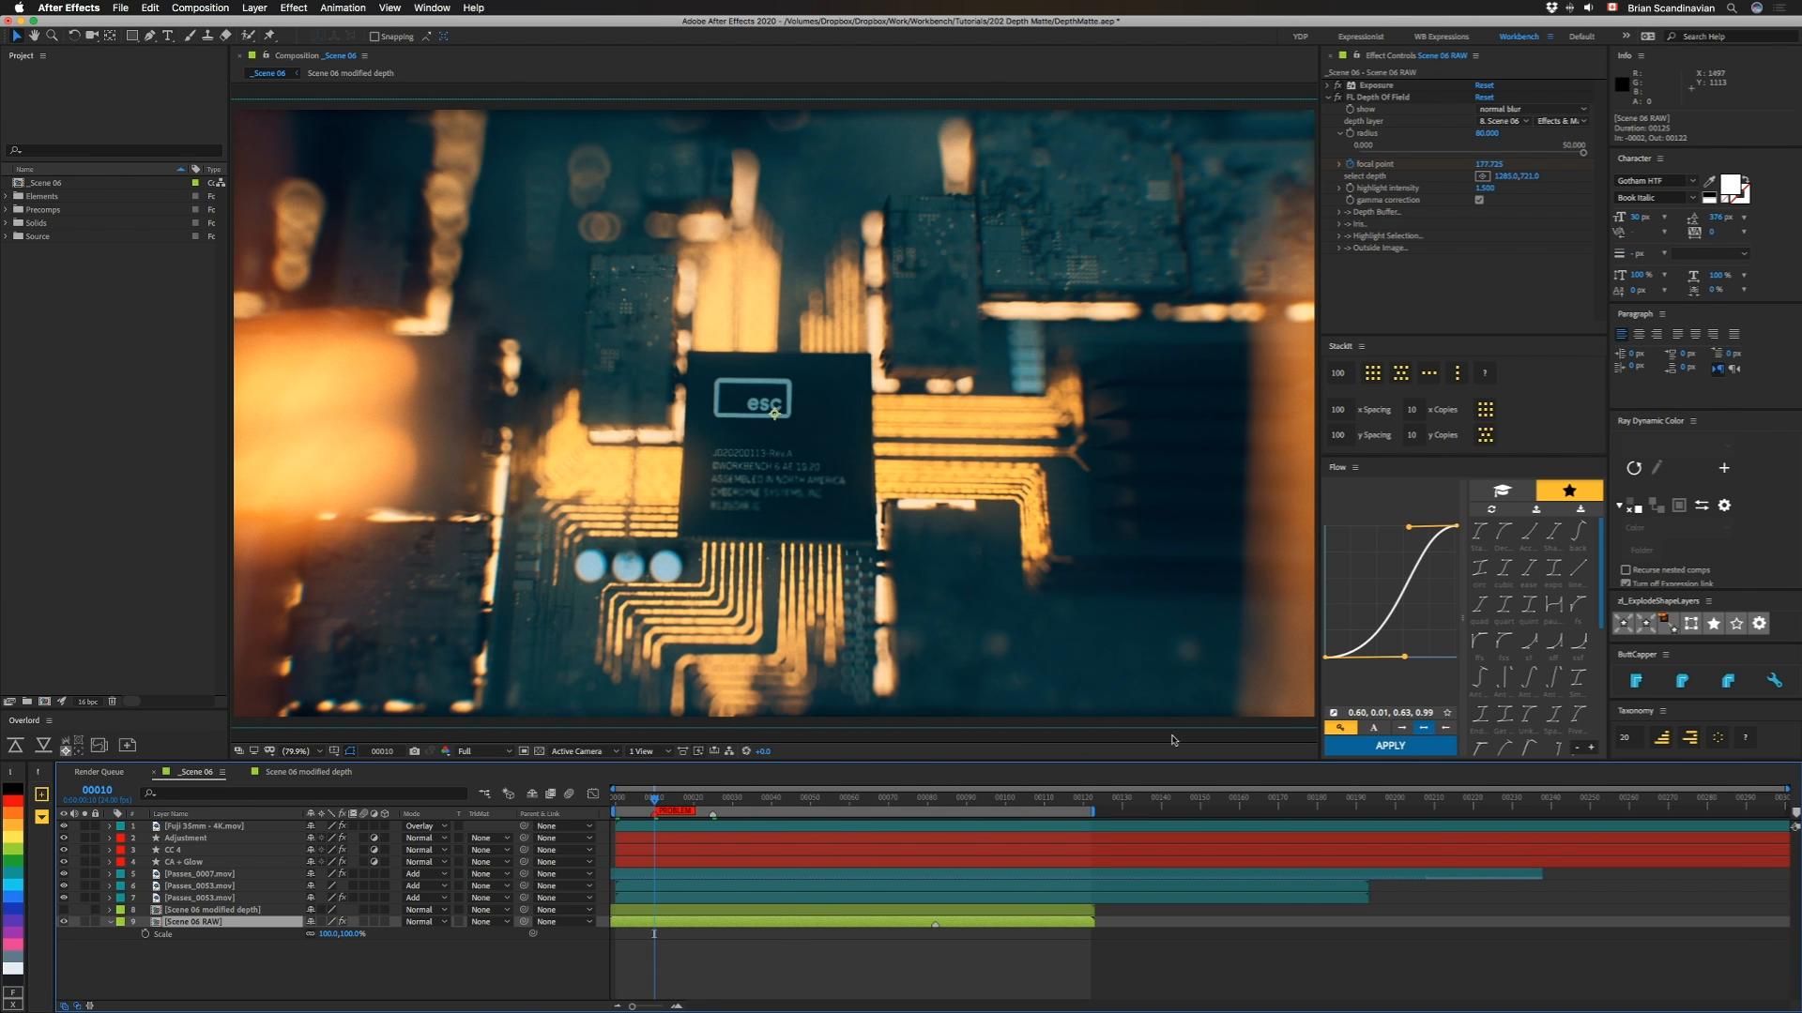
{"action": "mouse_move", "coordinate": [615, 672]}
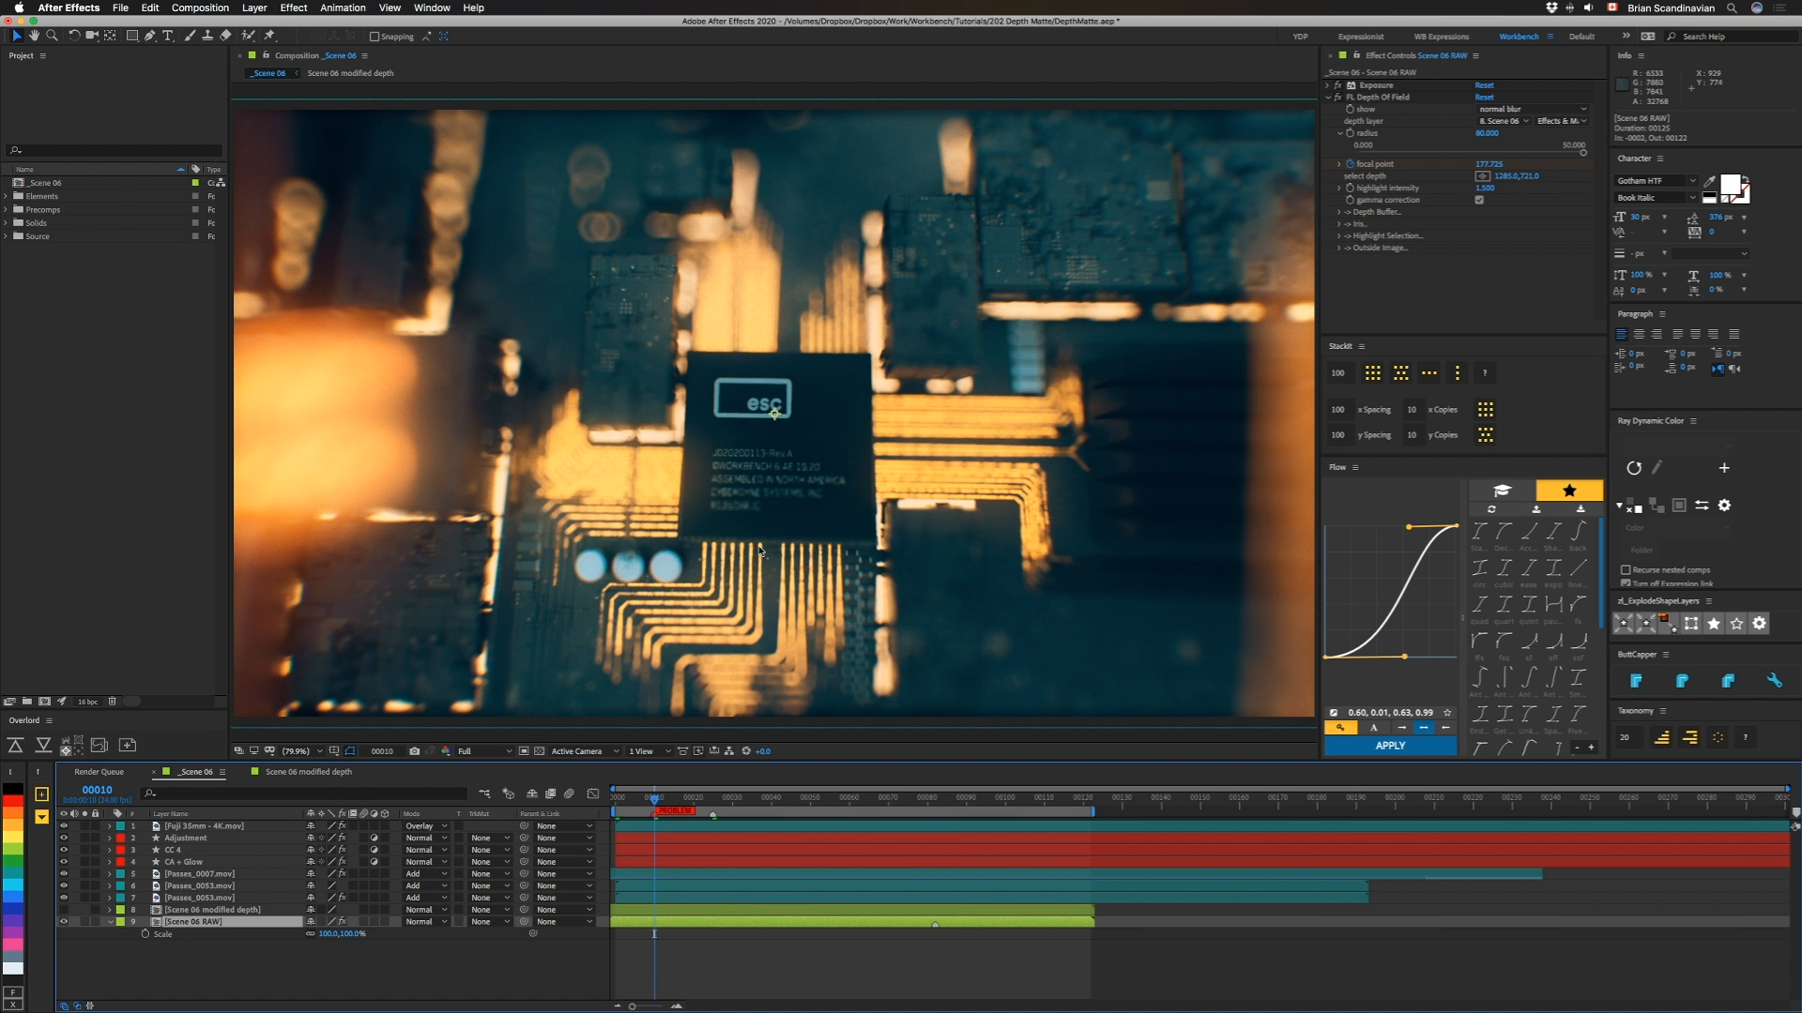
{"action": "mouse_move", "coordinate": [921, 413]}
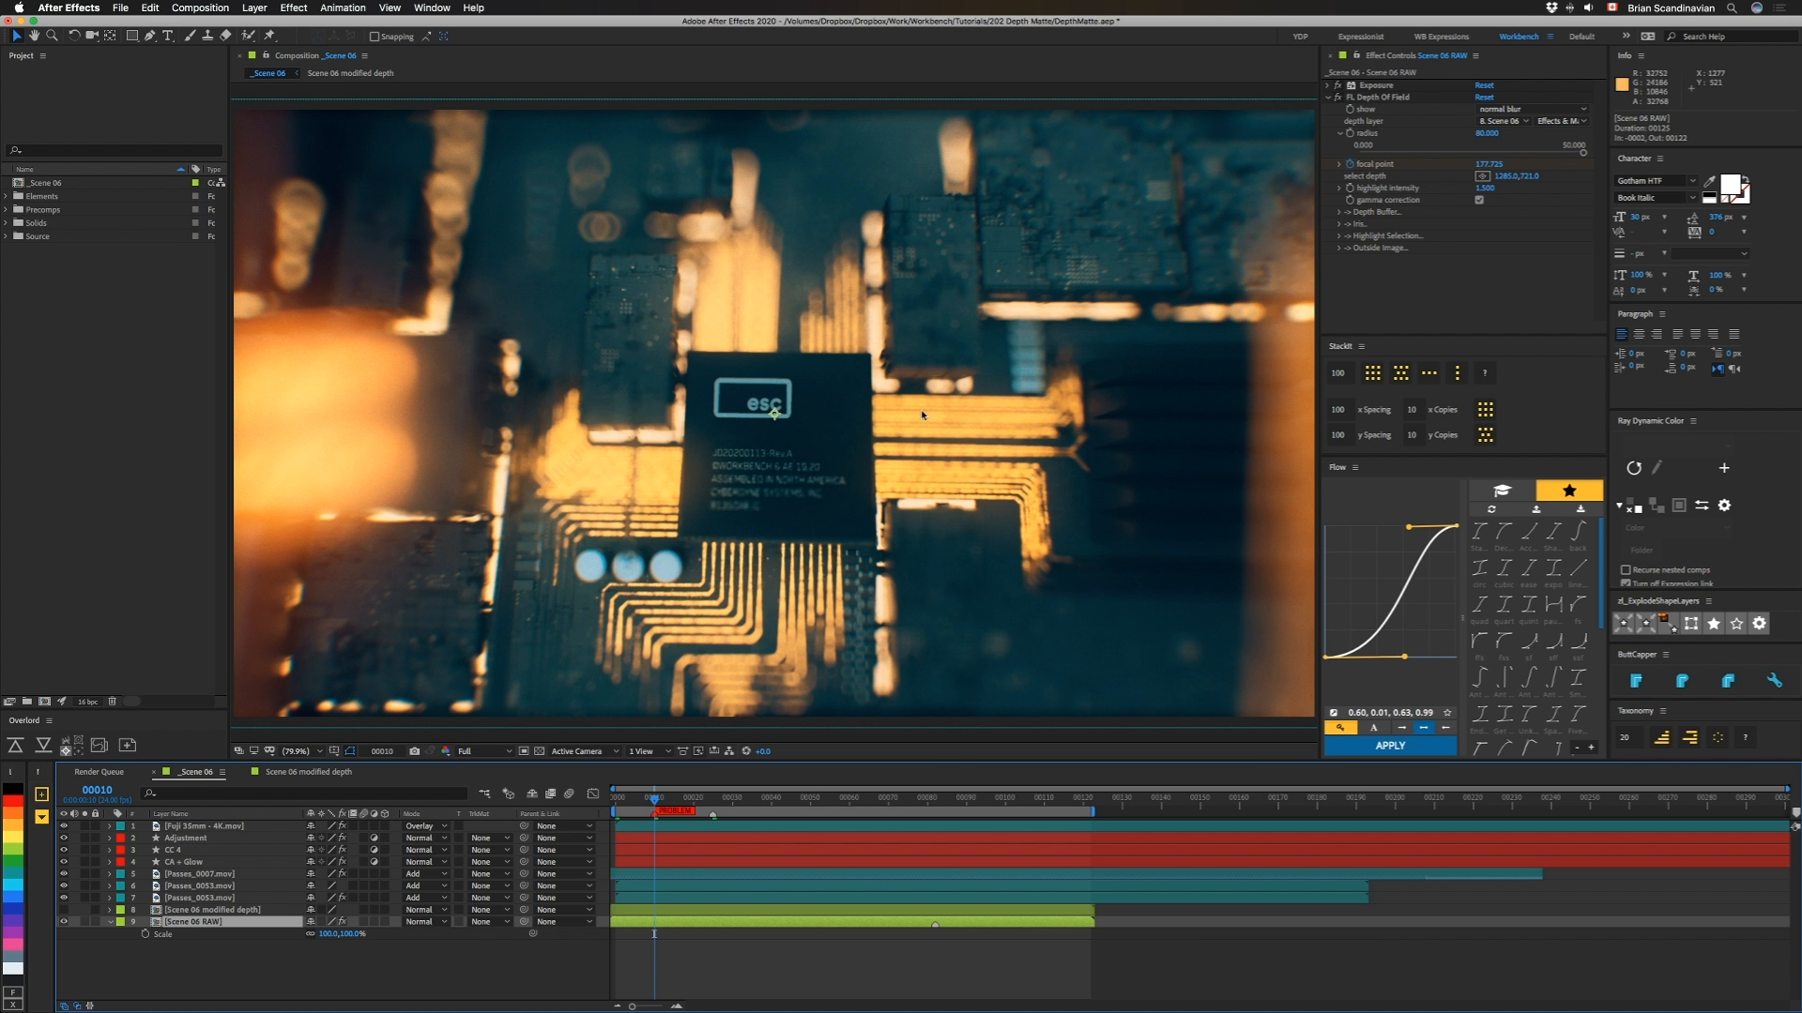
{"action": "mouse_move", "coordinate": [769, 433]}
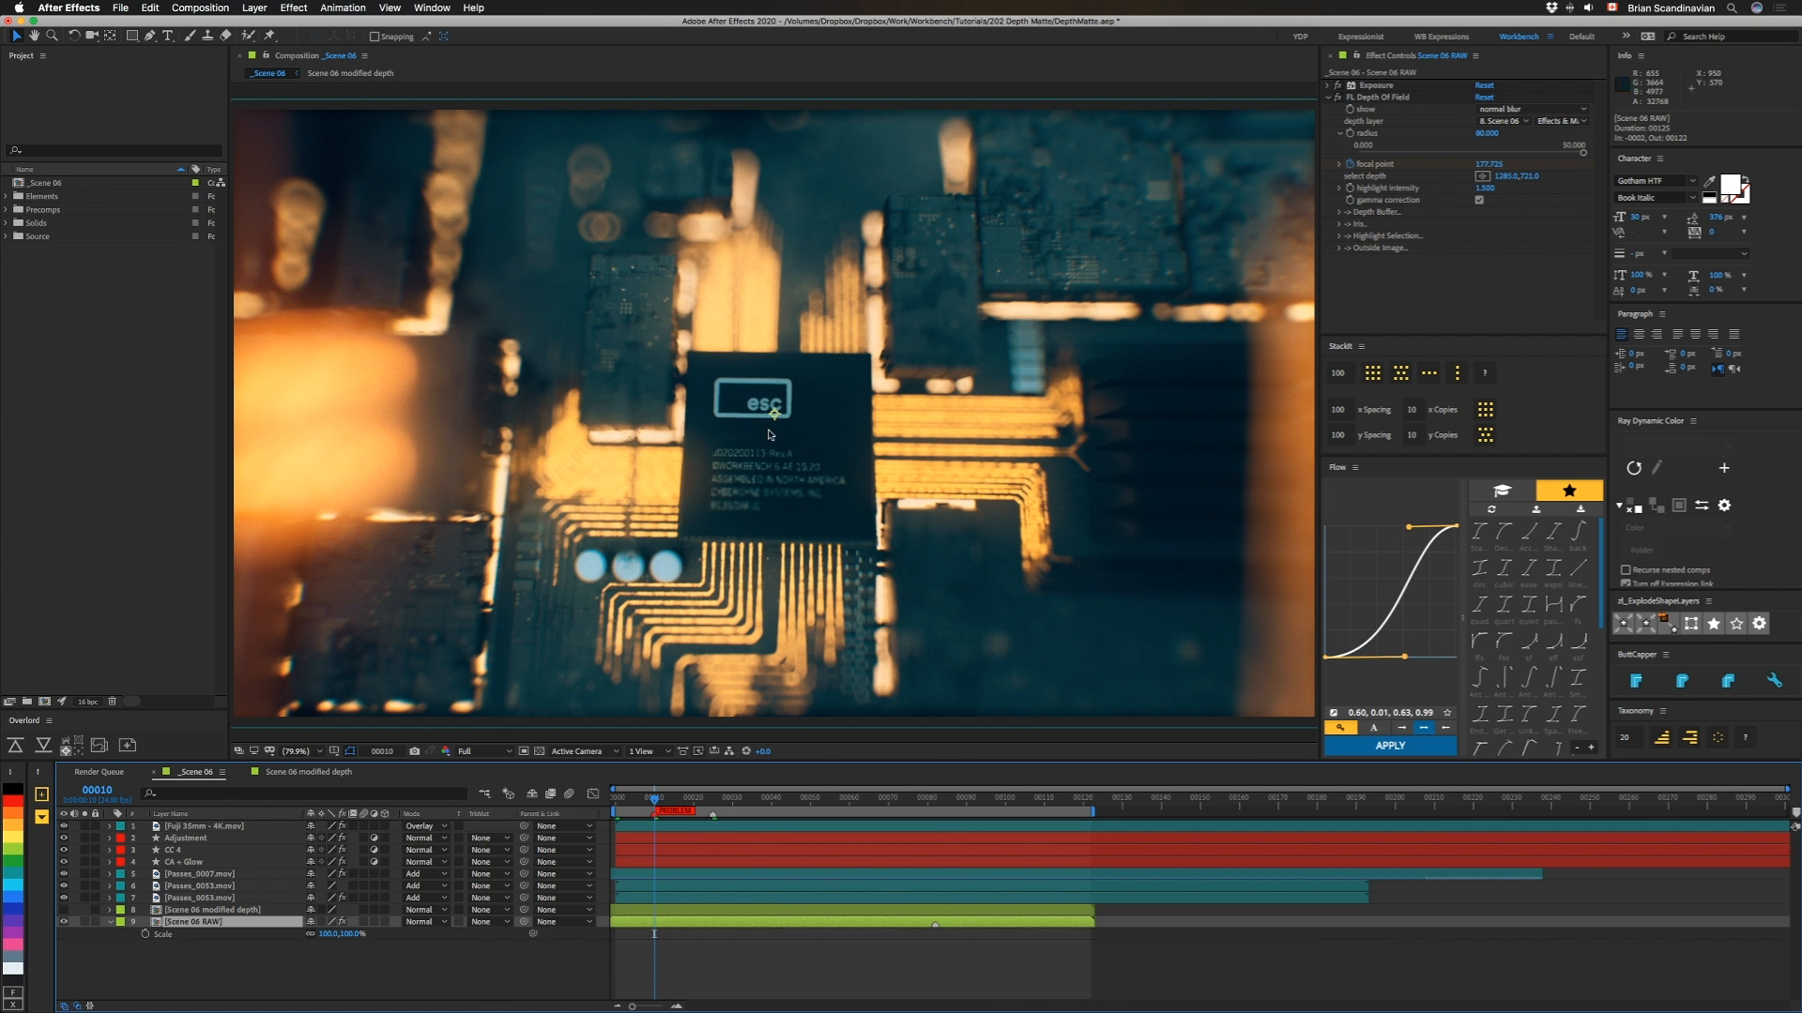
{"action": "mouse_move", "coordinate": [843, 396]}
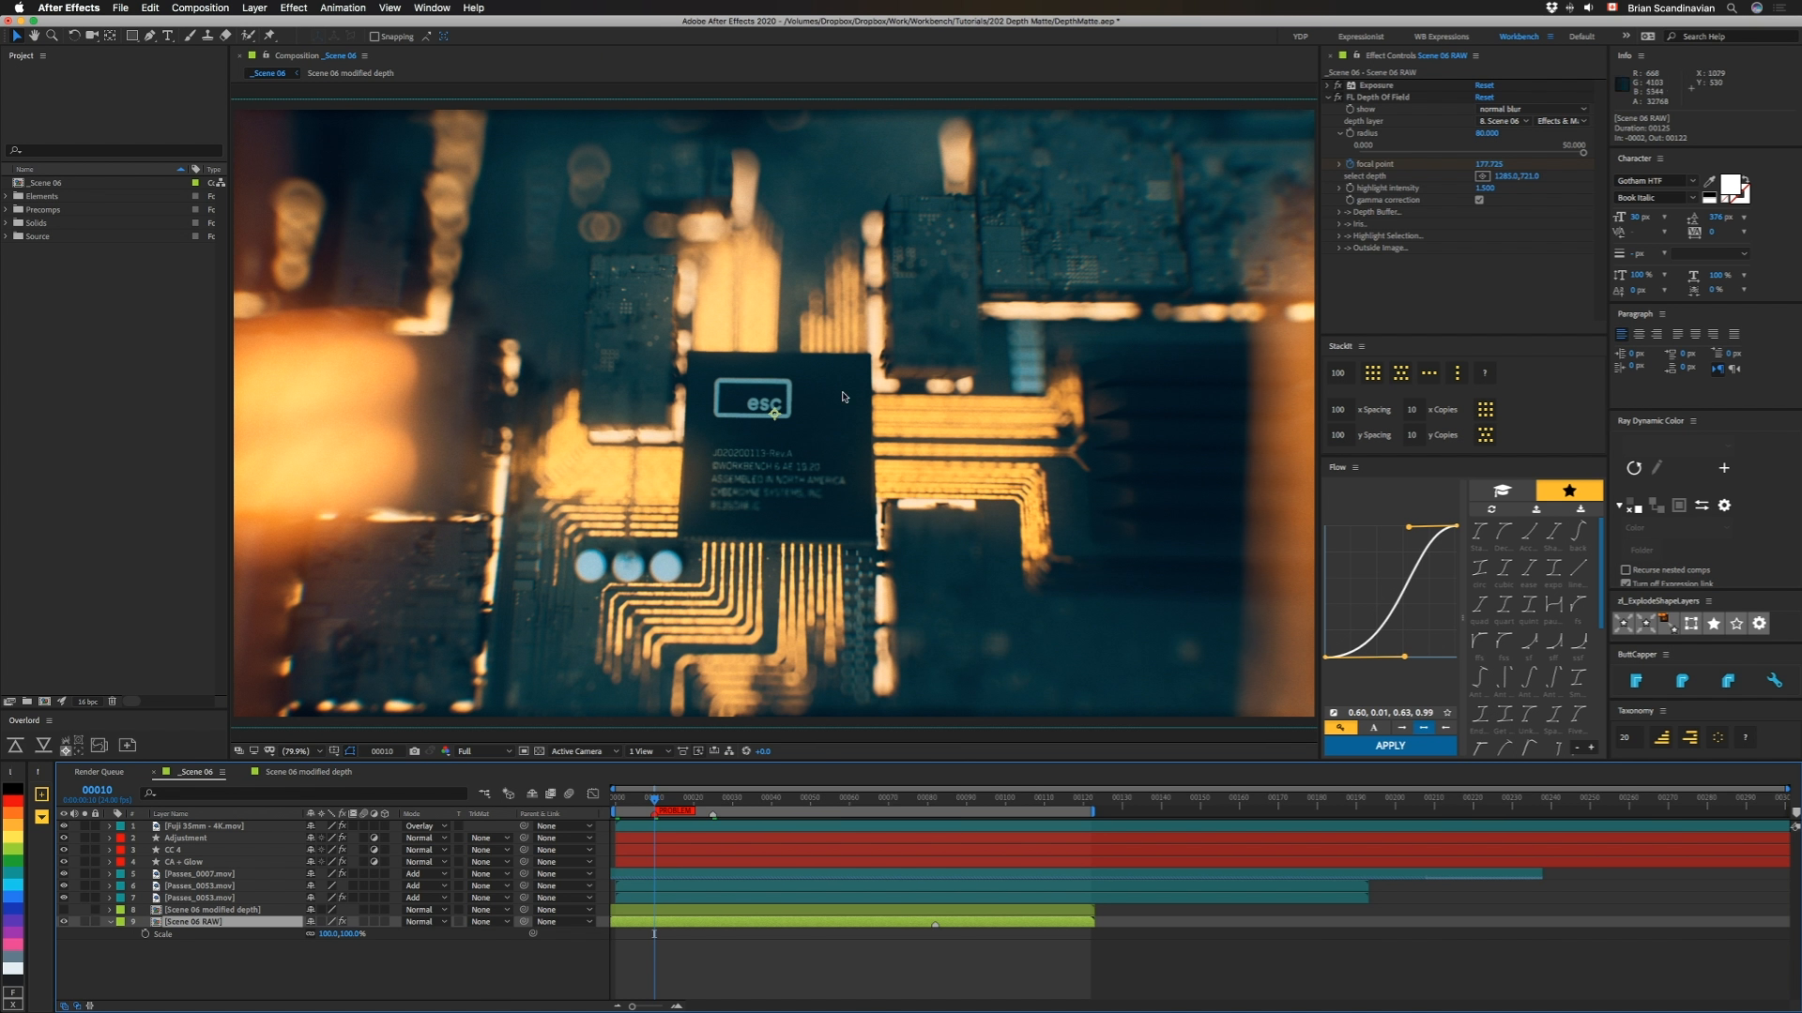
{"action": "mouse_move", "coordinate": [850, 343]}
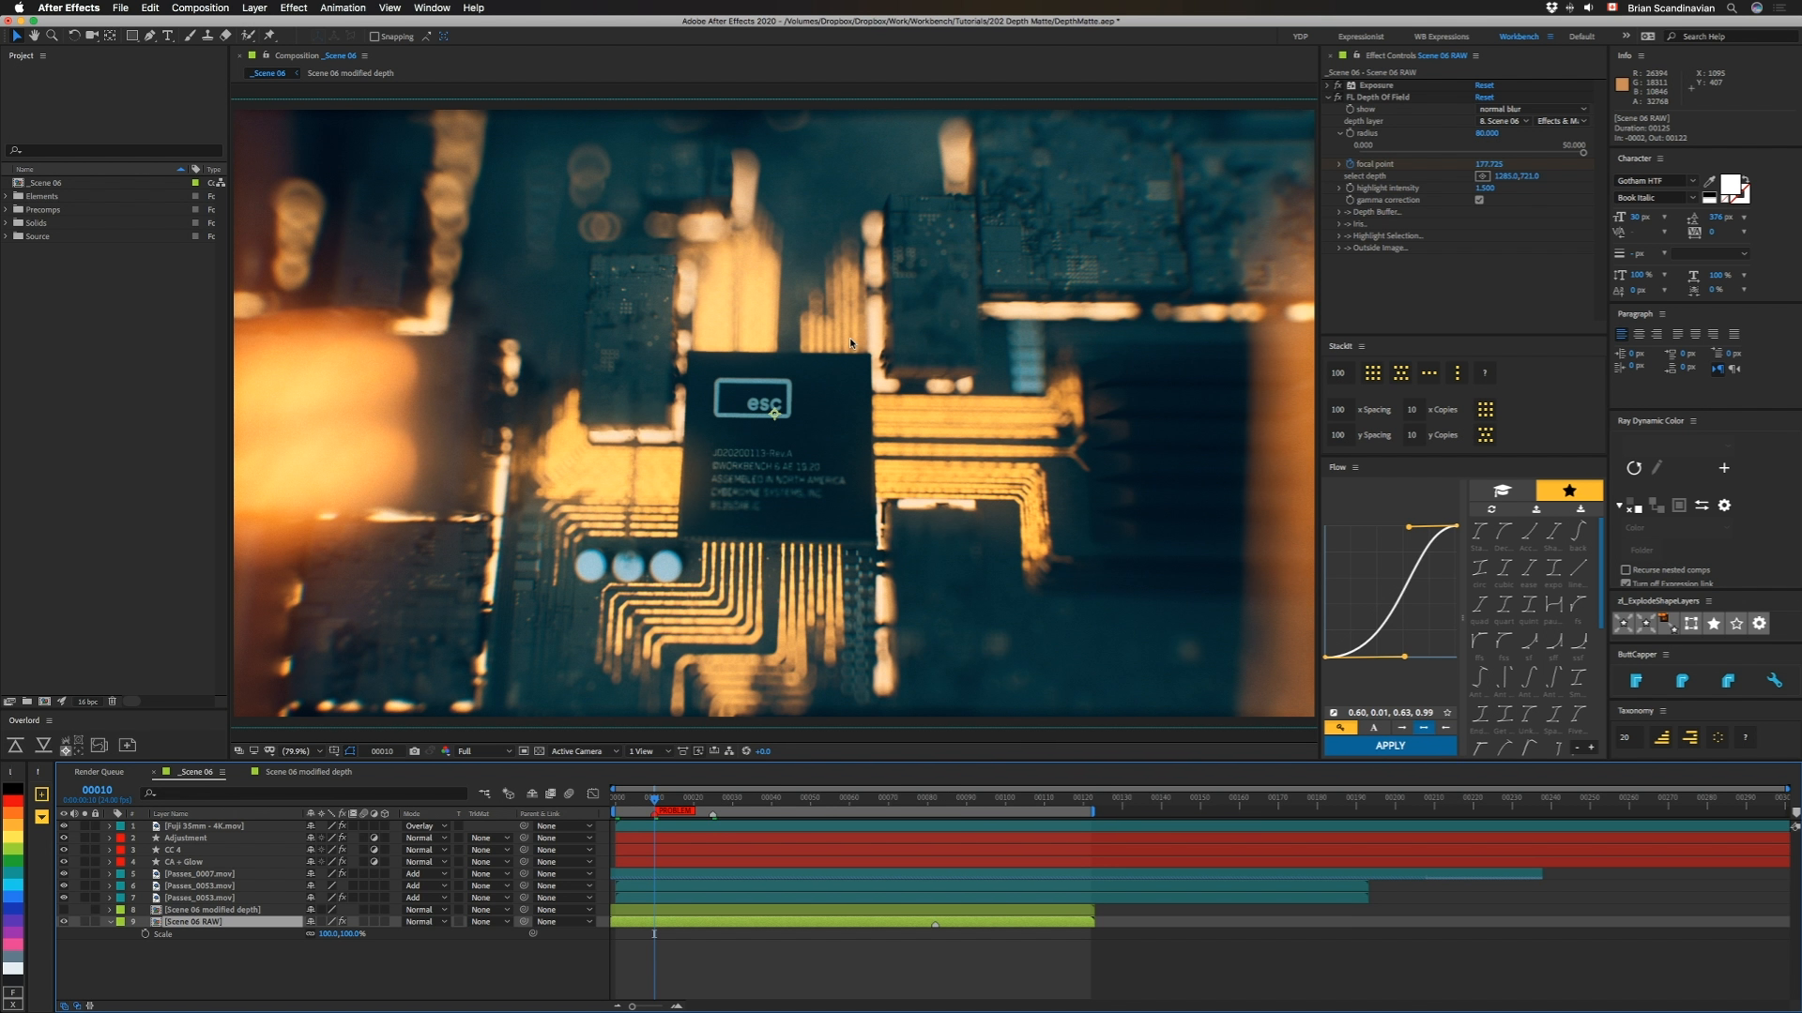
{"action": "mouse_move", "coordinate": [822, 649]}
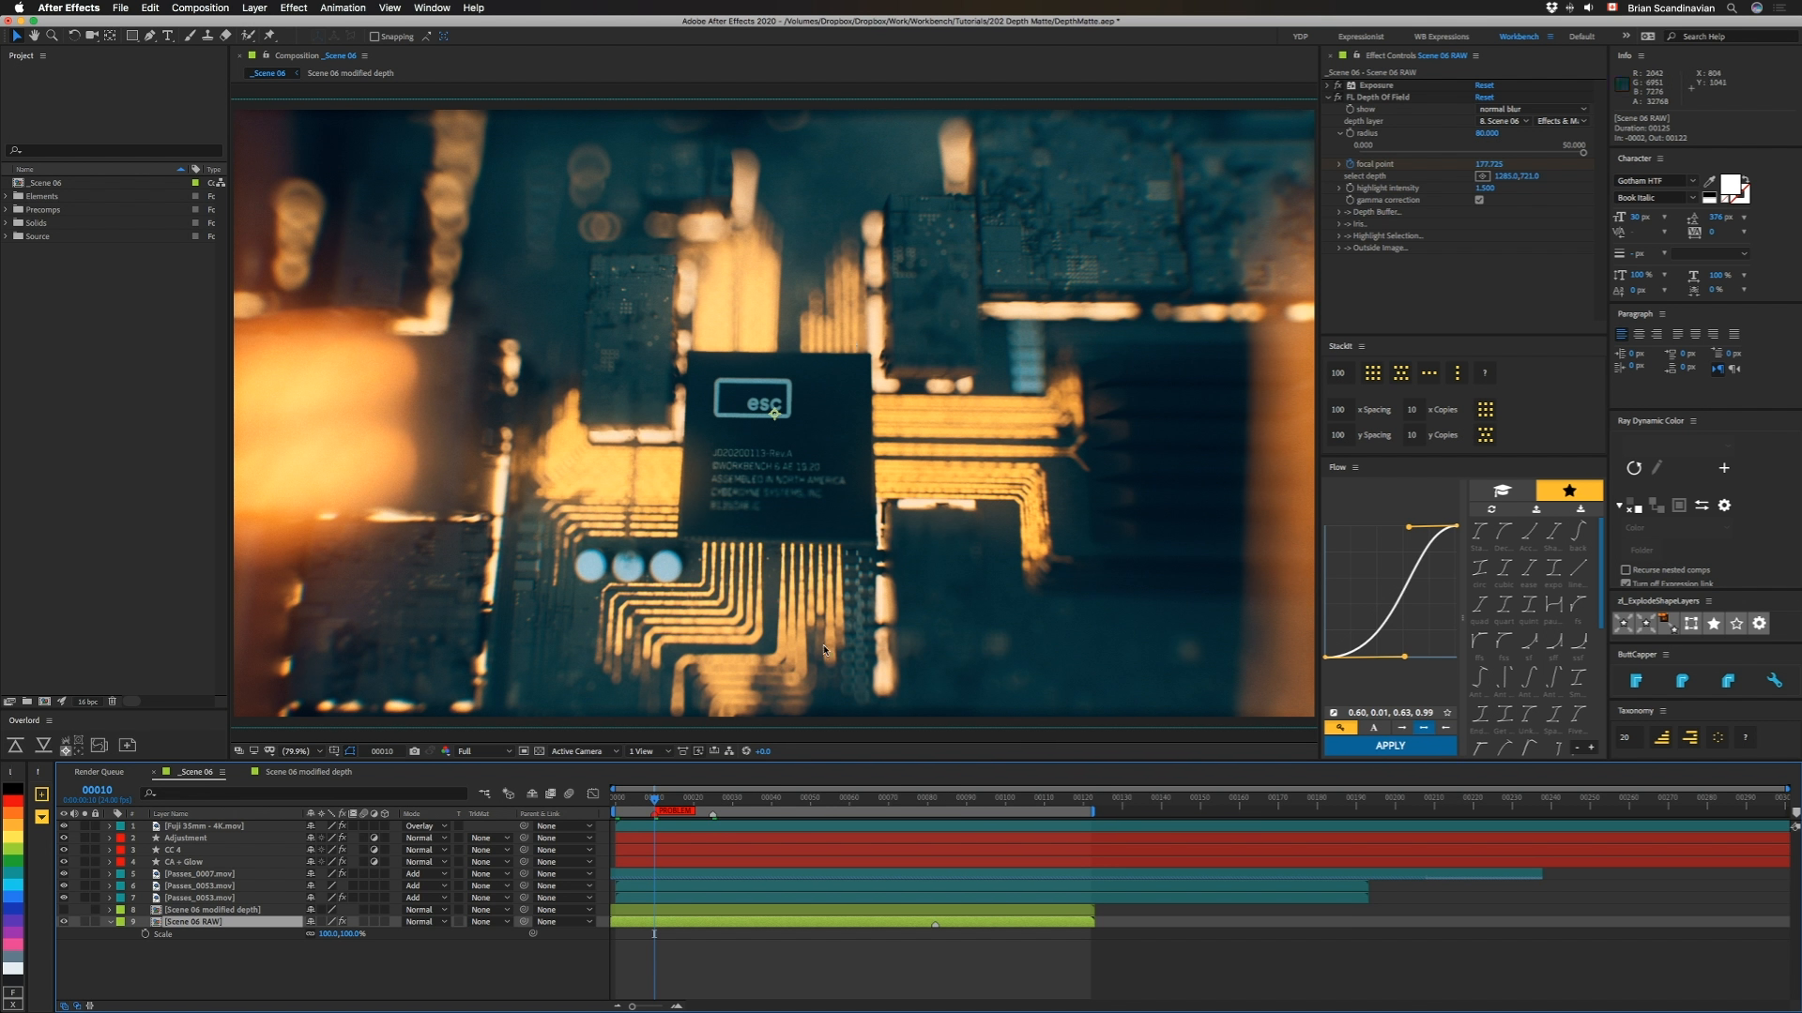
{"action": "mouse_move", "coordinate": [725, 468]}
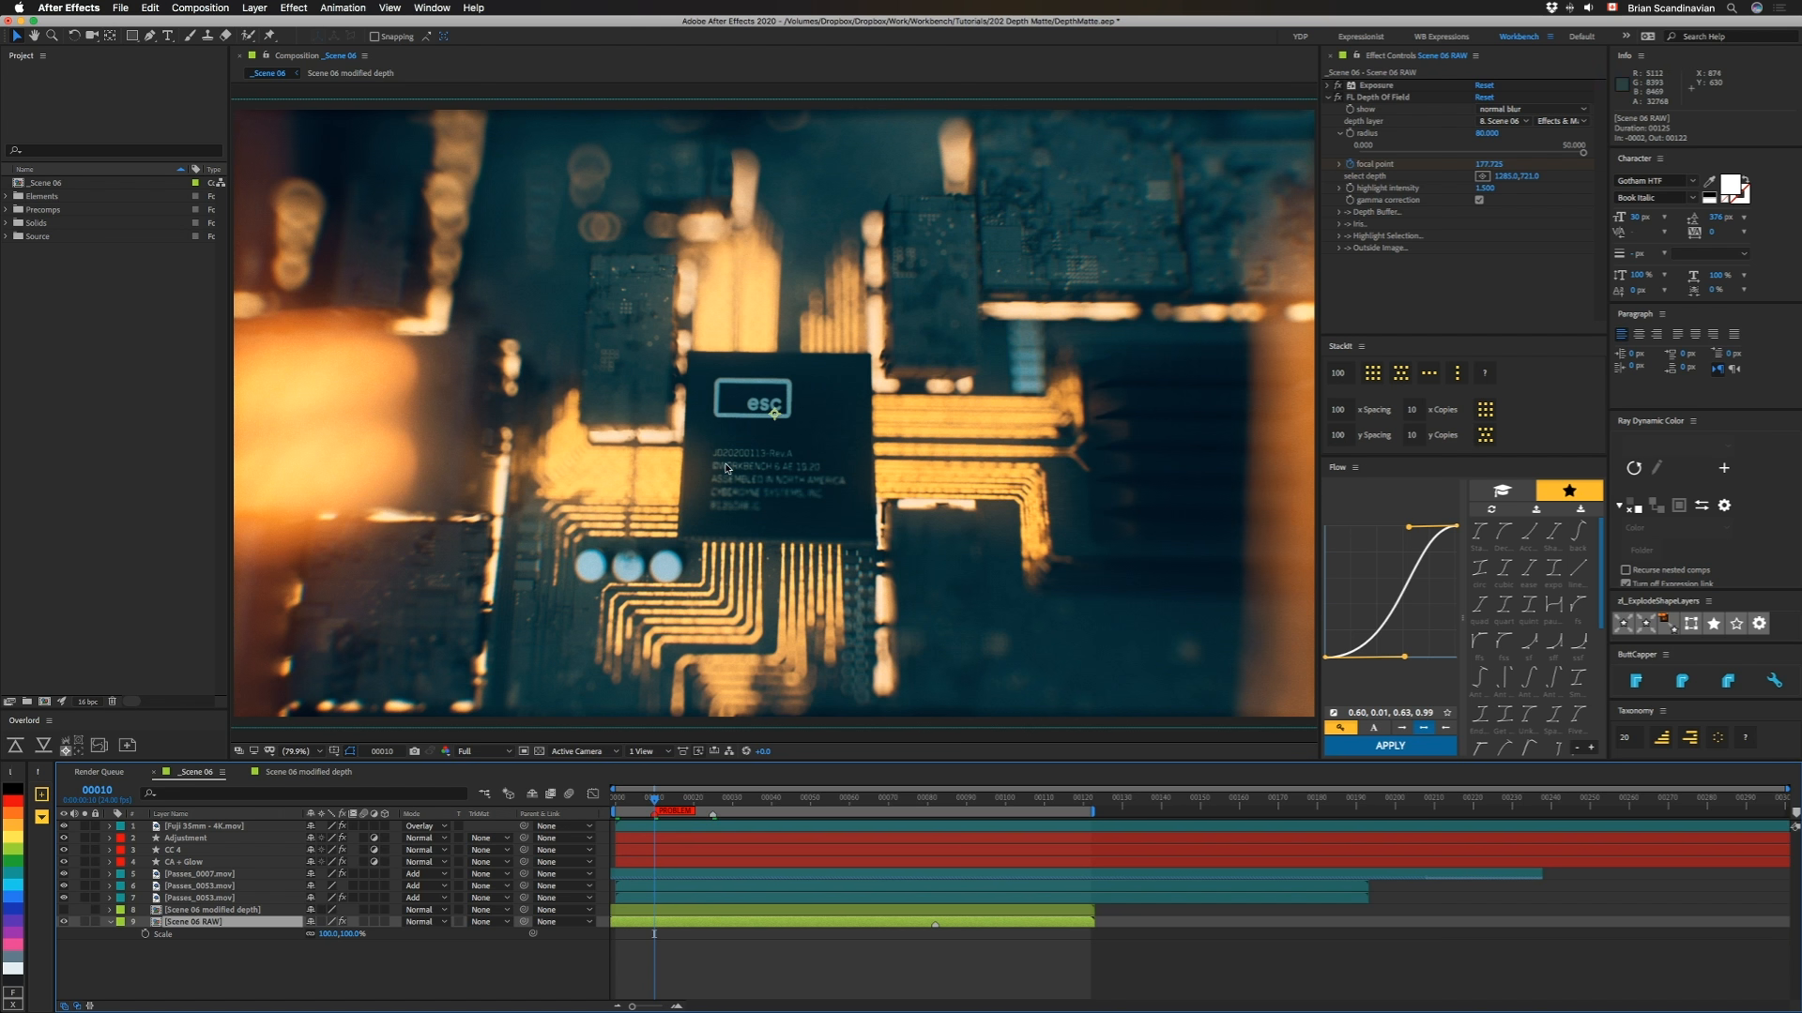
{"action": "mouse_move", "coordinate": [728, 484]}
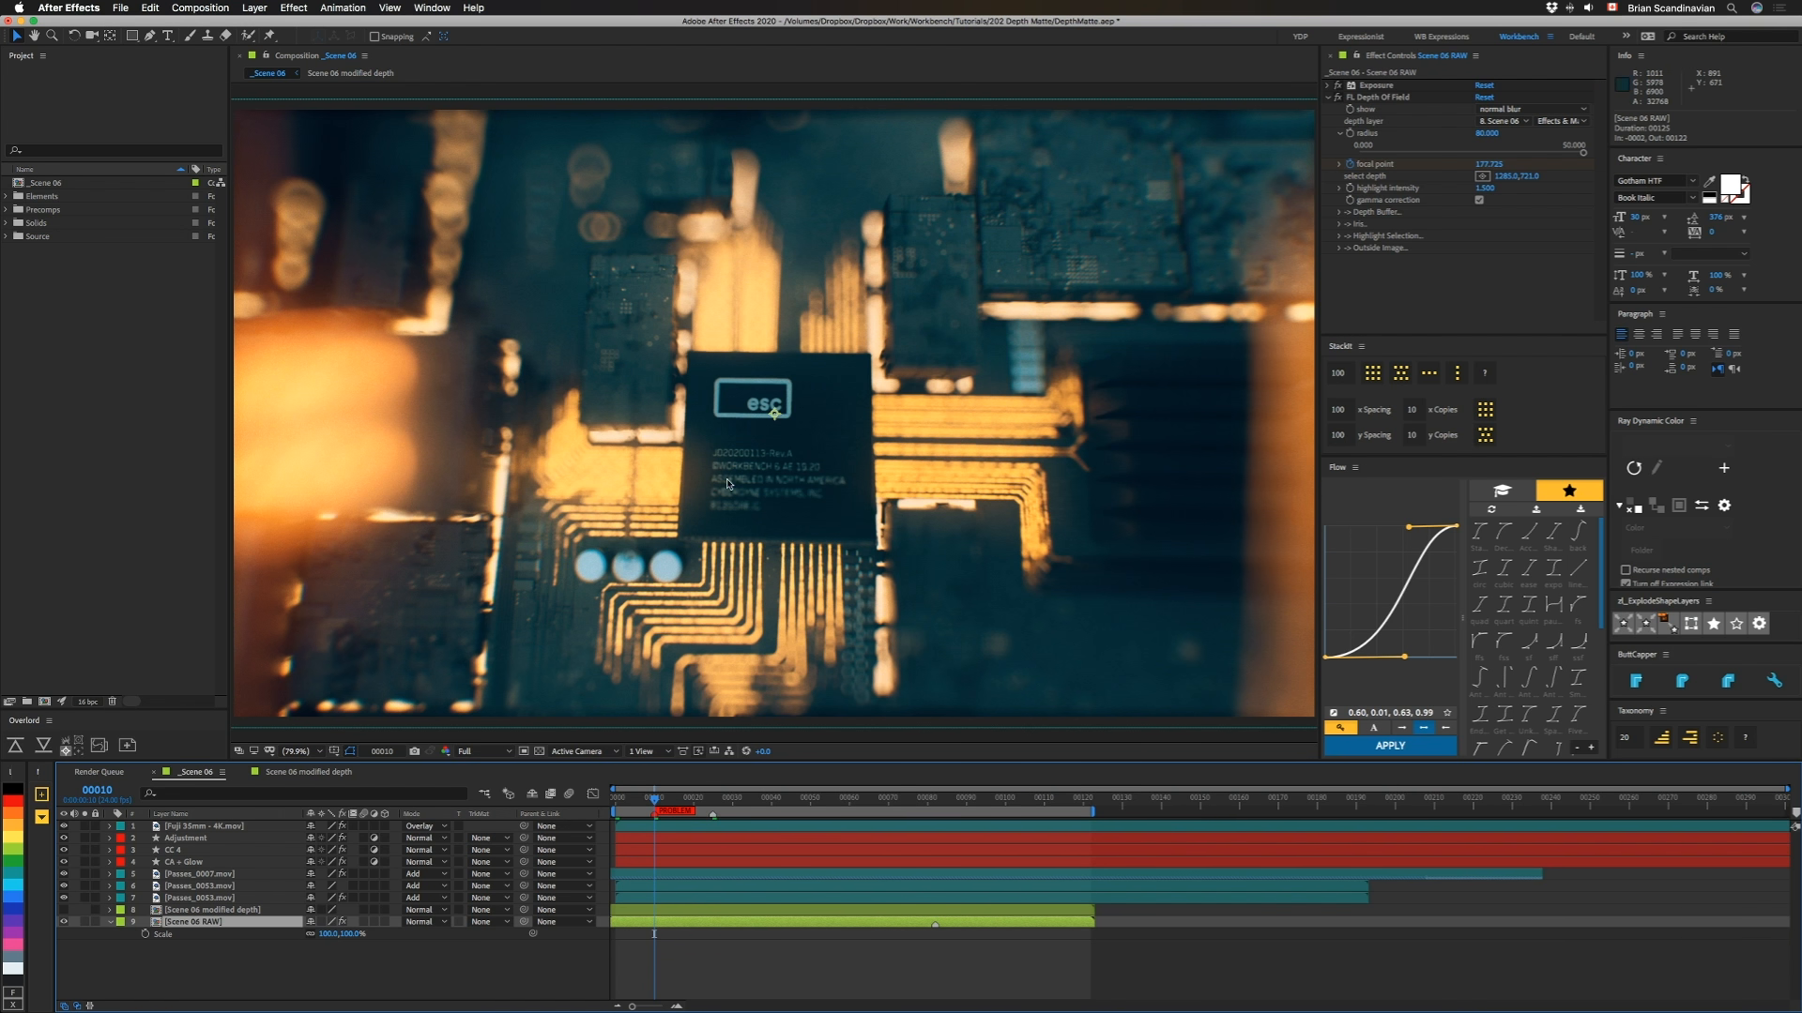
{"action": "mouse_move", "coordinate": [718, 423]}
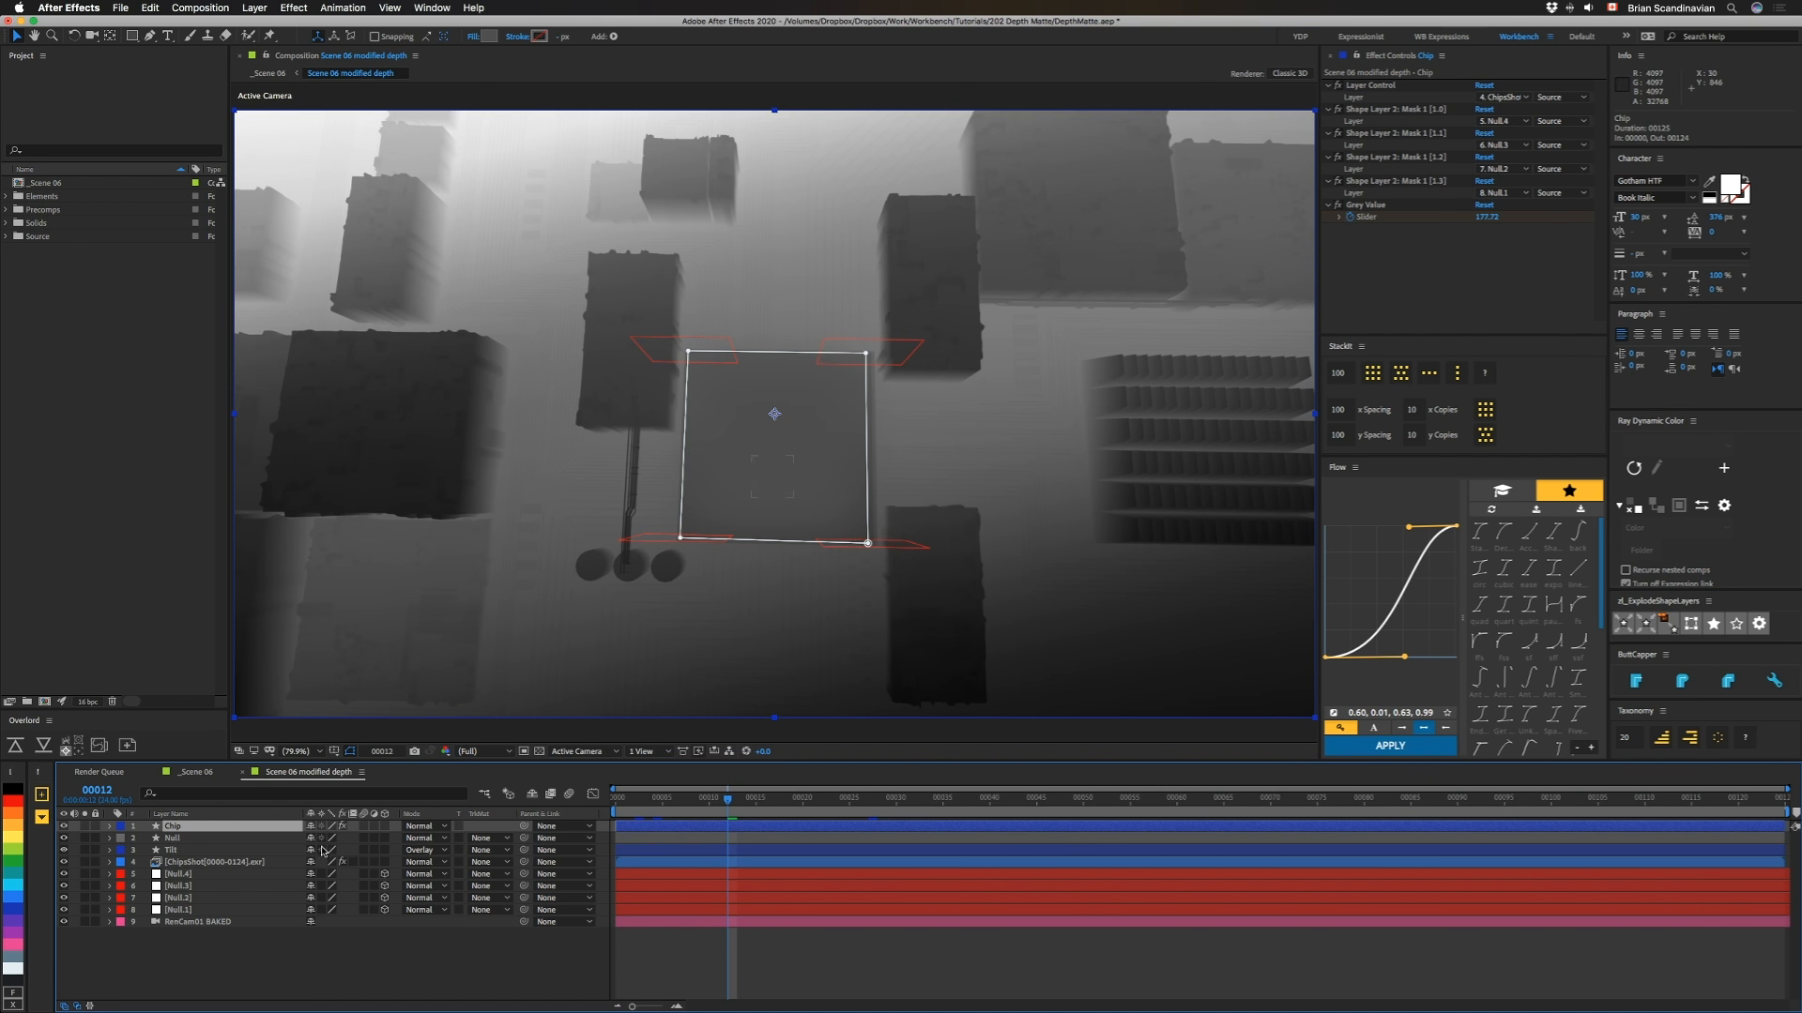
{"action": "mouse_move", "coordinate": [770, 742]}
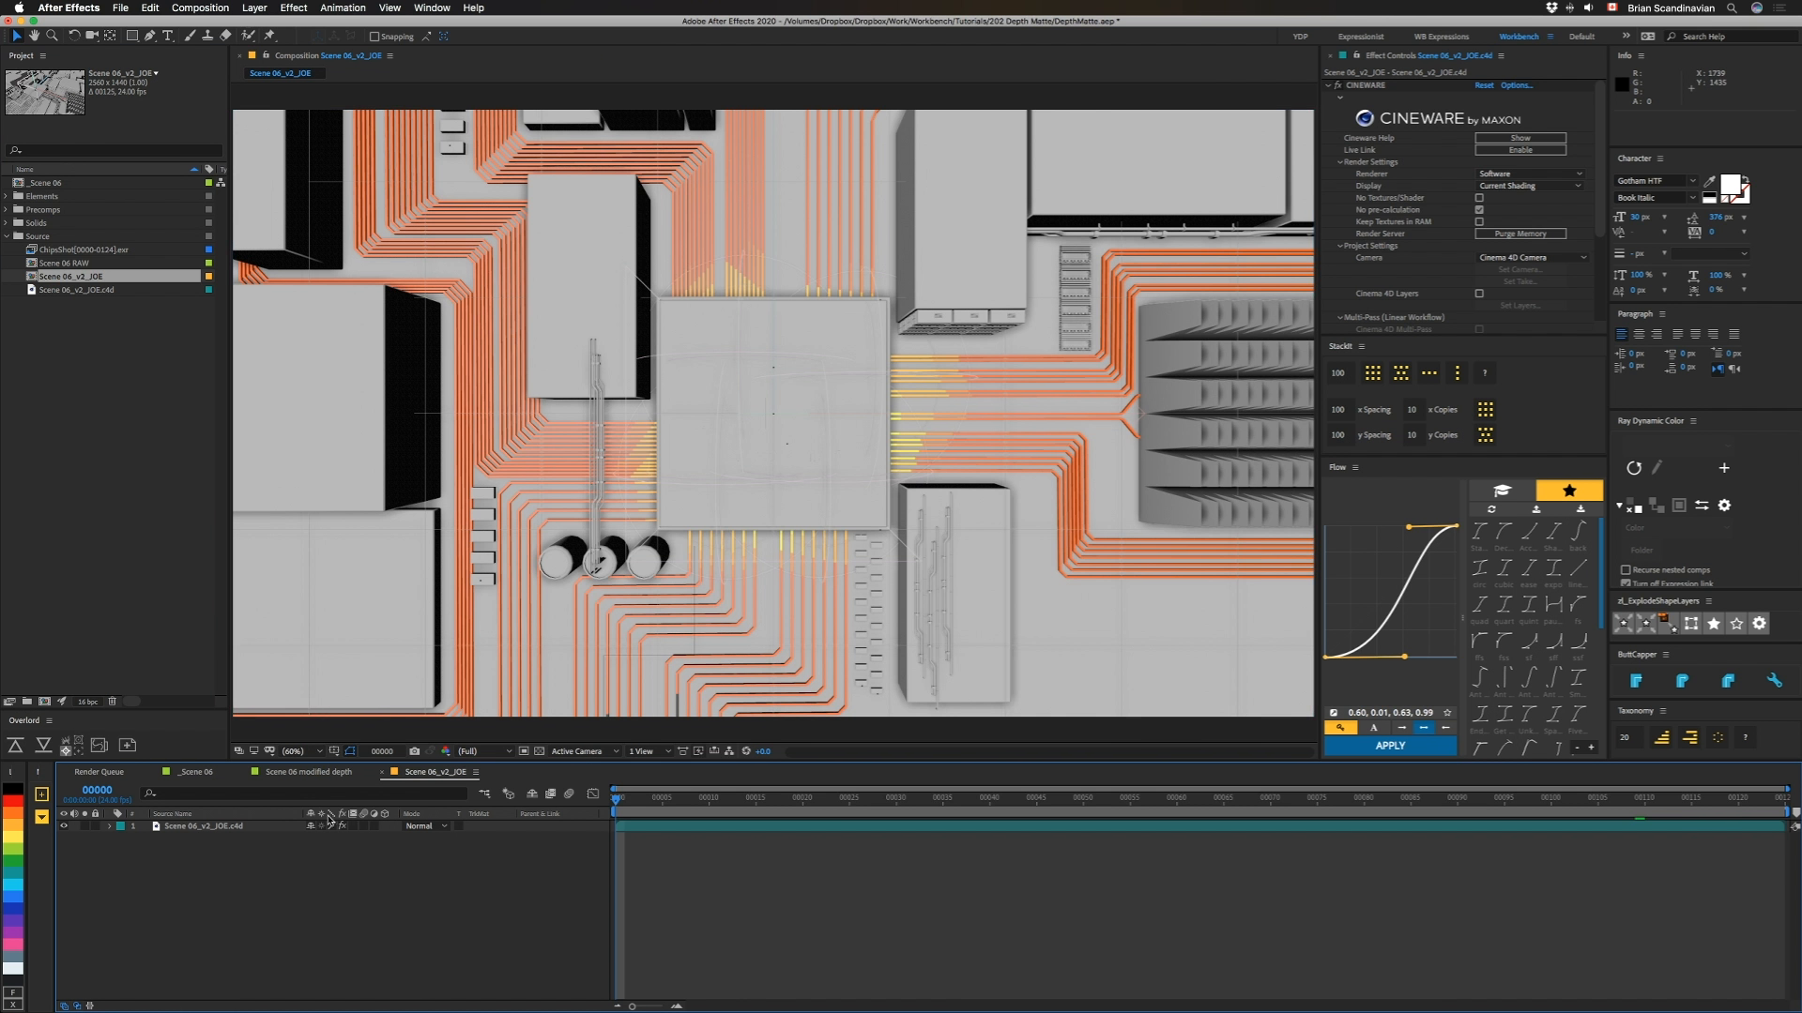
{"action": "mouse_move", "coordinate": [895, 462]}
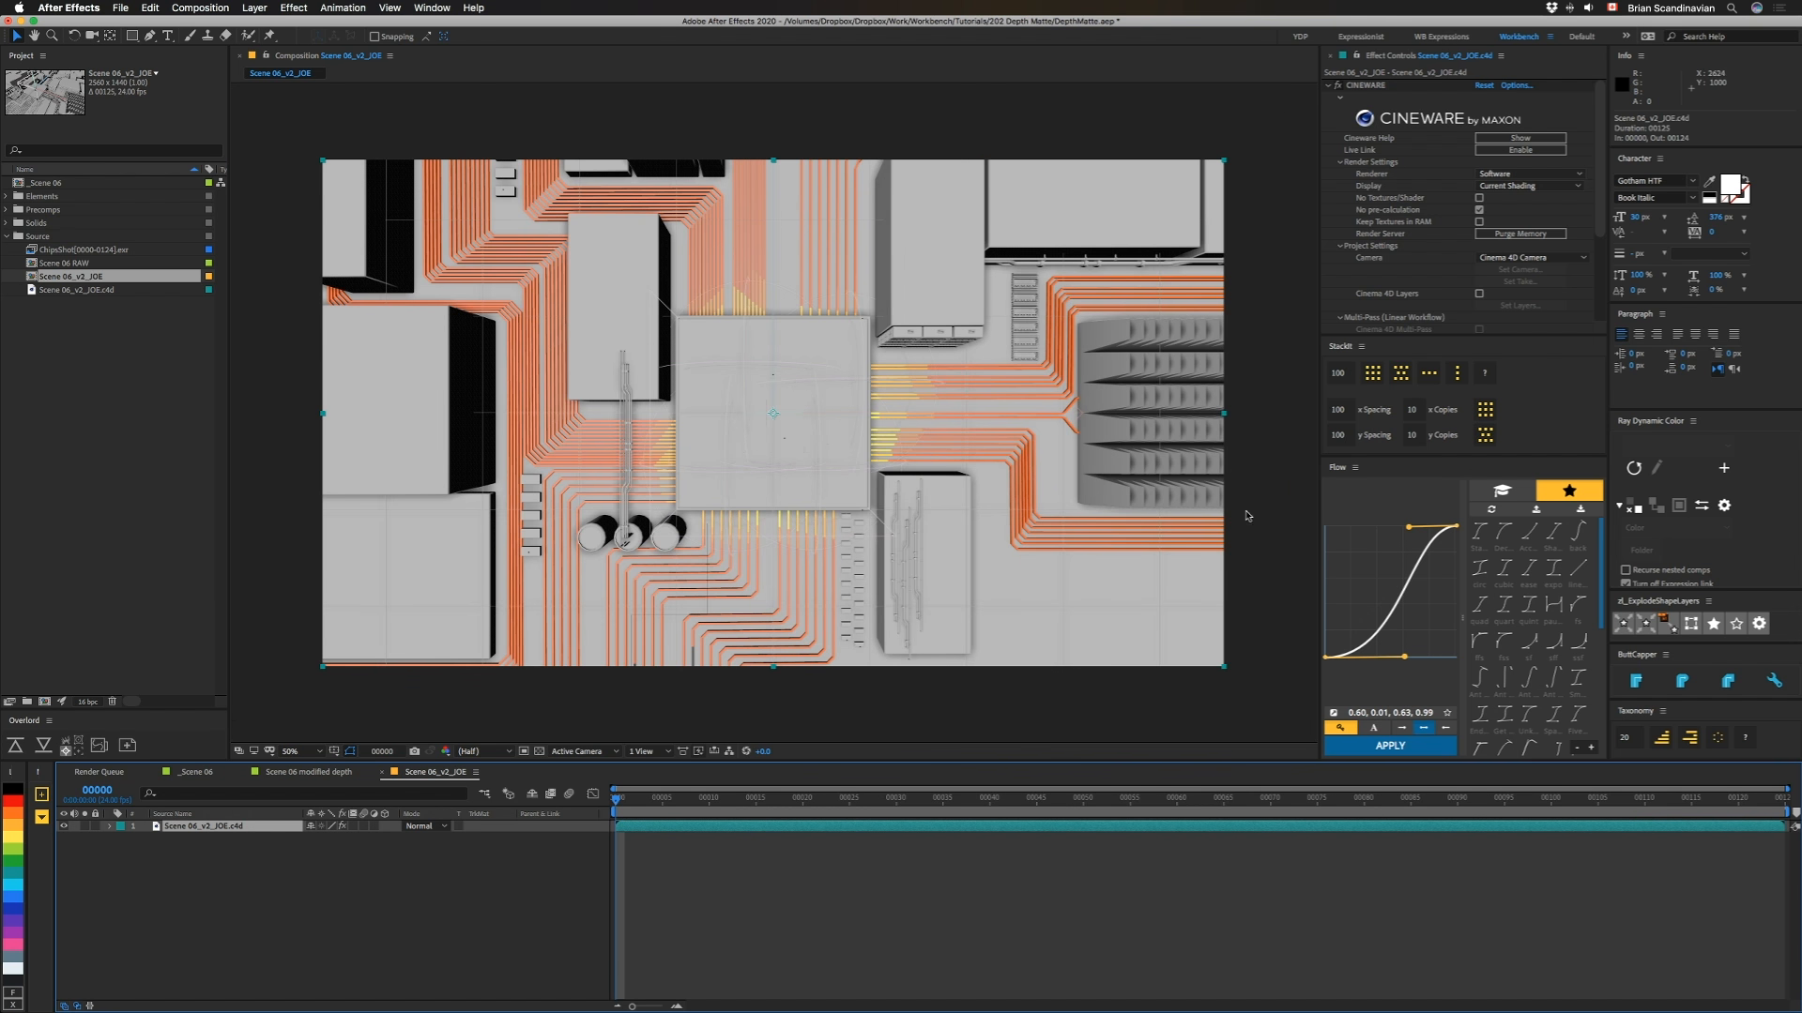
{"action": "mouse_move", "coordinate": [274, 535]}
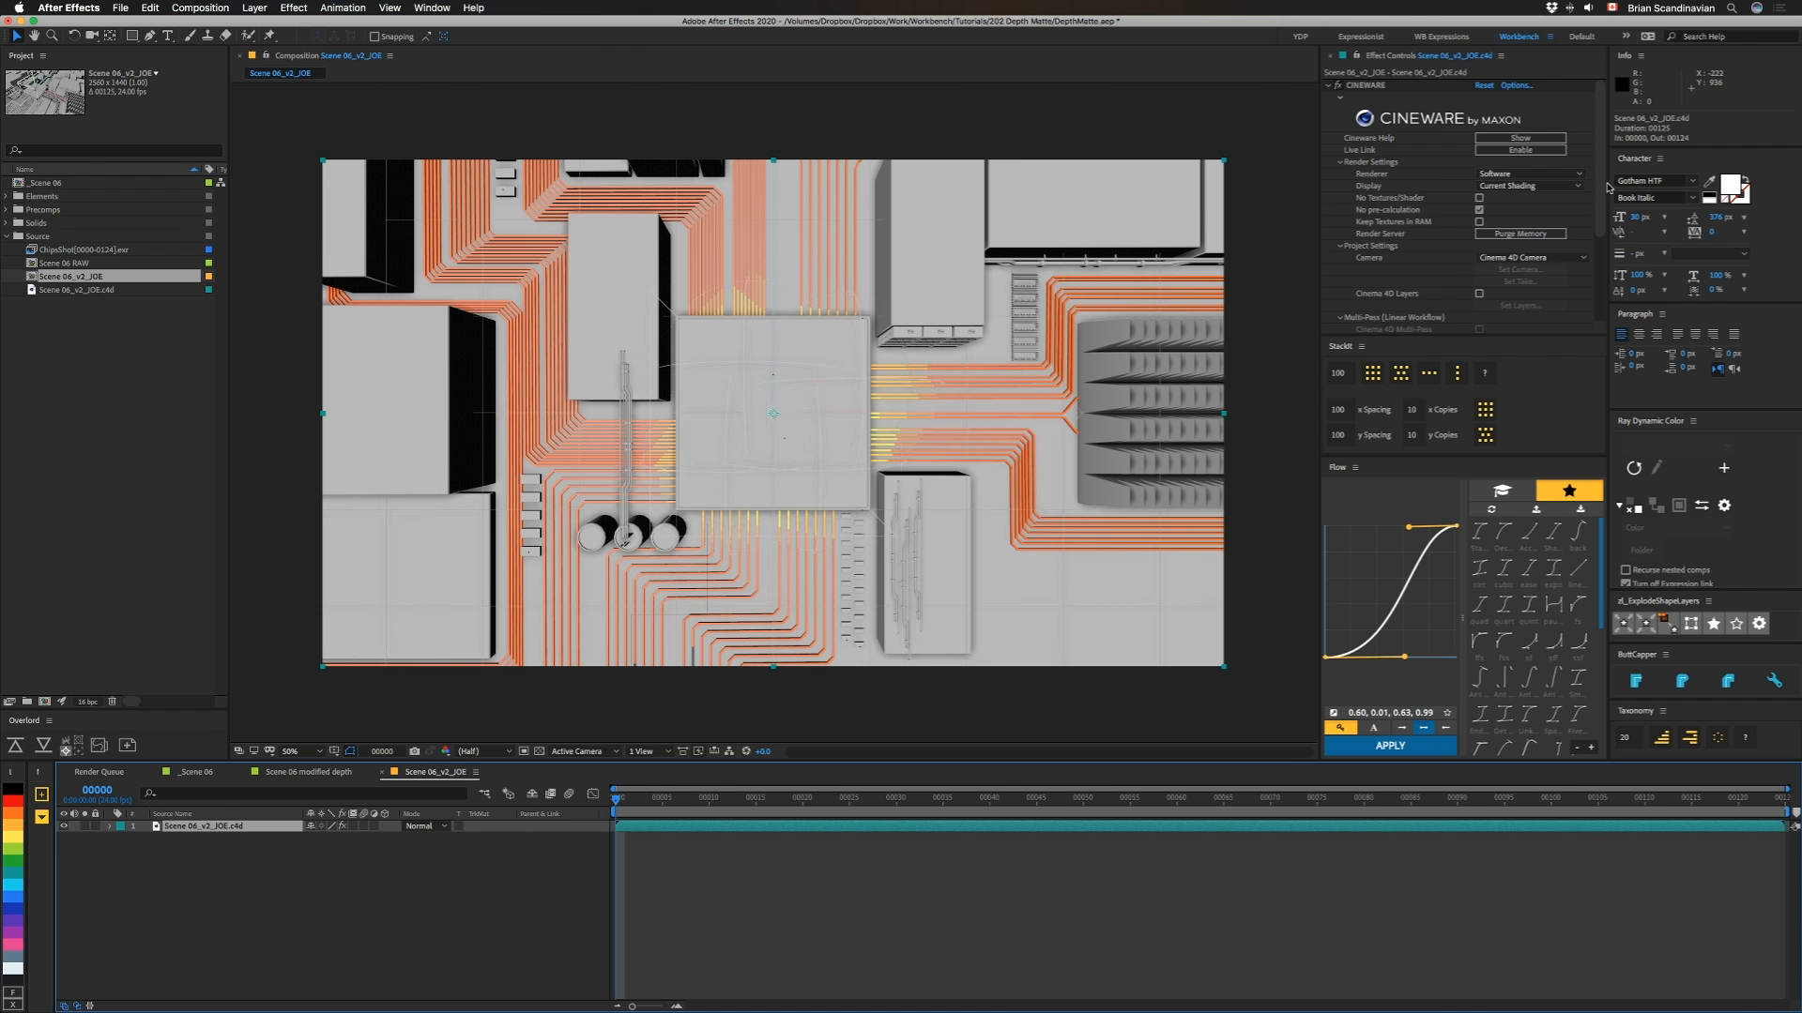
Step: Extract the Cinema 4D scene data from the Cineware Commands into nulls and a baked camera
{"action": "scroll", "scroll_direction": "down", "scroll_amount": 3}
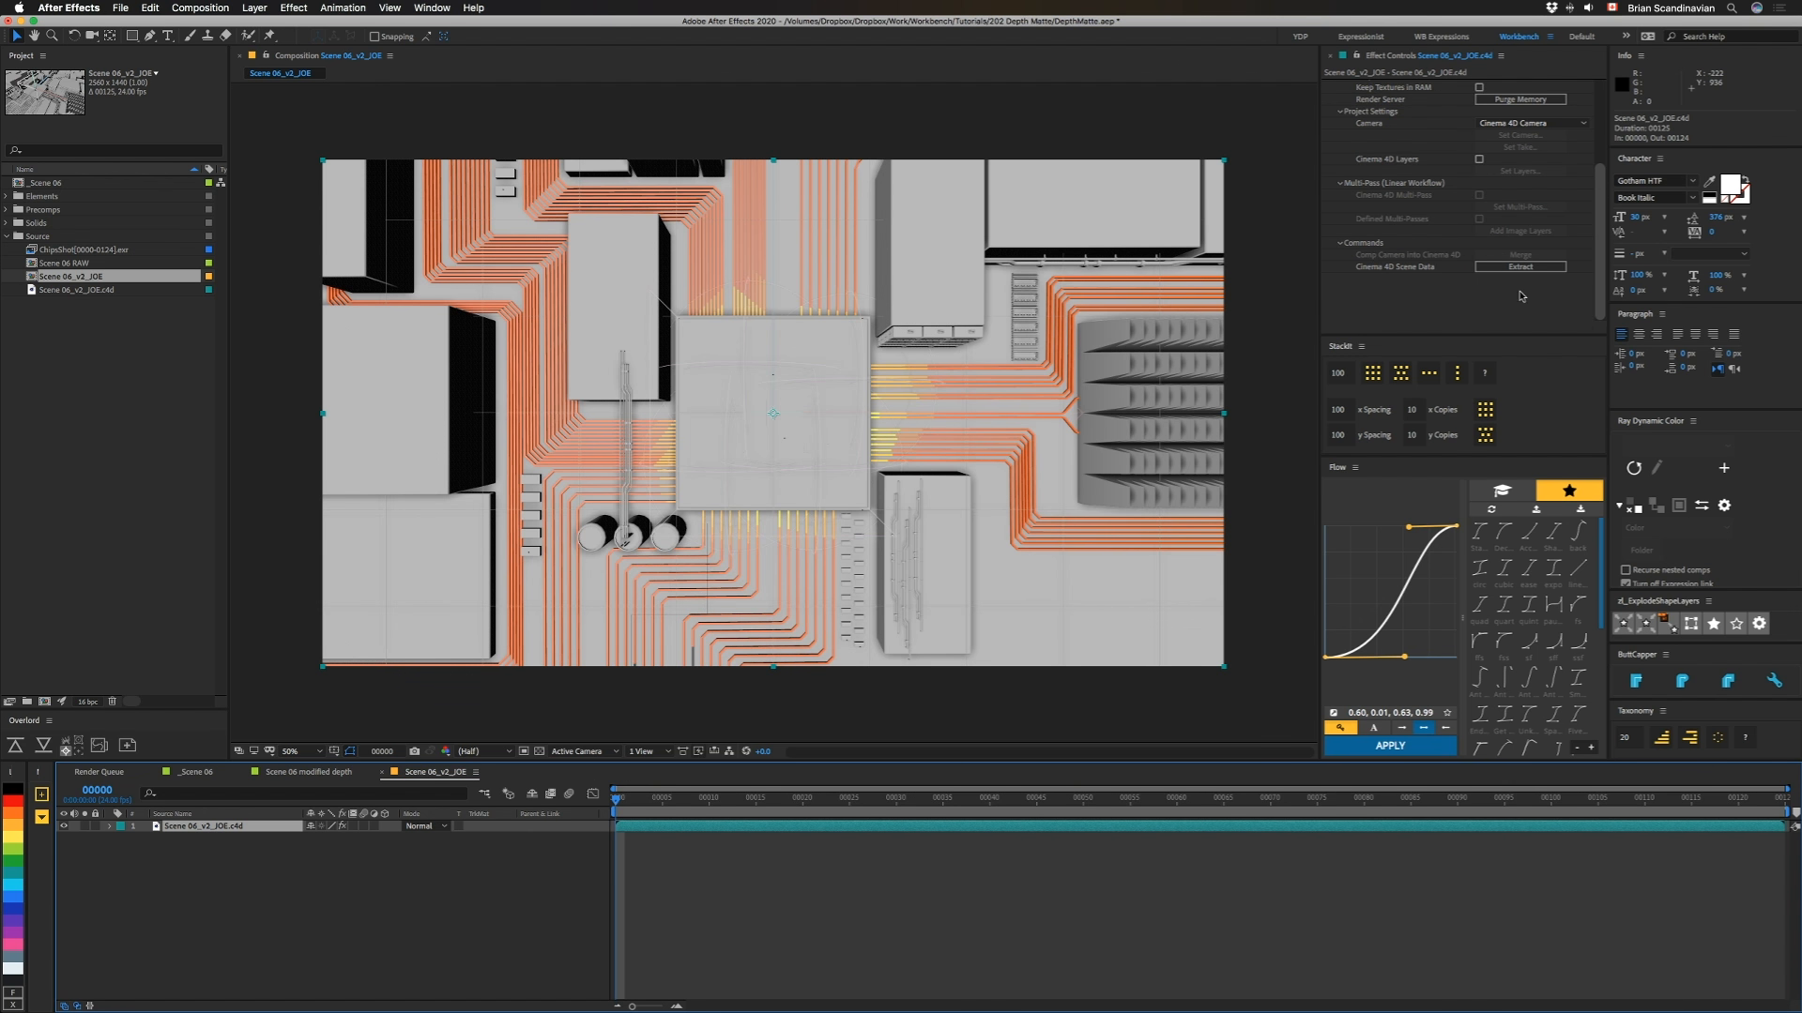
{"action": "left_click", "coordinate": [1518, 265]}
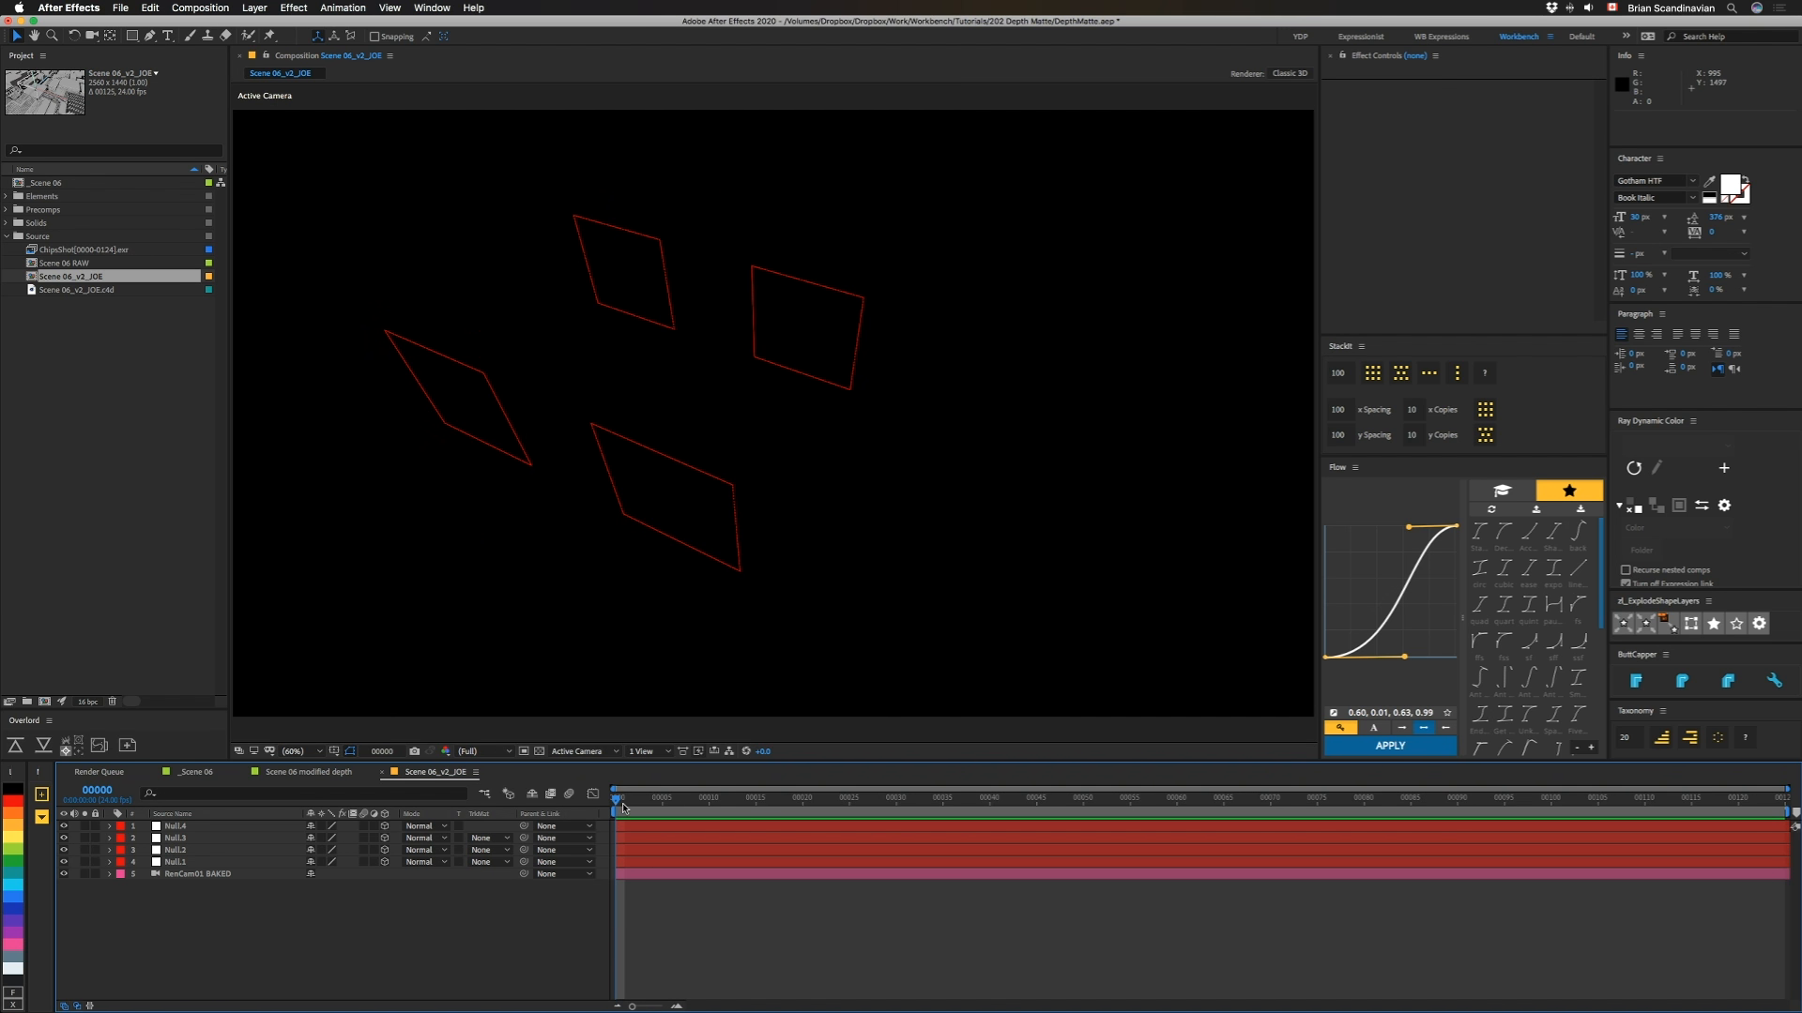
{"action": "mouse_move", "coordinate": [362, 869]}
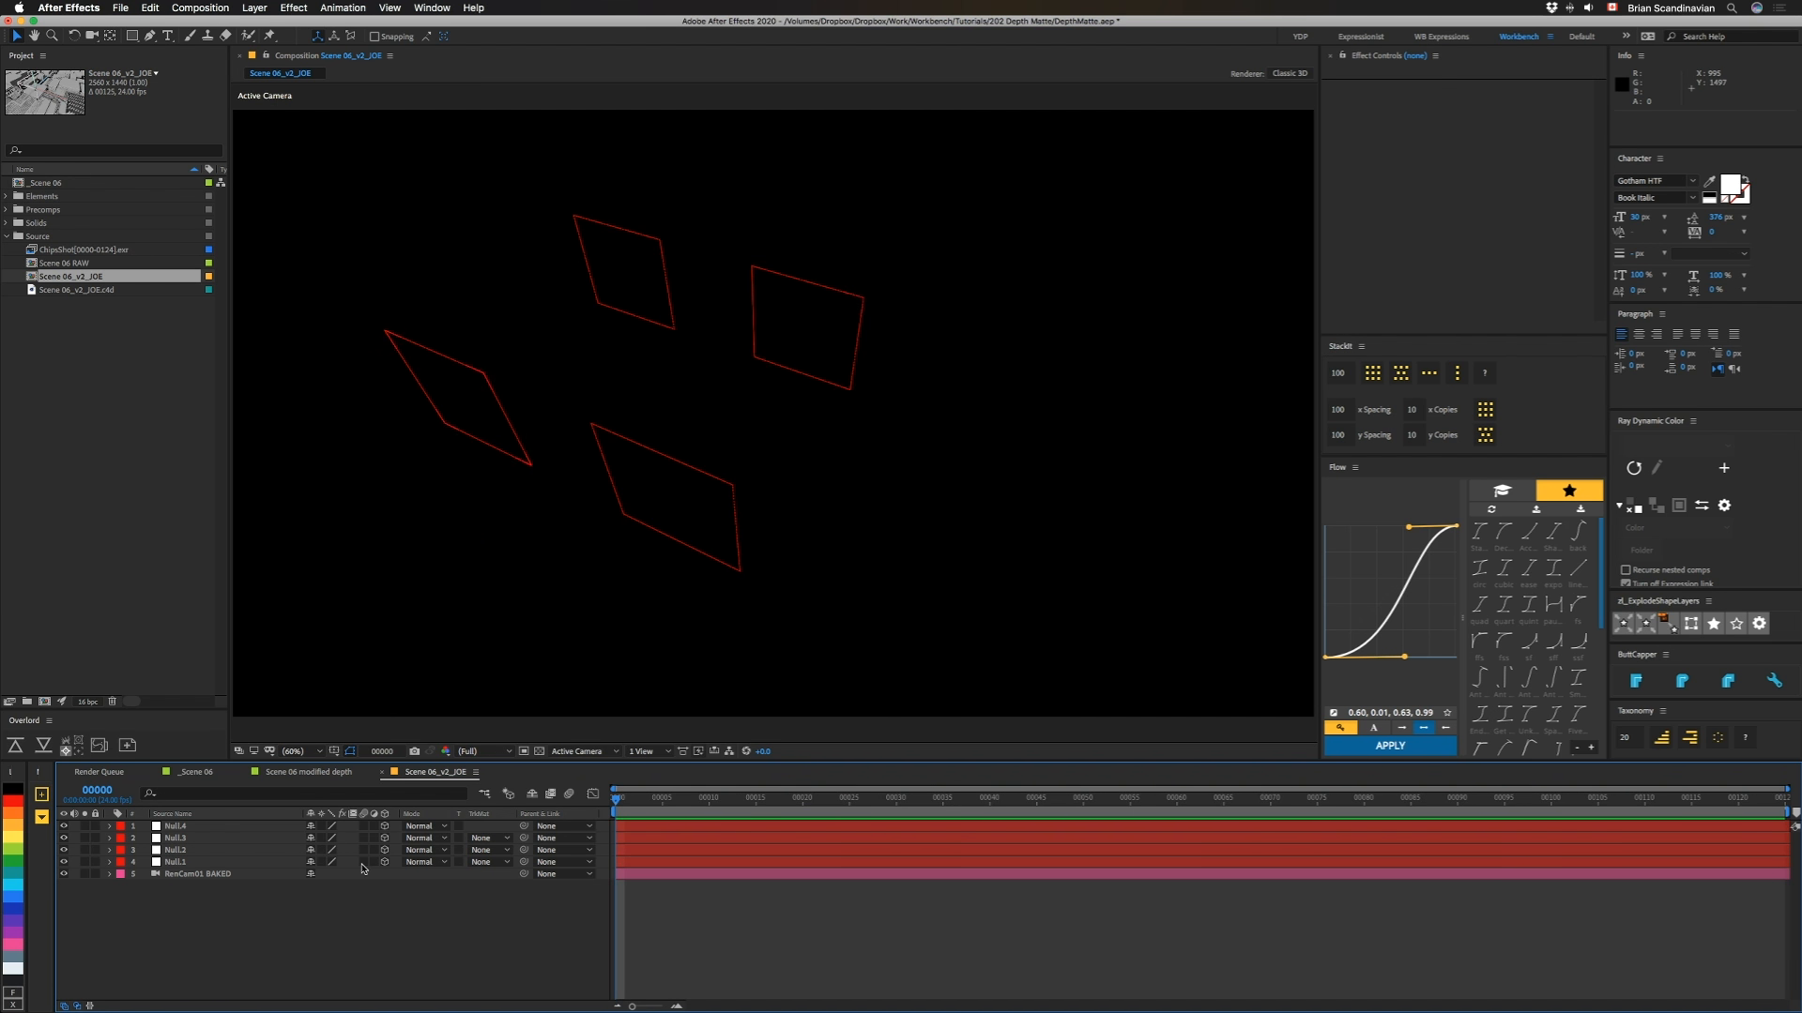
{"action": "mouse_move", "coordinate": [838, 231]}
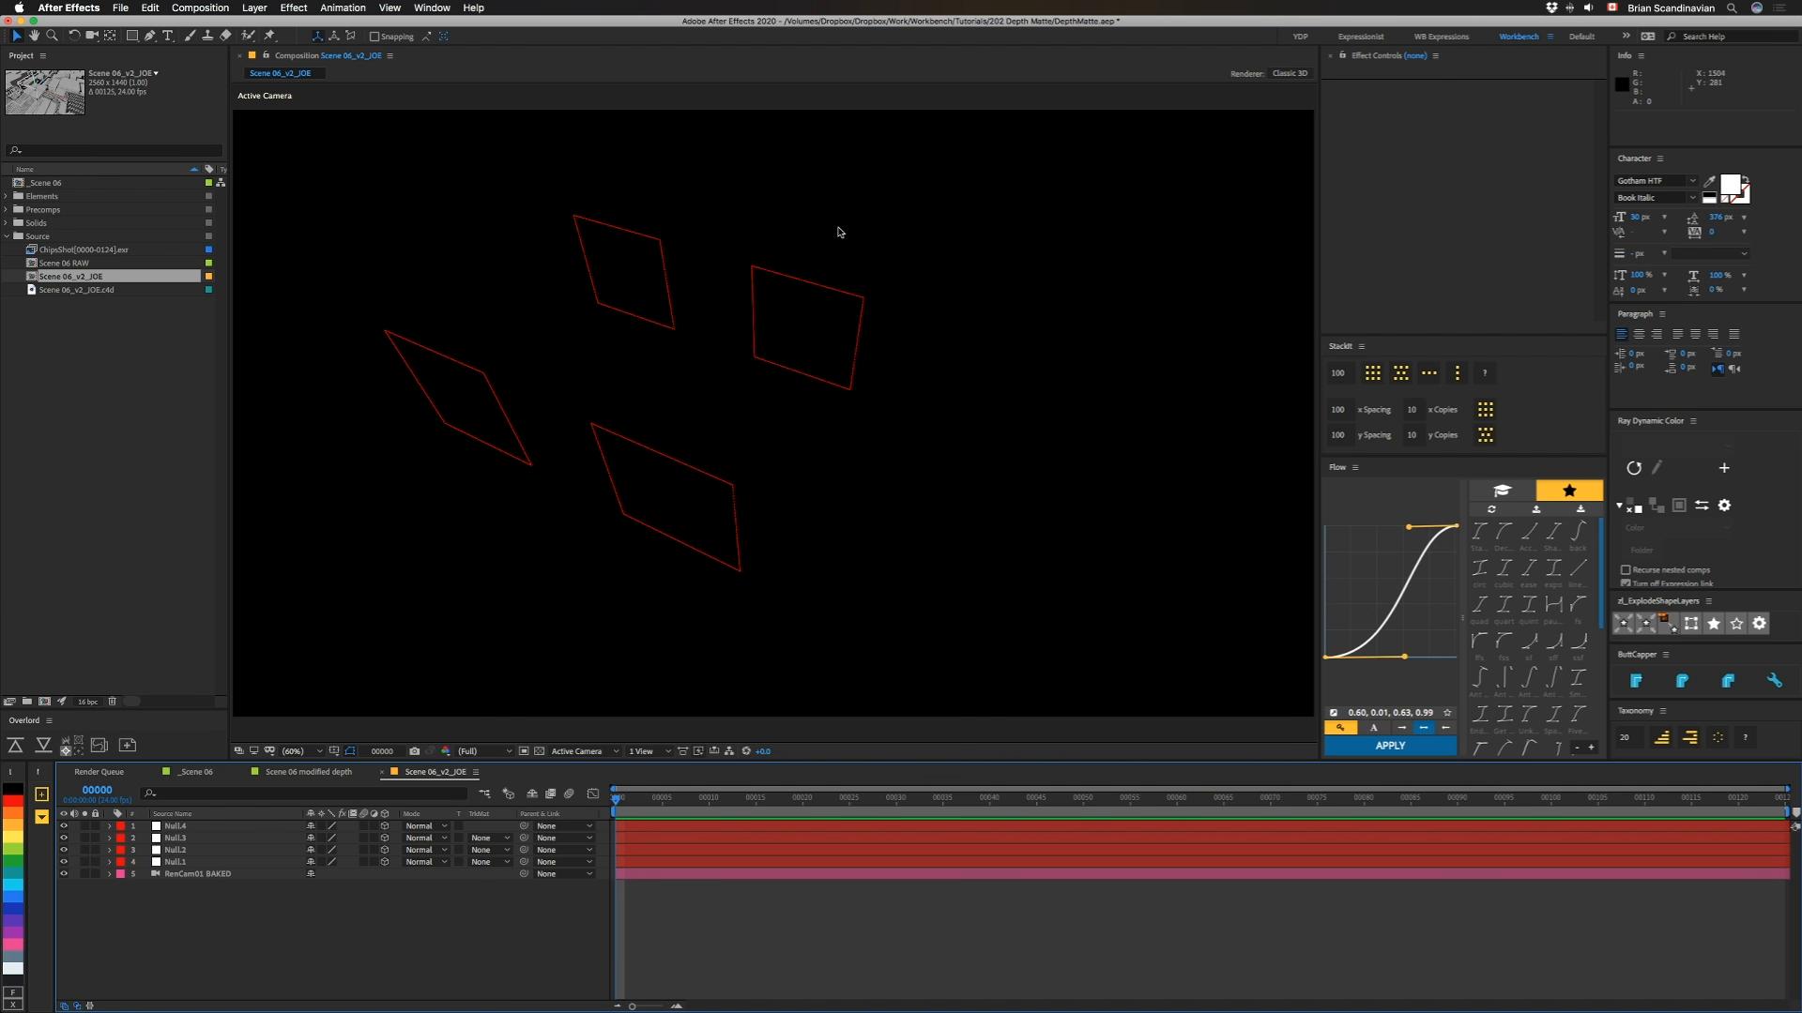
{"action": "mouse_move", "coordinate": [150, 416]}
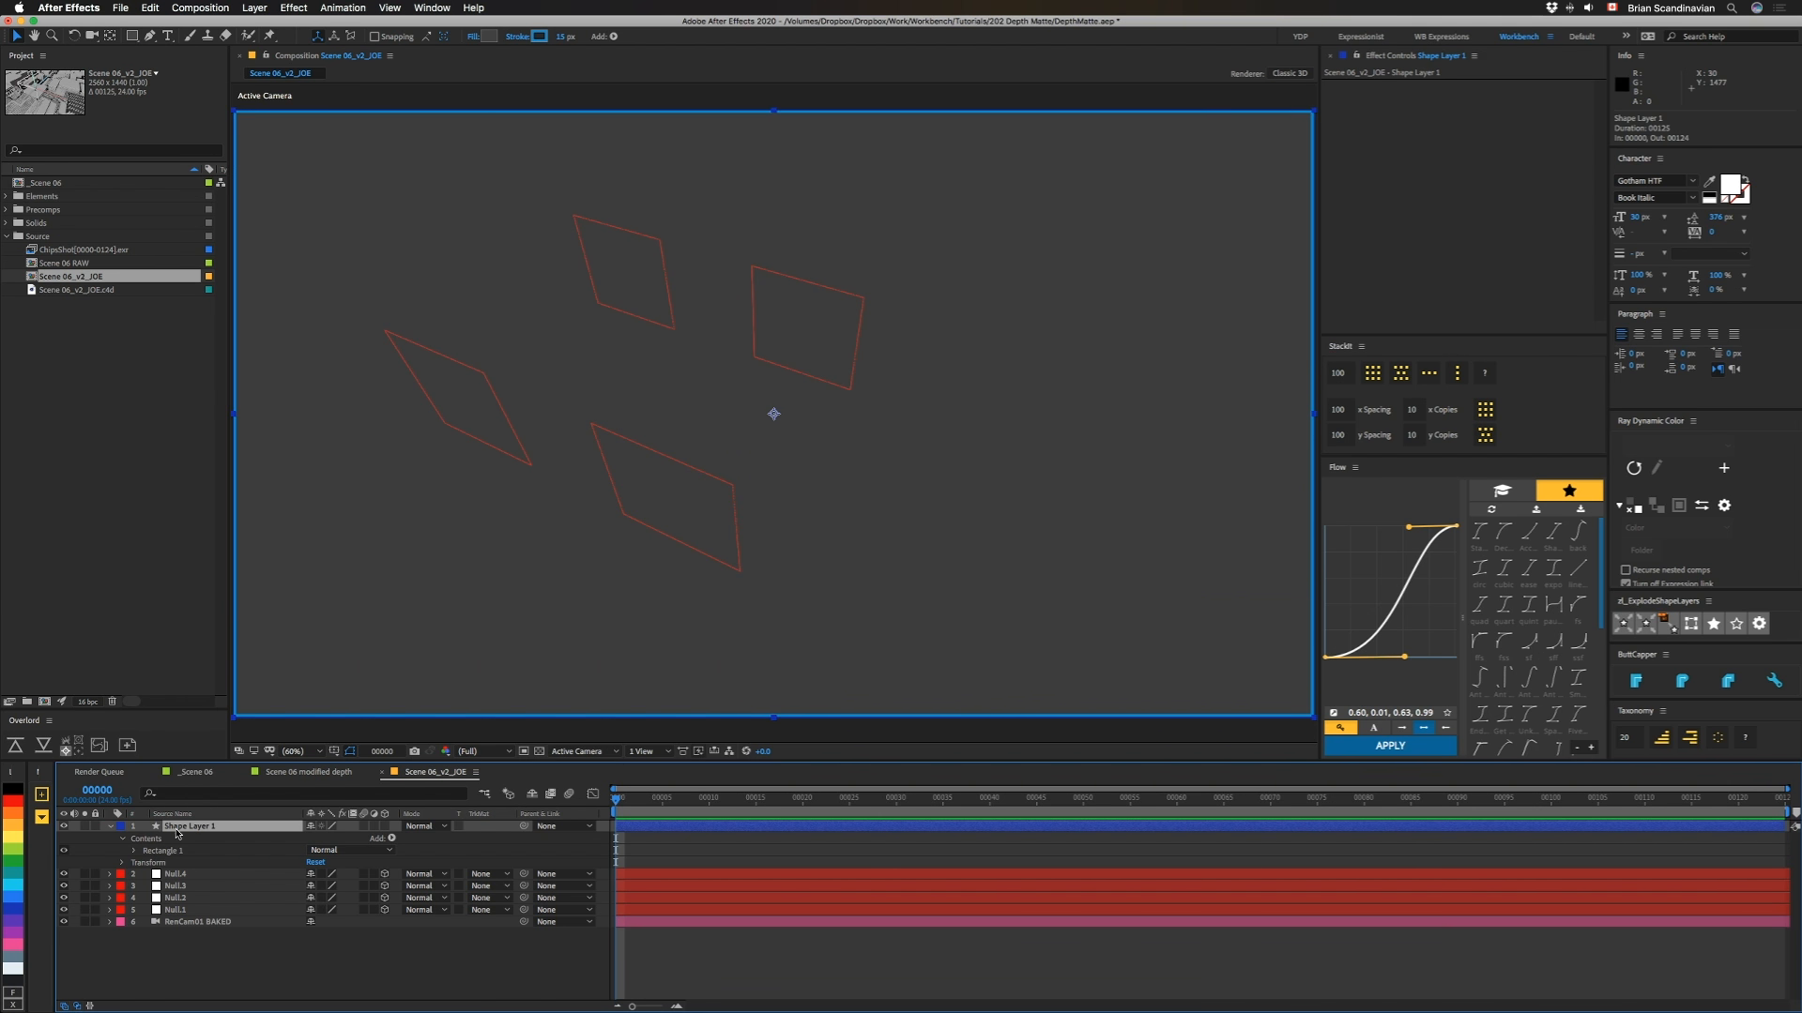
Step: Run Create Nulls From Paths.jsx from the Window menu on the four-point mask
{"action": "left_click", "coordinate": [432, 8]}
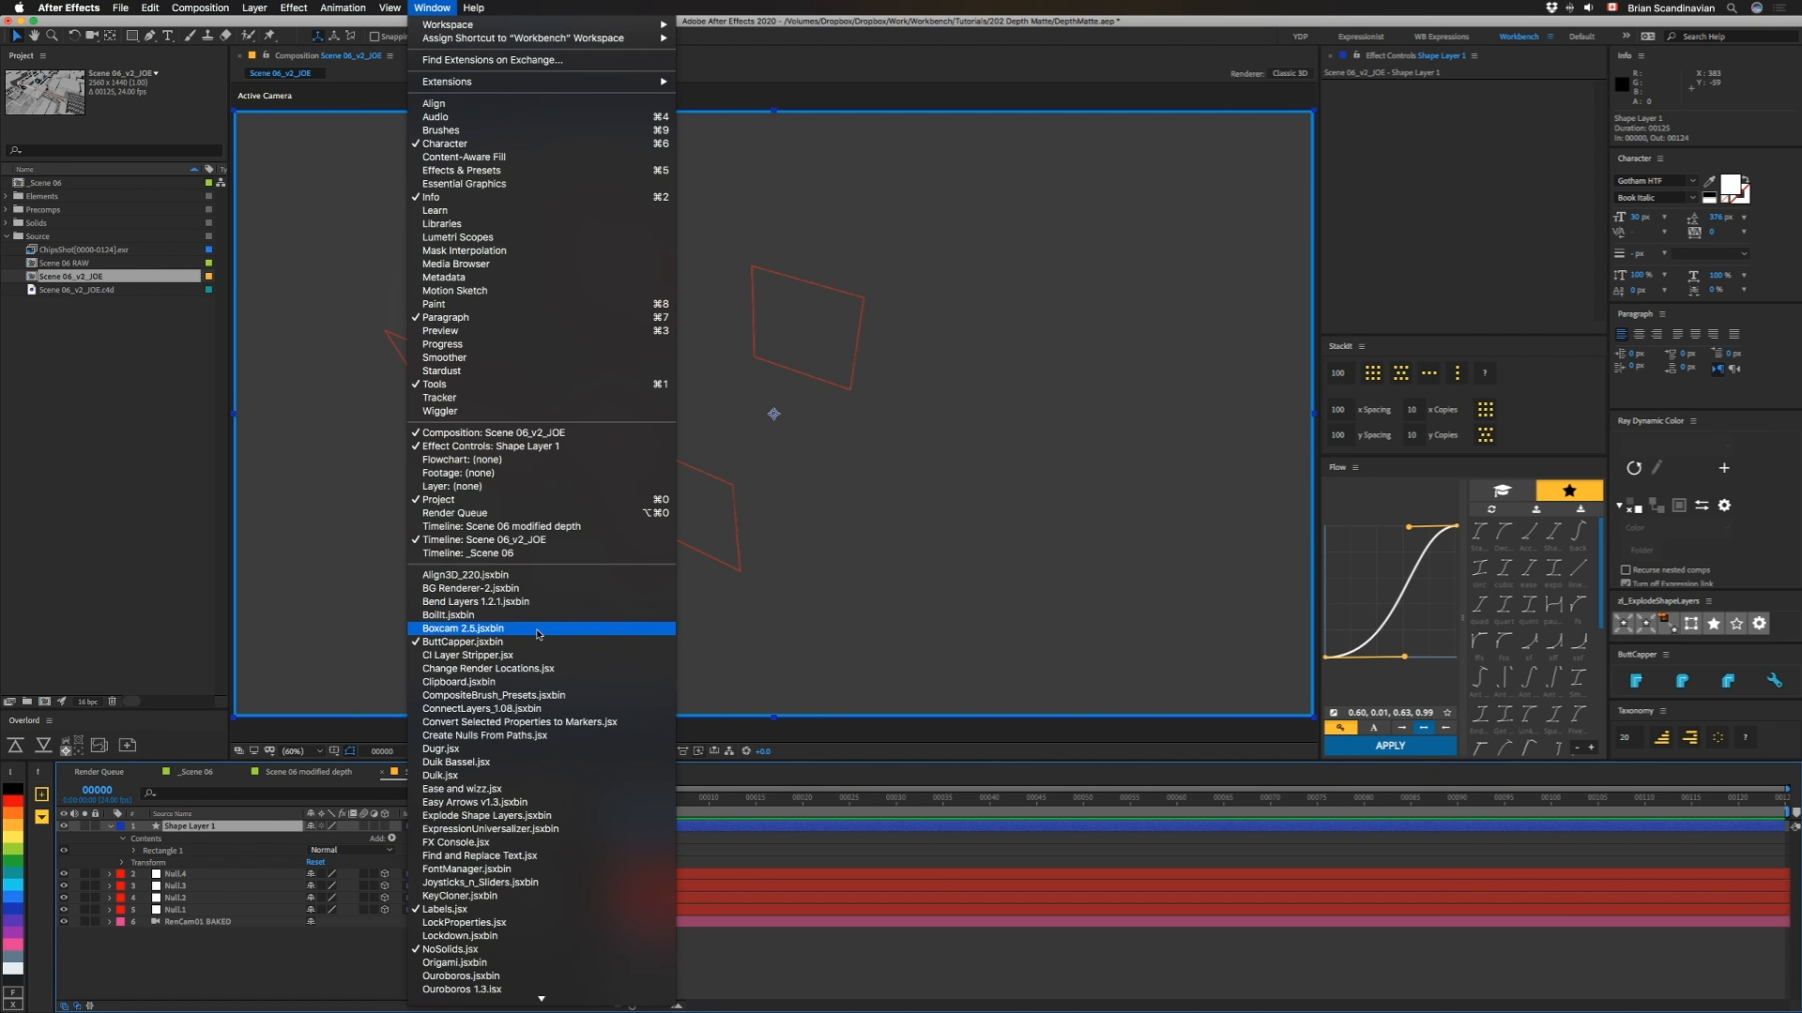
{"action": "mouse_move", "coordinate": [475, 740]}
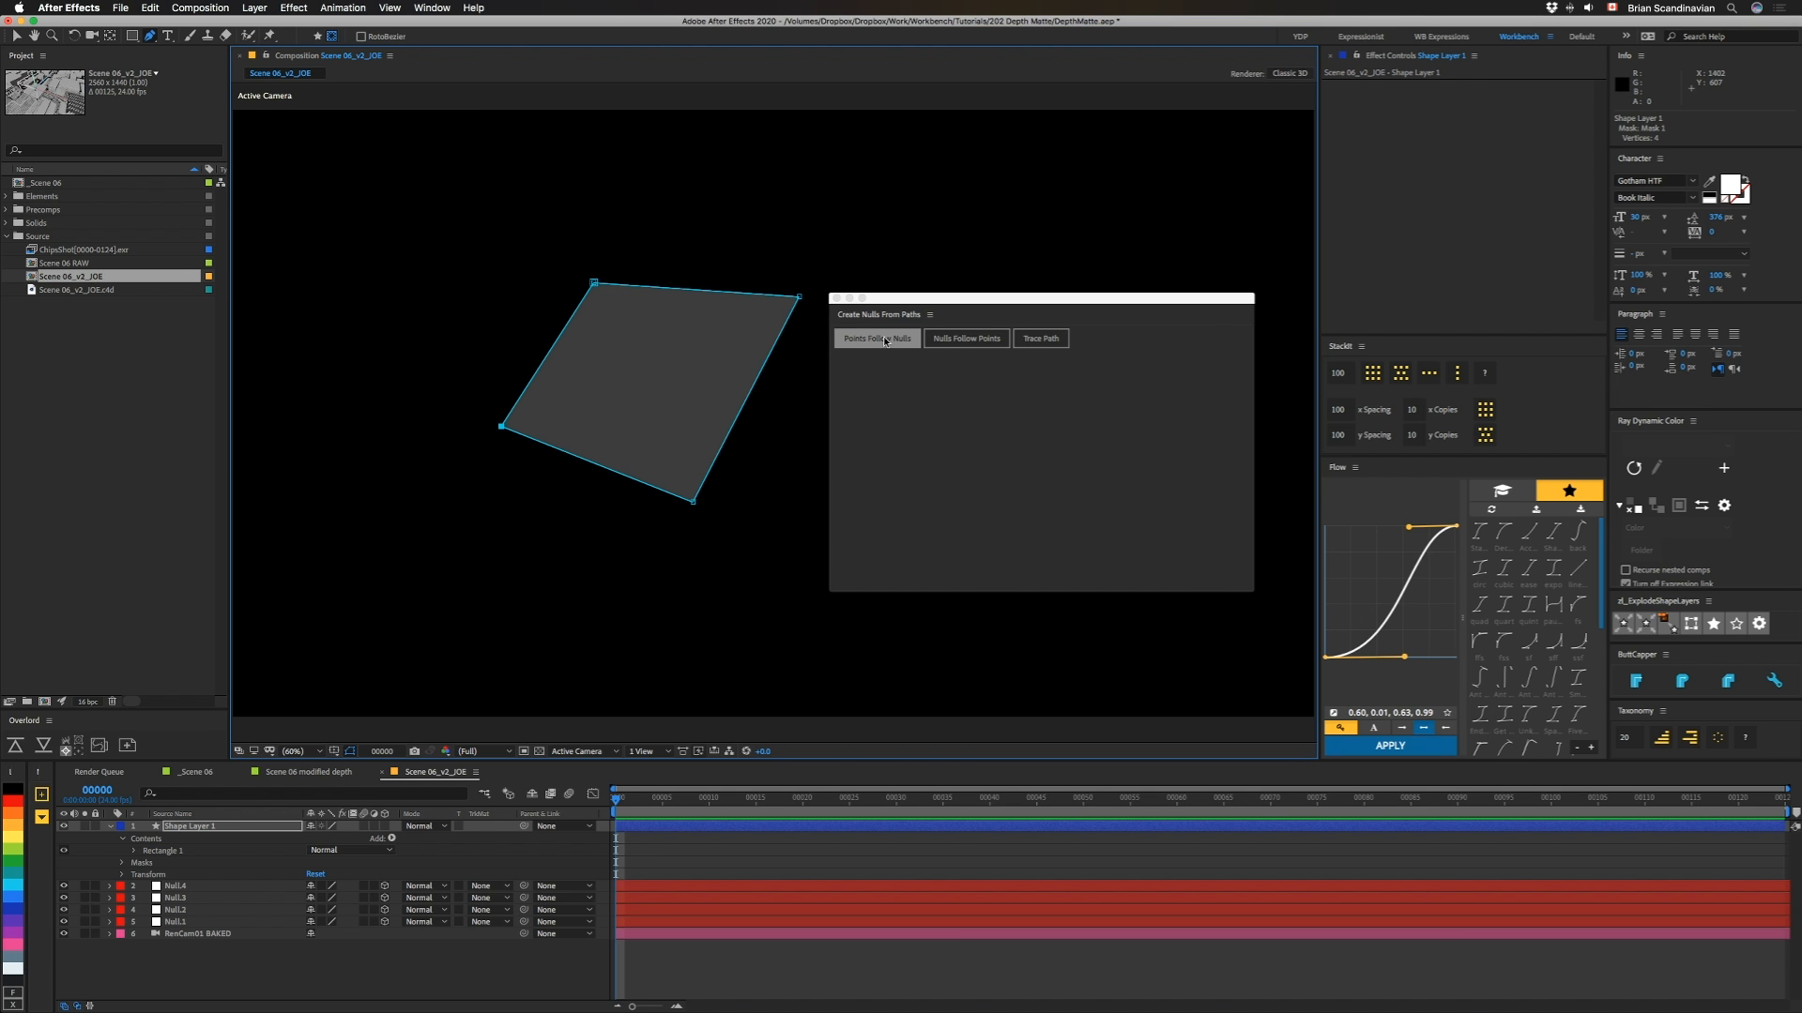
{"action": "left_click", "coordinate": [876, 338]}
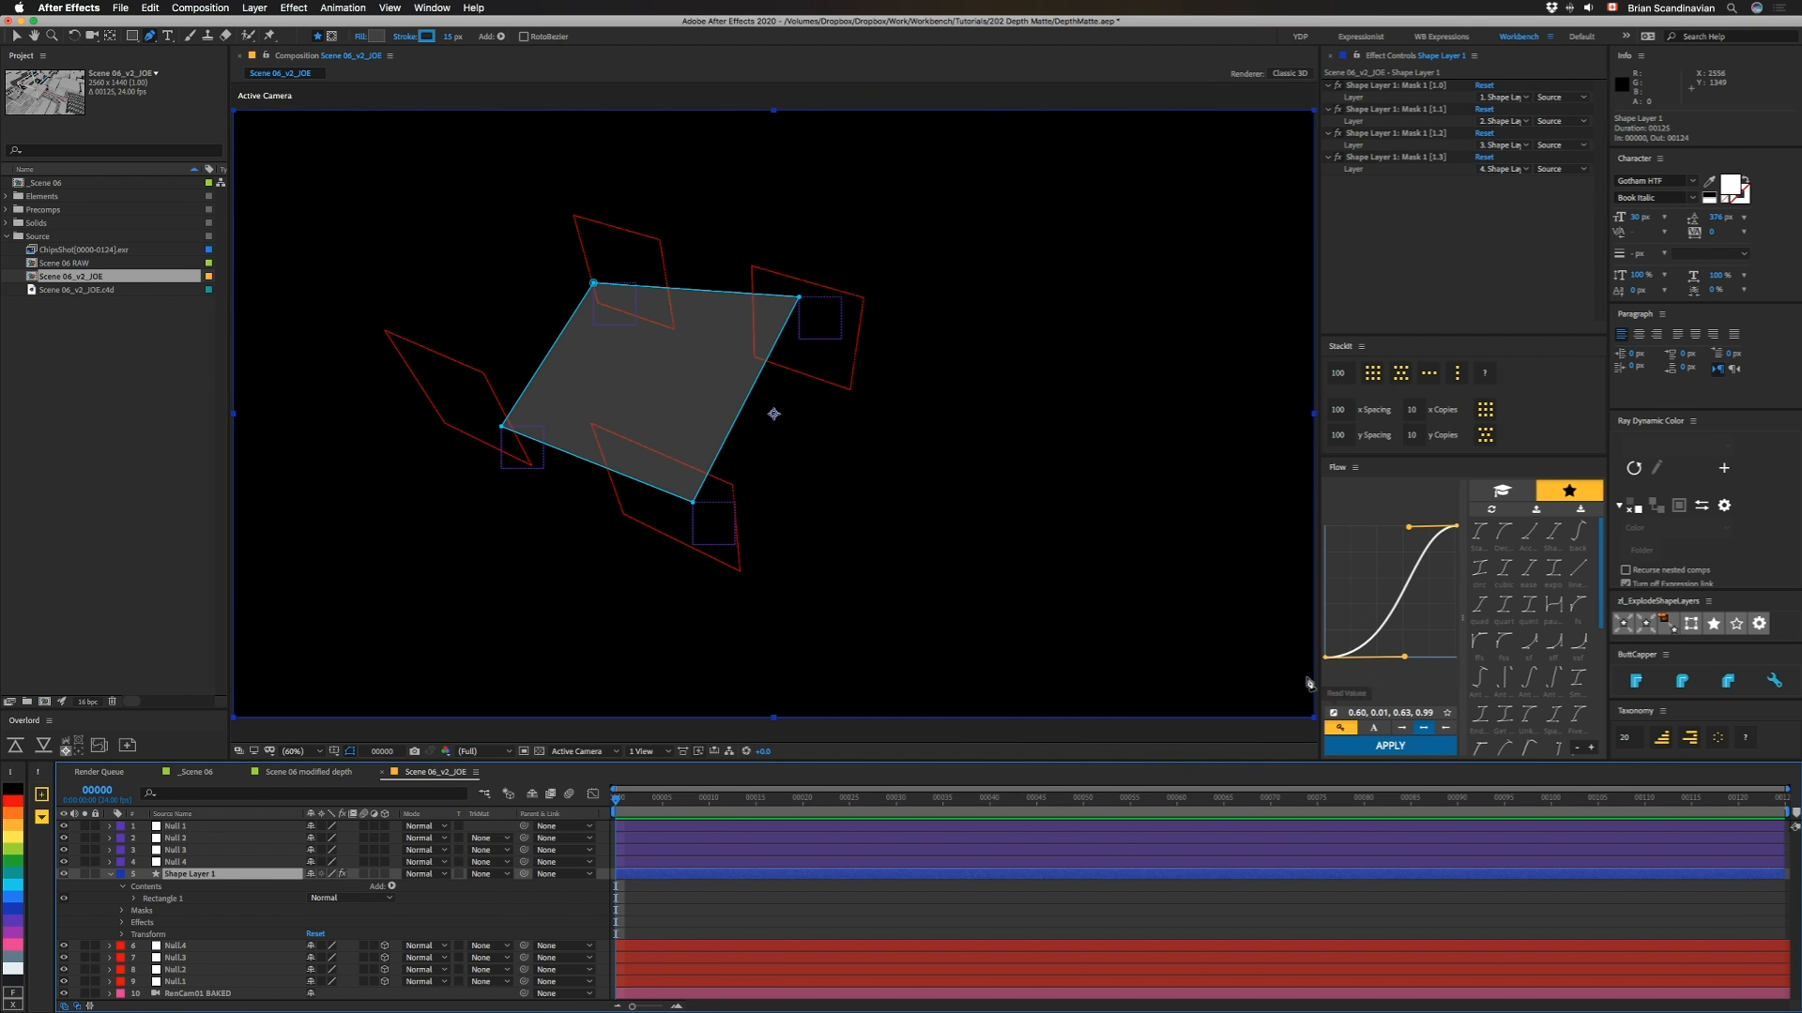
{"action": "mouse_move", "coordinate": [283, 918]}
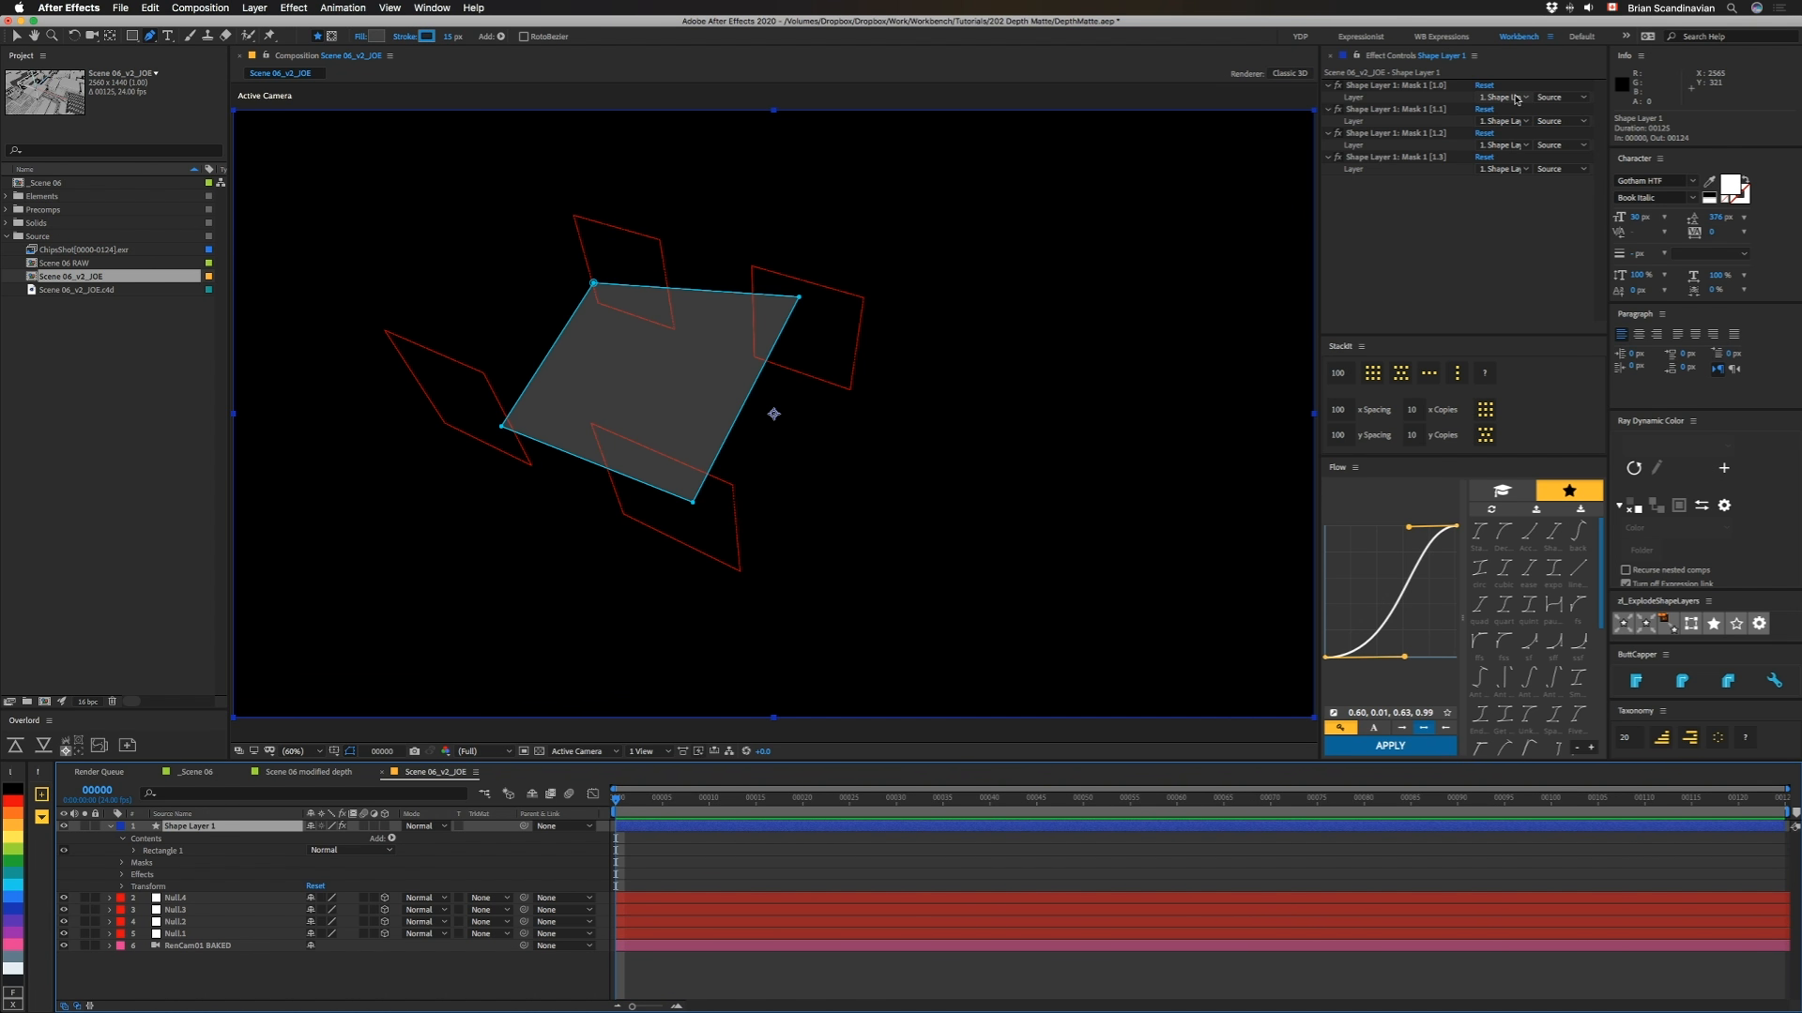
Step: Assign an extracted null to a Mask 1 corner via its Layer dropdown
{"action": "left_click", "coordinate": [1506, 120]}
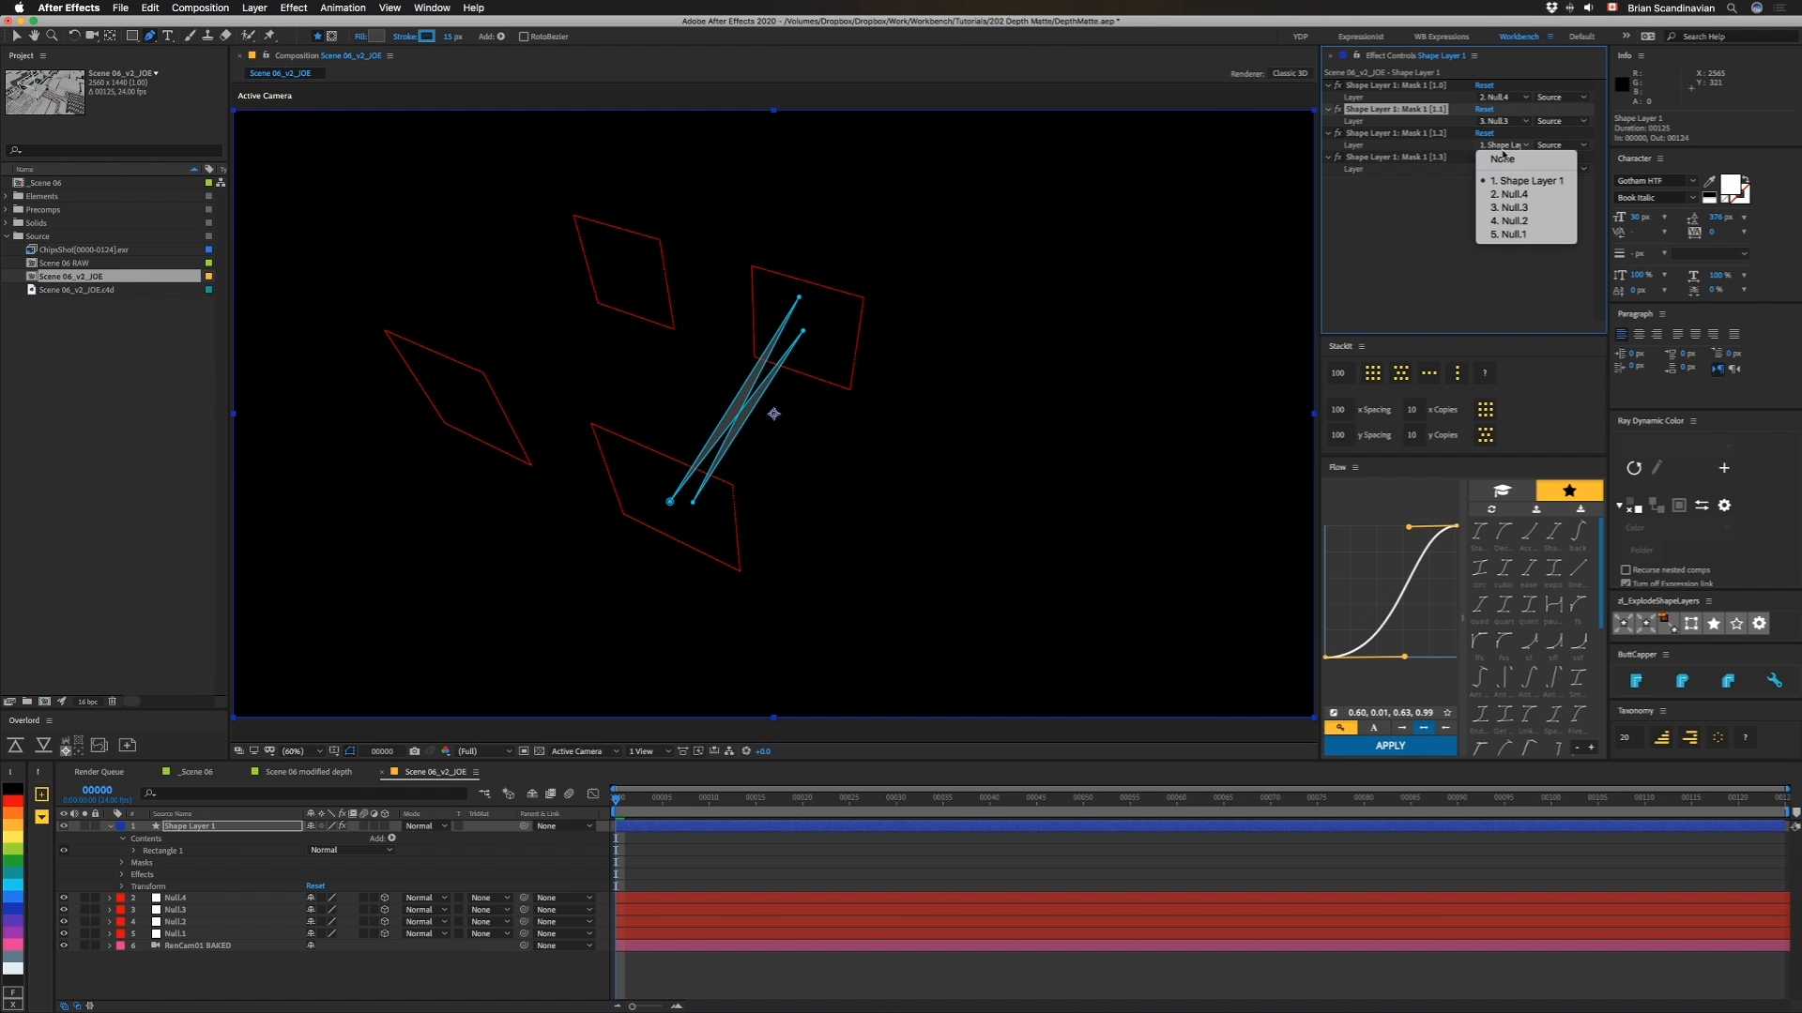
{"action": "left_click", "coordinate": [1511, 257]}
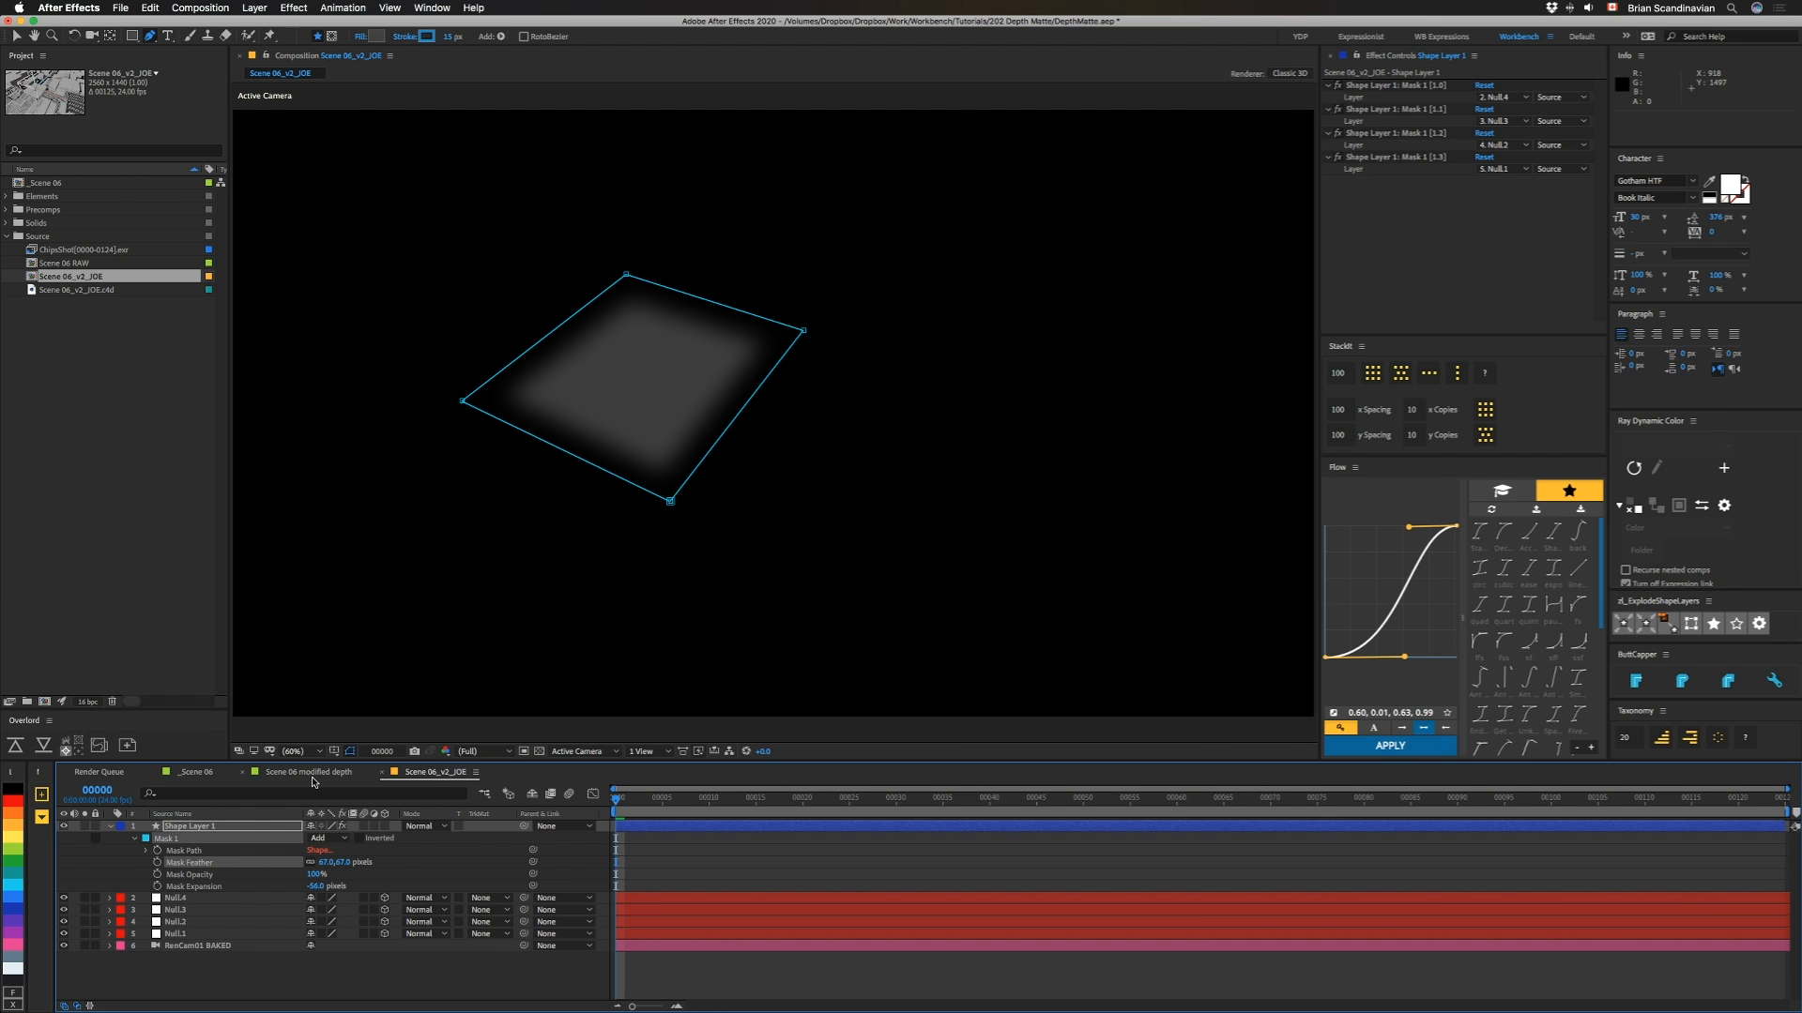
Step: Switch to the Scene 06 modified depth comp to check the chip's grey value
{"action": "left_click", "coordinate": [308, 771]}
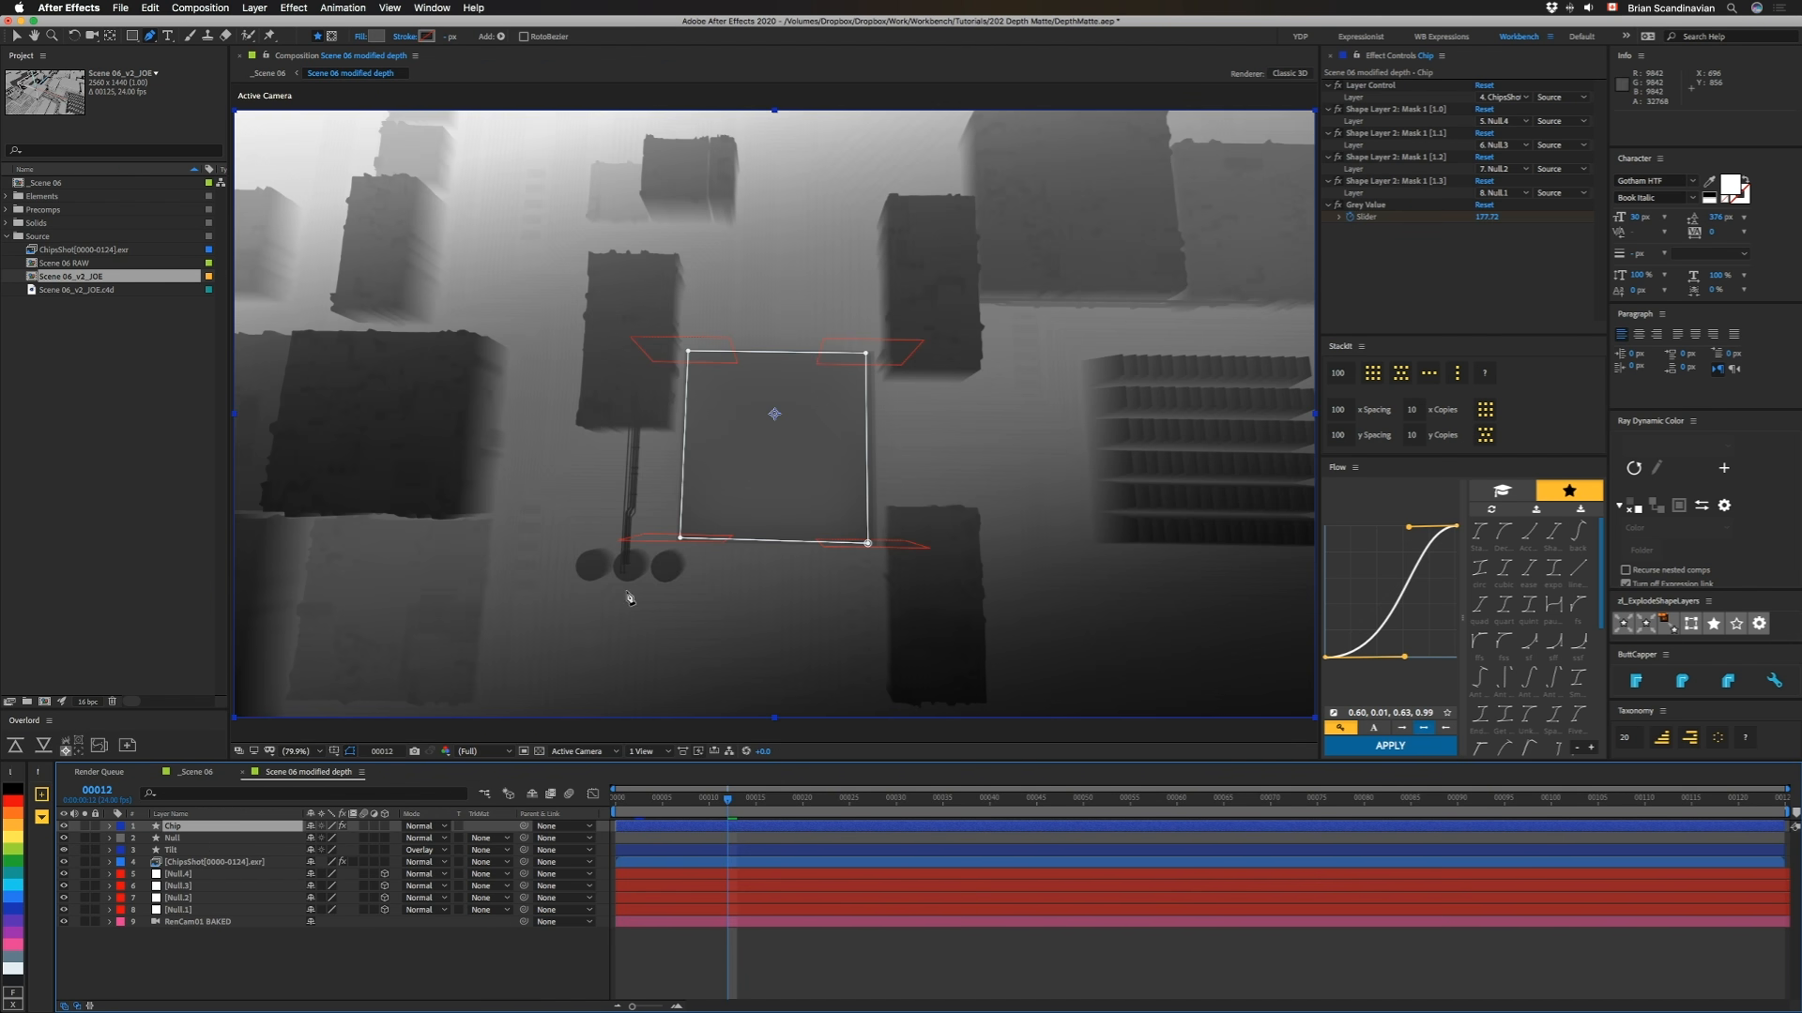
{"action": "mouse_move", "coordinate": [586, 478]}
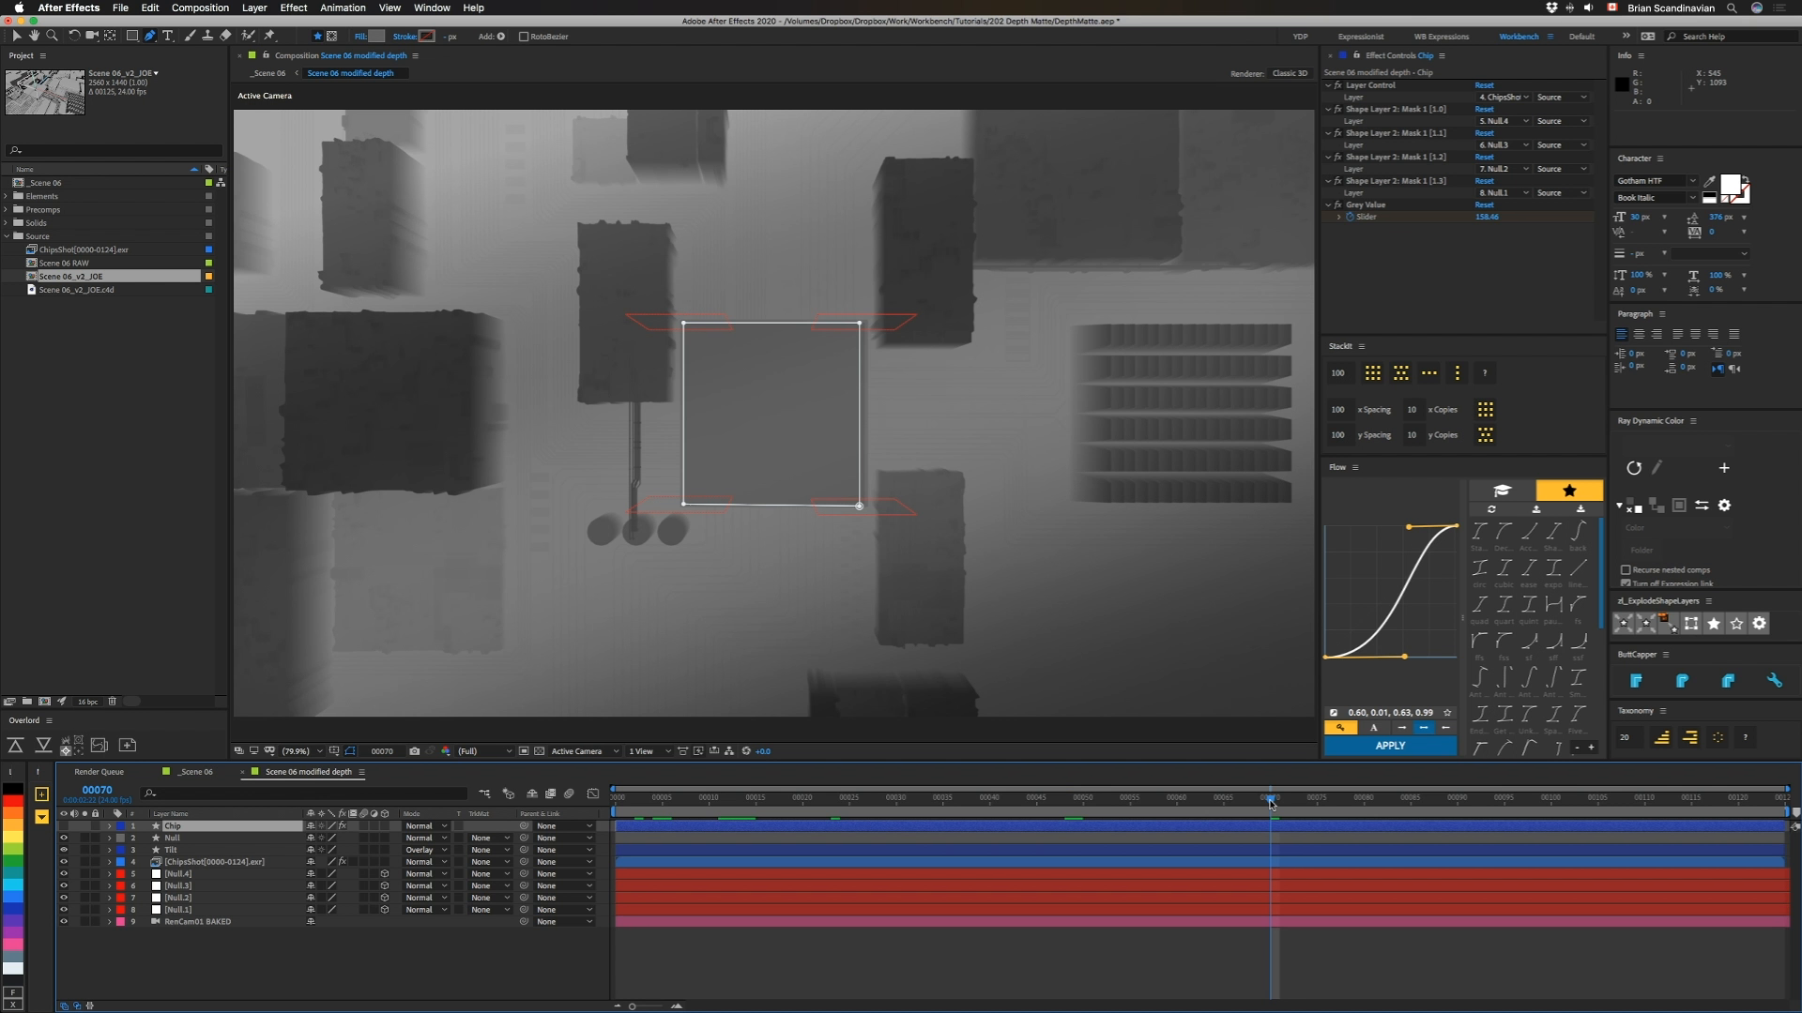
{"action": "mouse_move", "coordinate": [211, 777]}
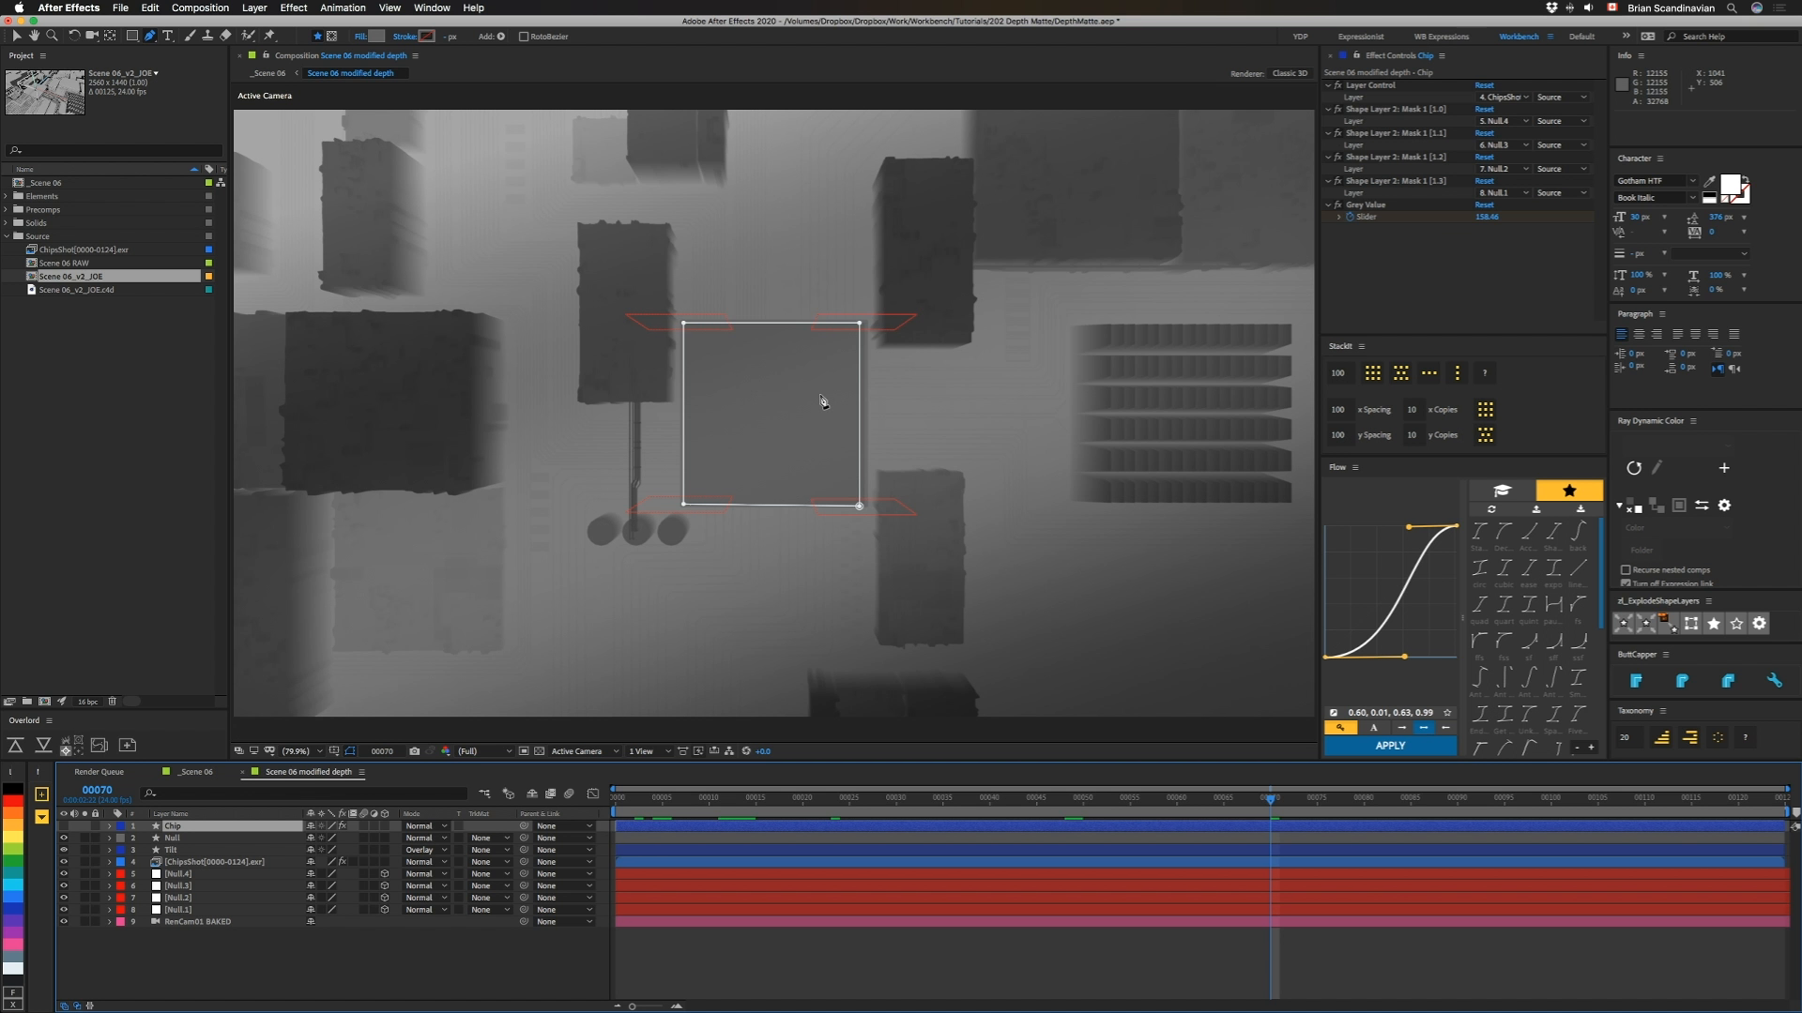
{"action": "mouse_move", "coordinate": [884, 460]}
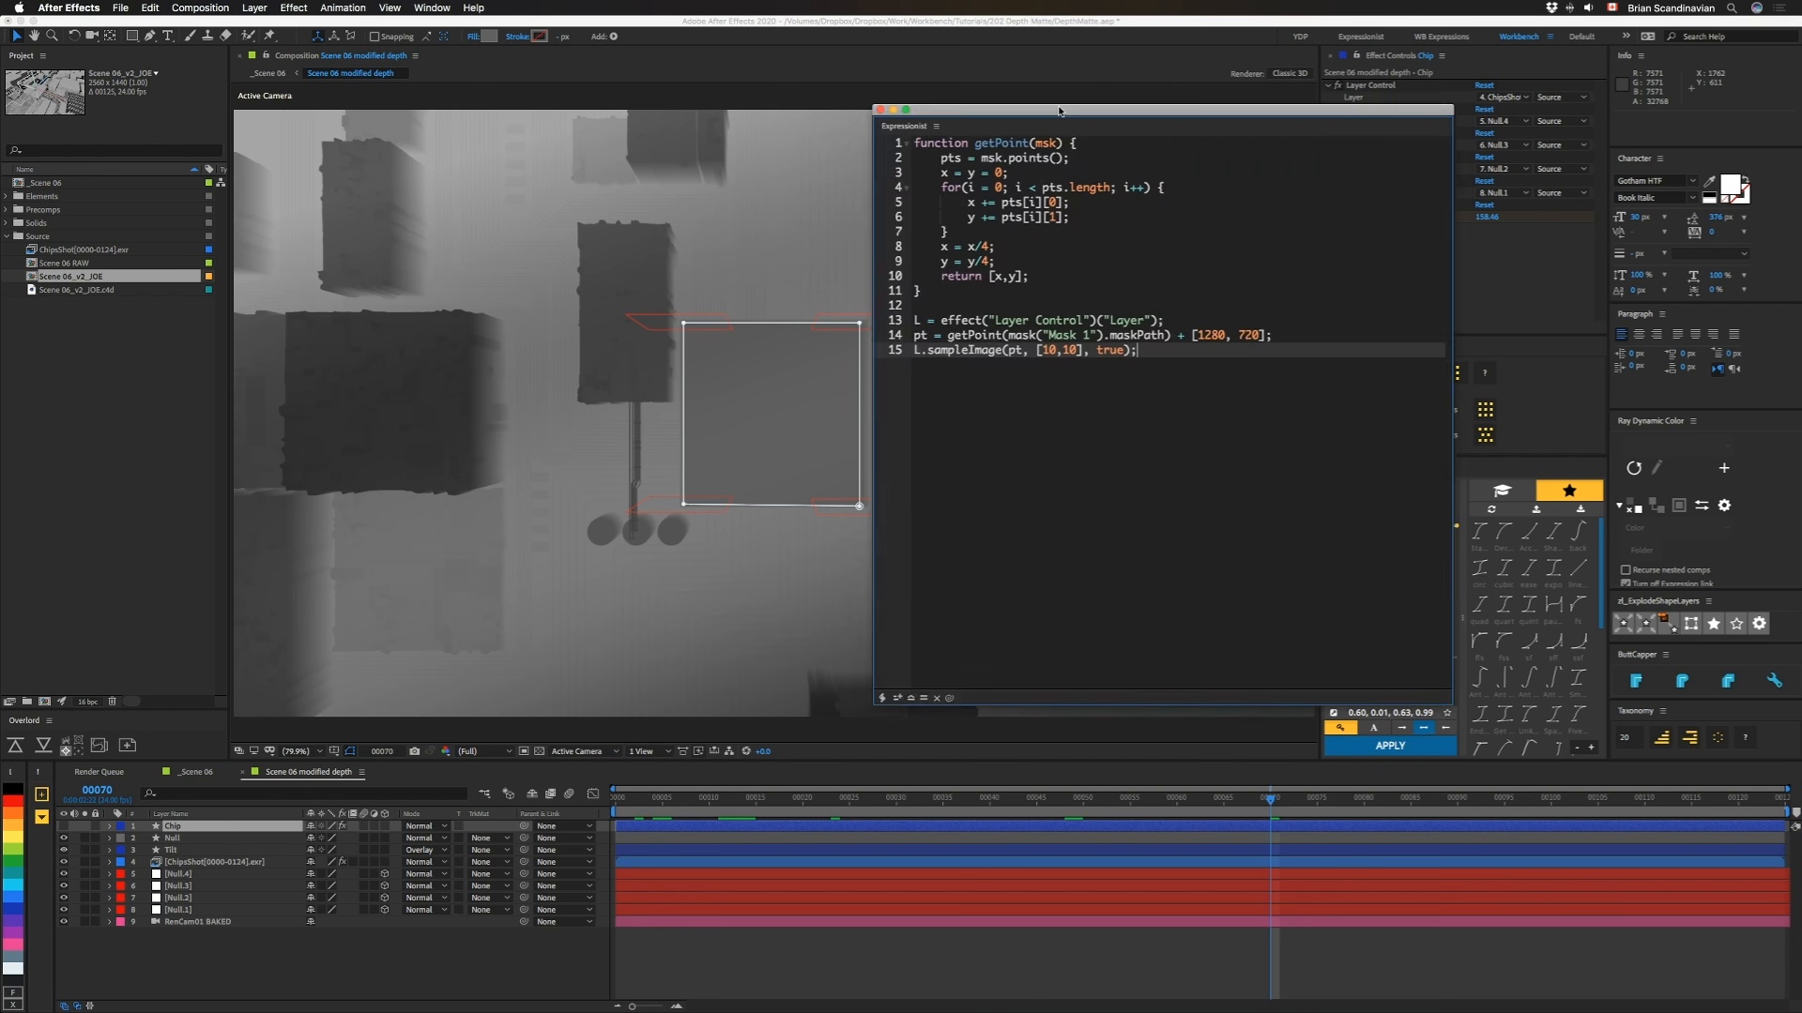
{"action": "left_click_drag", "start_coordinate": [1056, 126], "coordinate": [640, 197]}
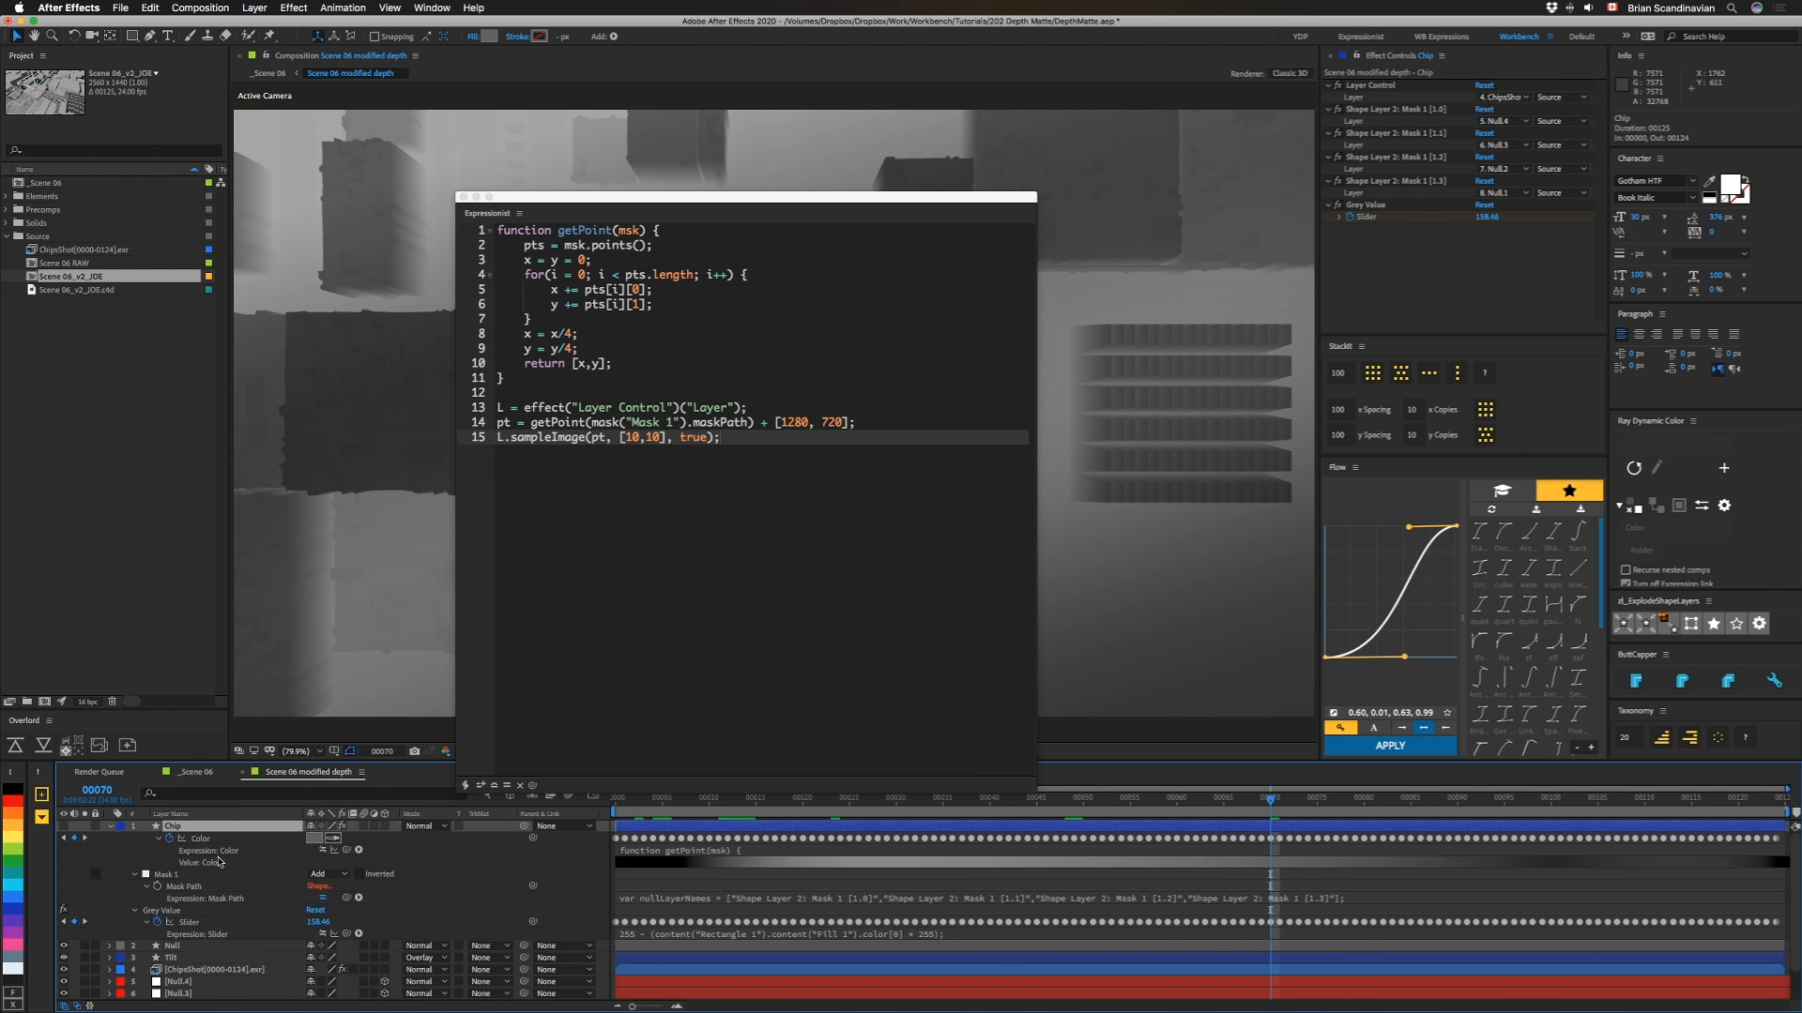
{"action": "mouse_move", "coordinate": [618, 868]}
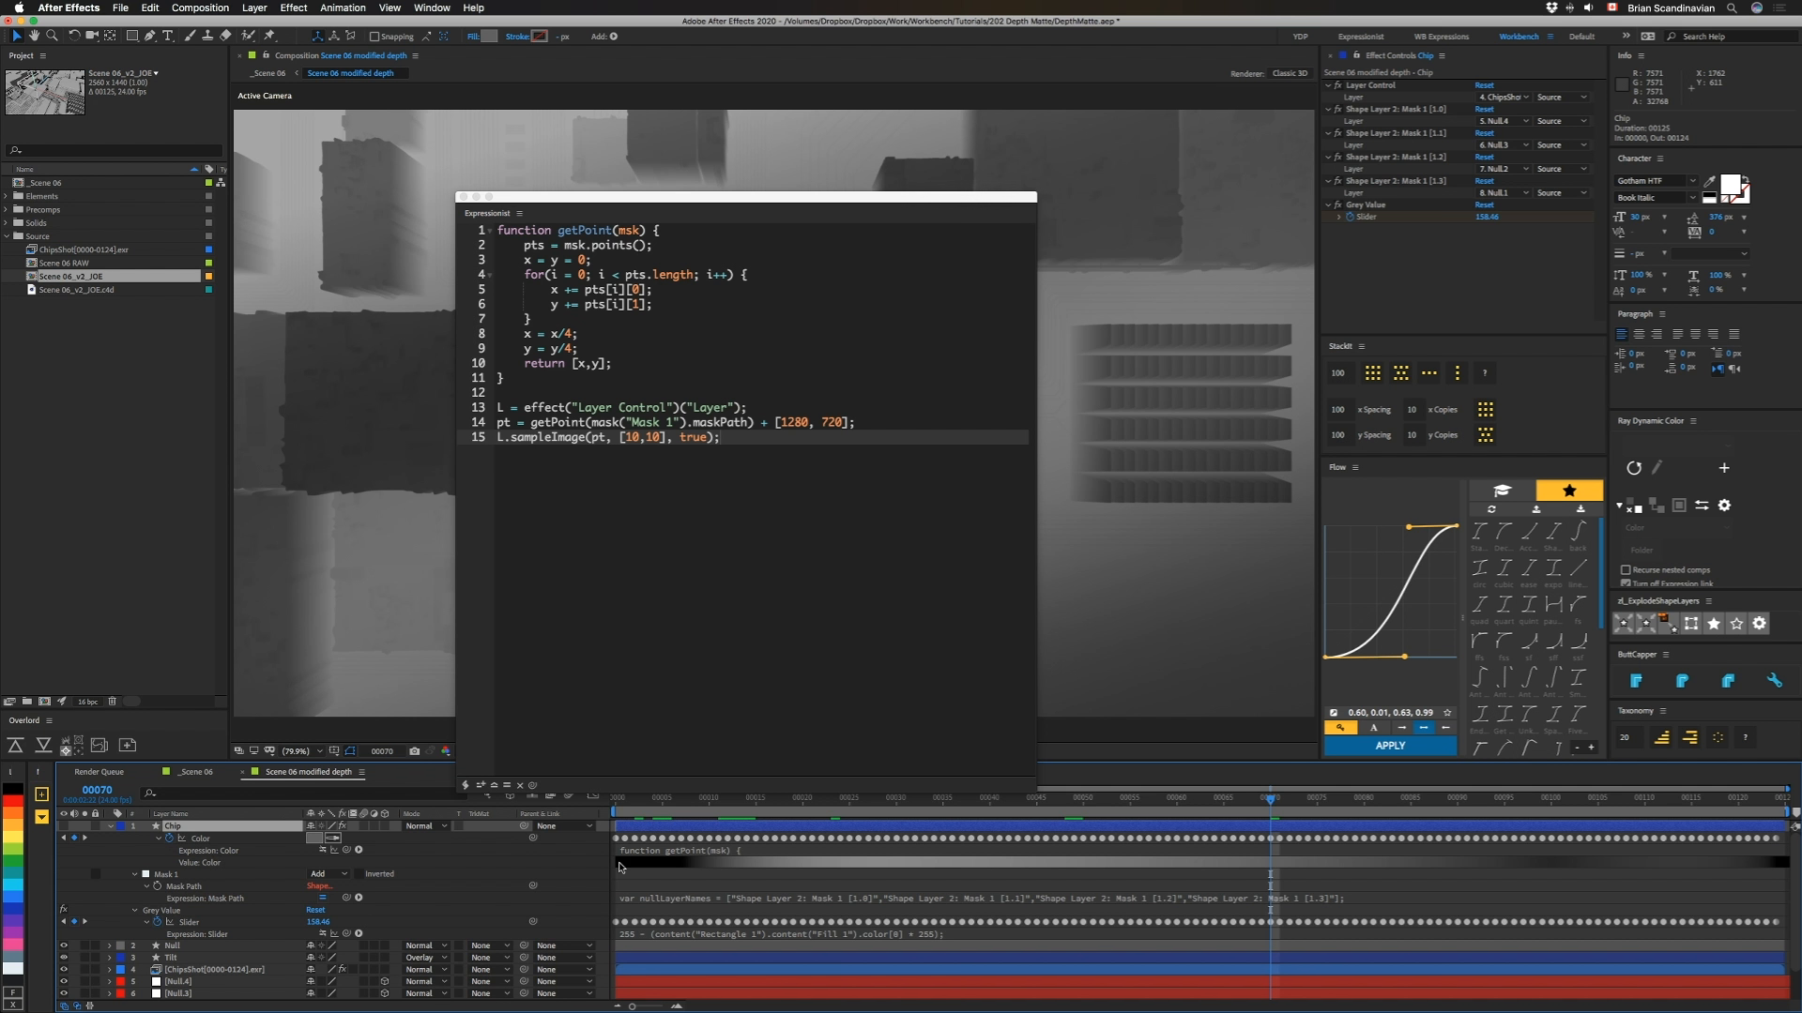
{"action": "mouse_move", "coordinate": [935, 846]}
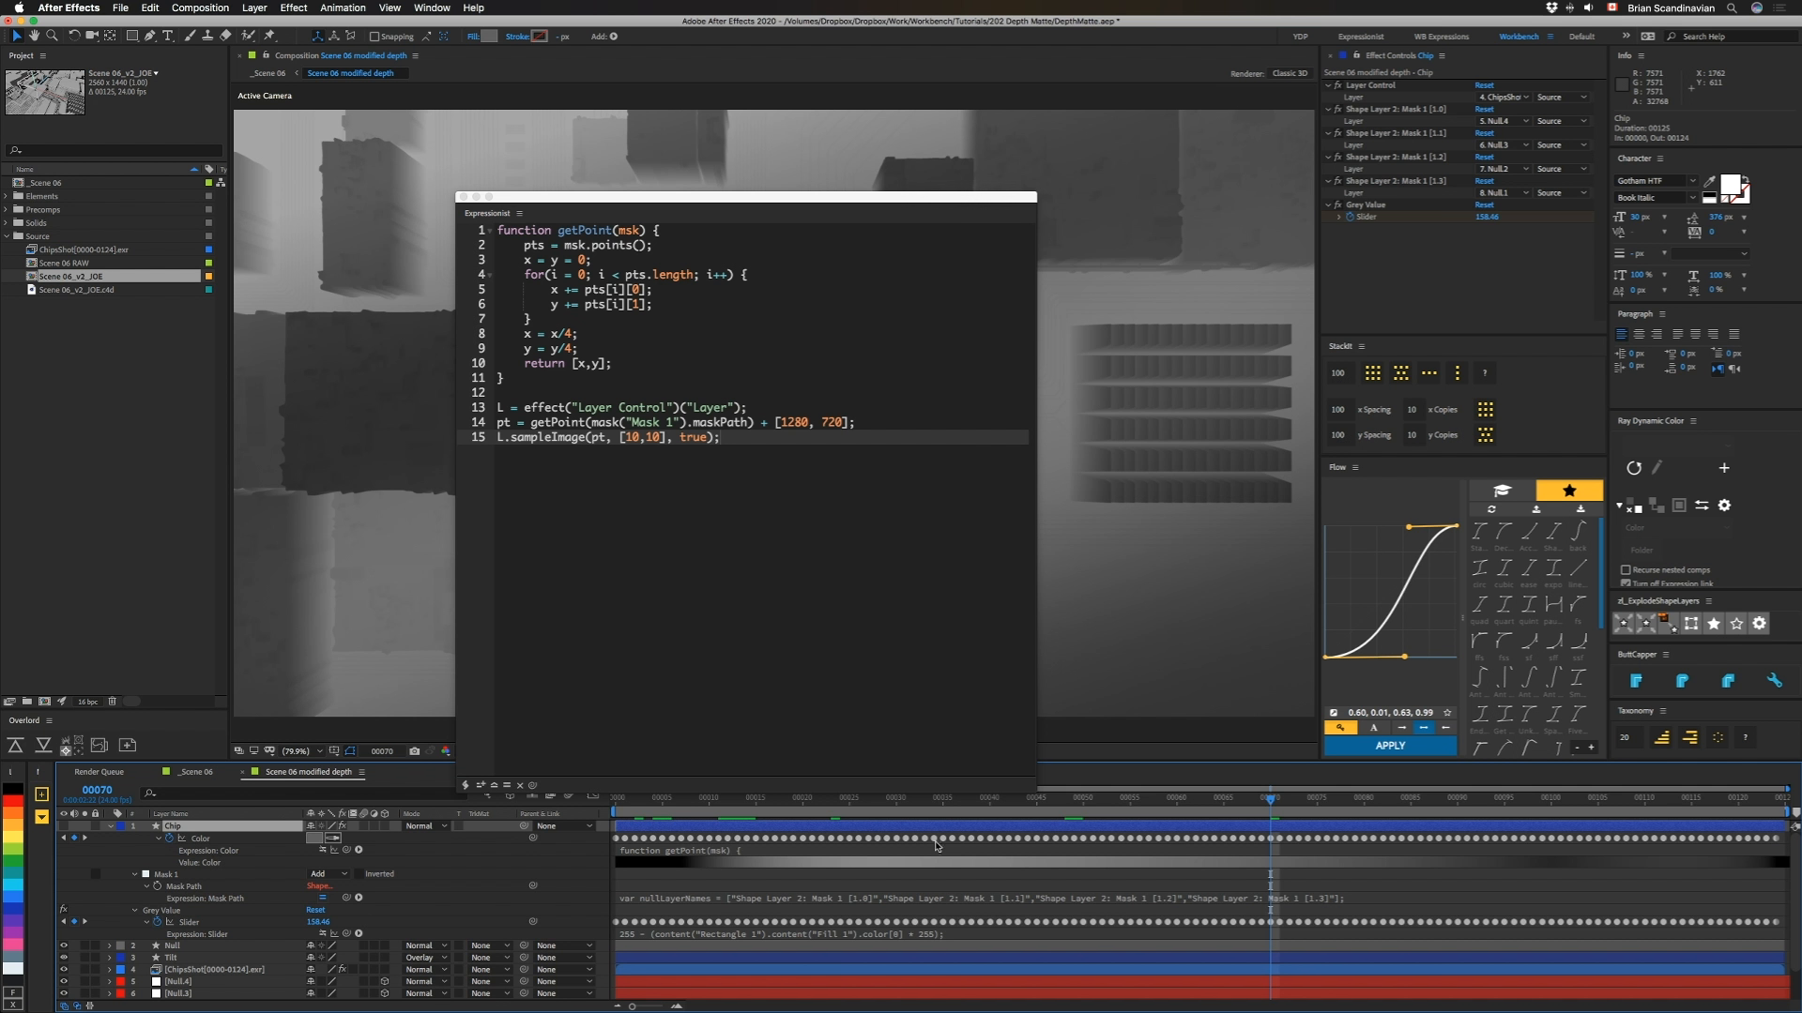
{"action": "mouse_move", "coordinate": [939, 846]}
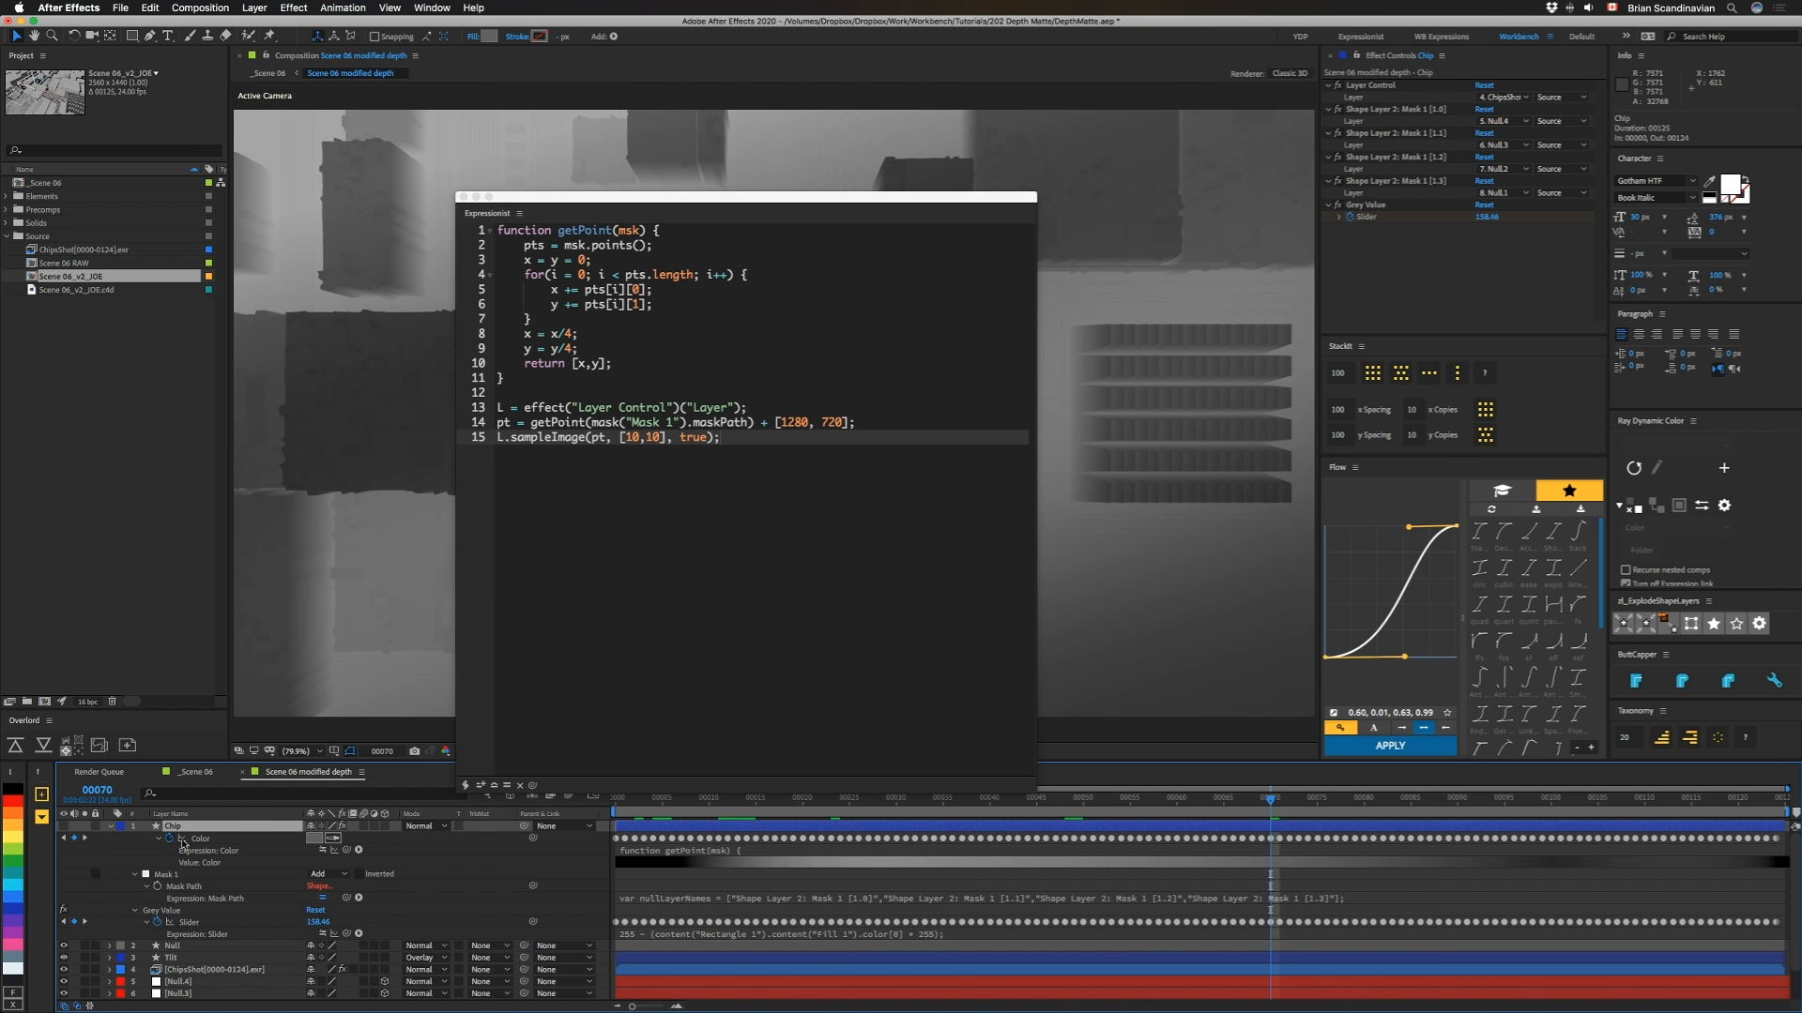
{"action": "right_click", "coordinate": [201, 839]}
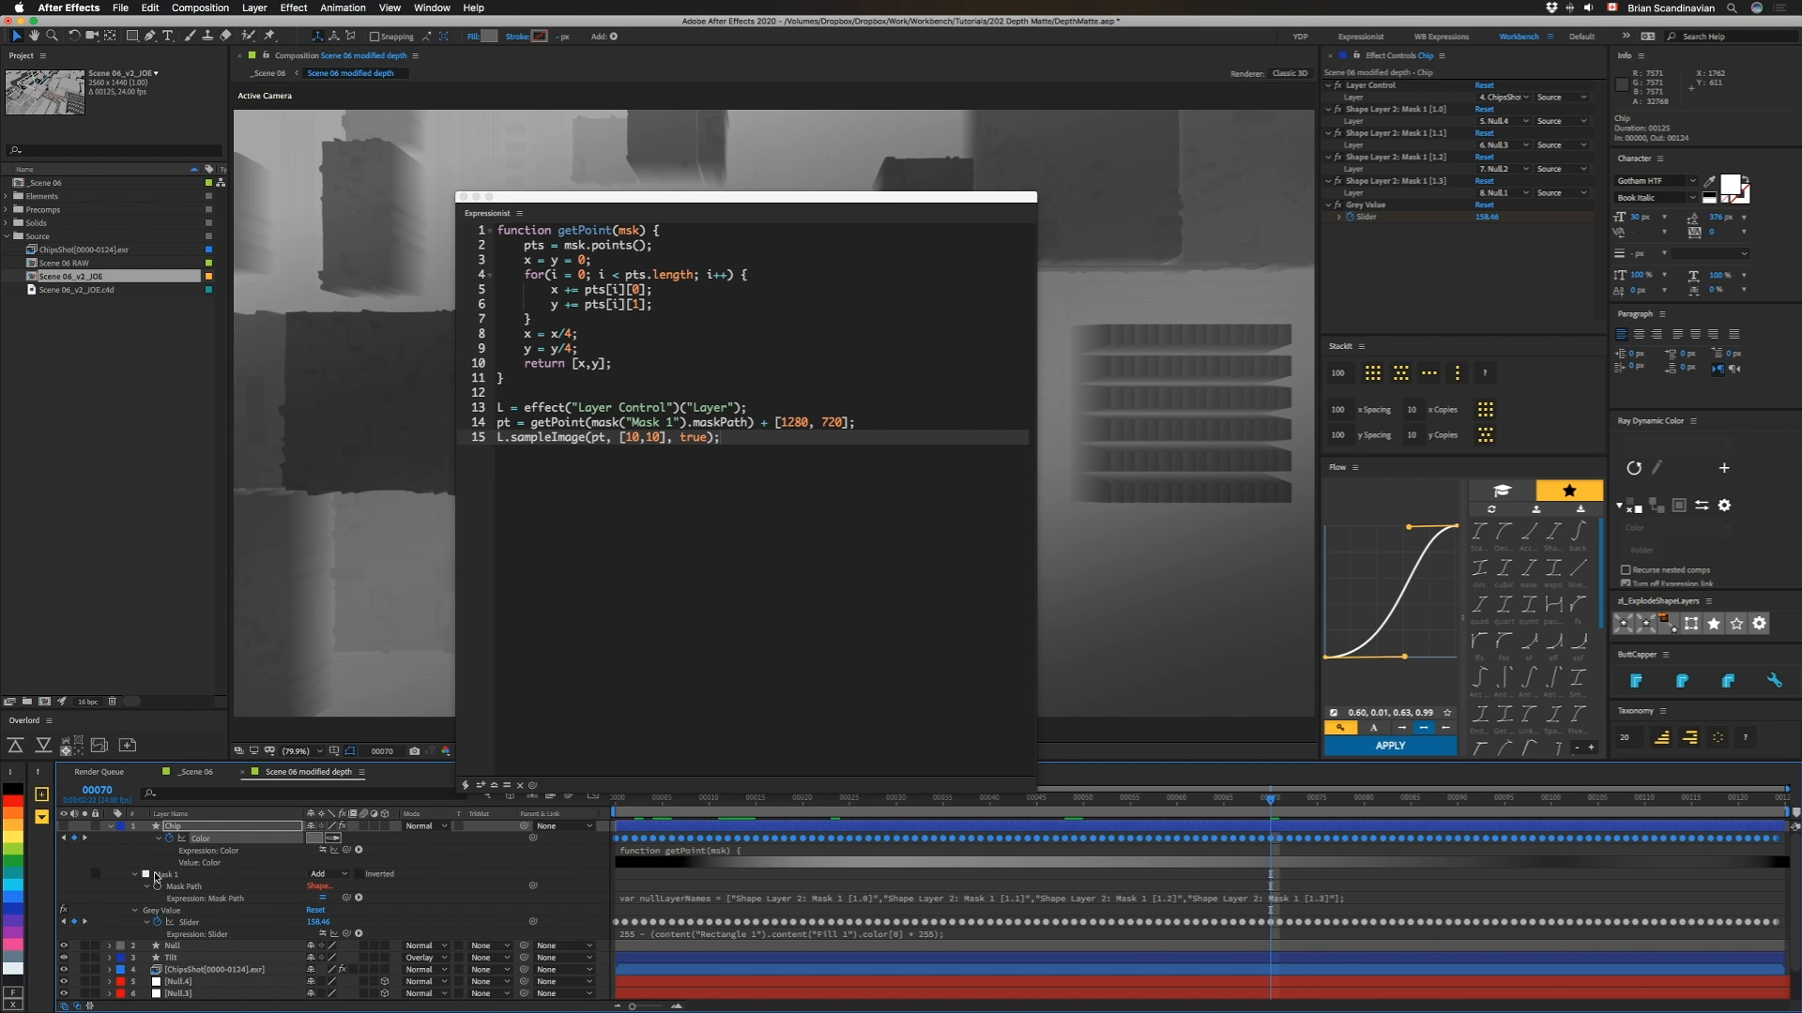
{"action": "mouse_move", "coordinate": [217, 916]}
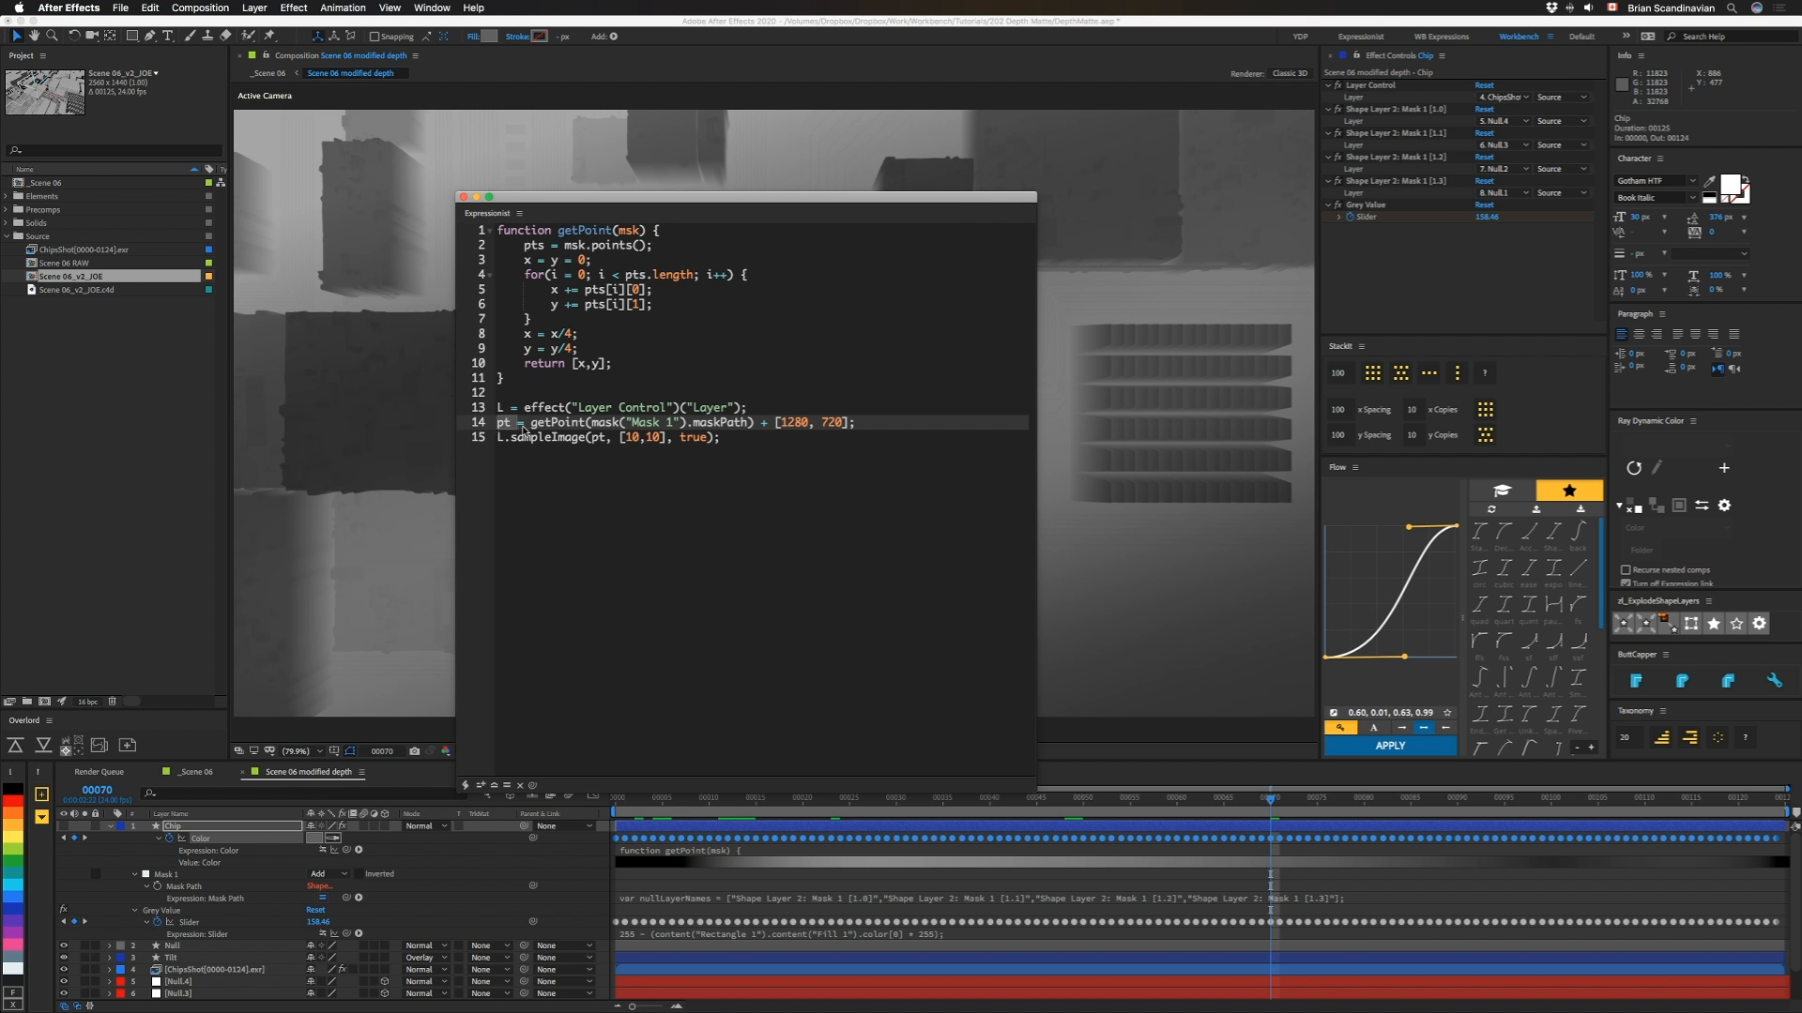
{"action": "mouse_move", "coordinate": [599, 212]}
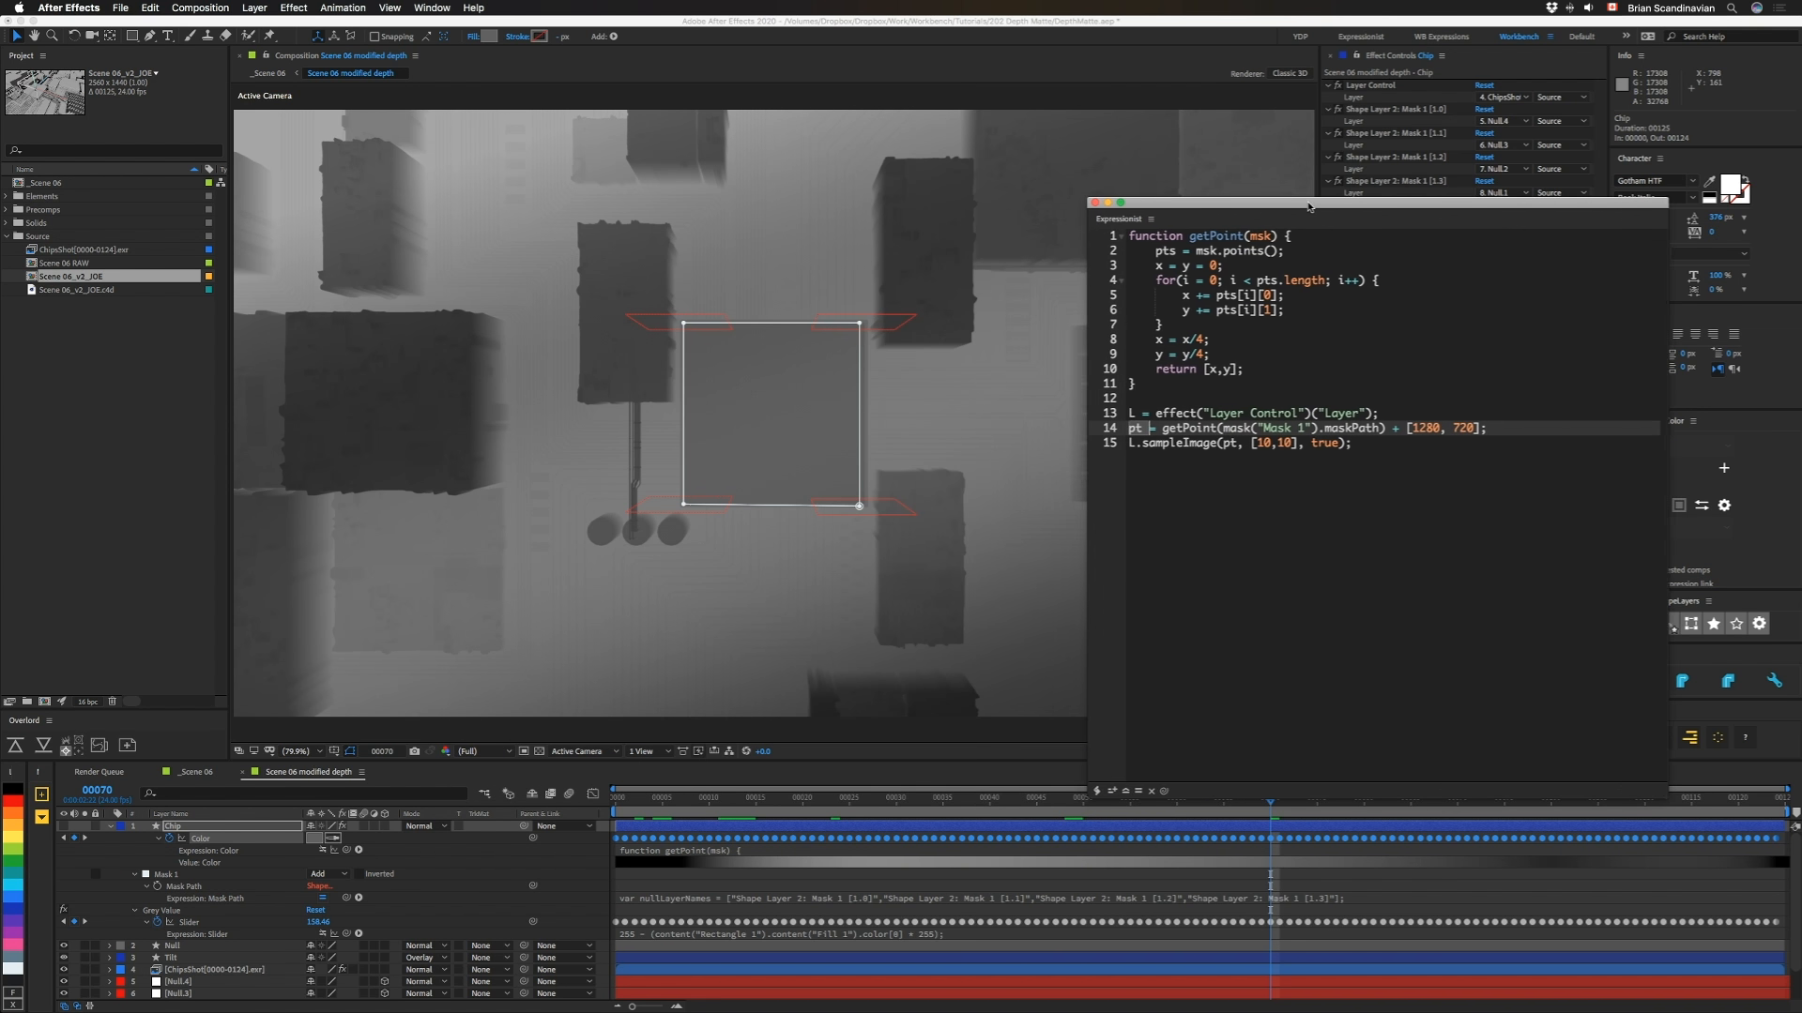
{"action": "left_click_drag", "start_coordinate": [1309, 203], "coordinate": [1276, 210]}
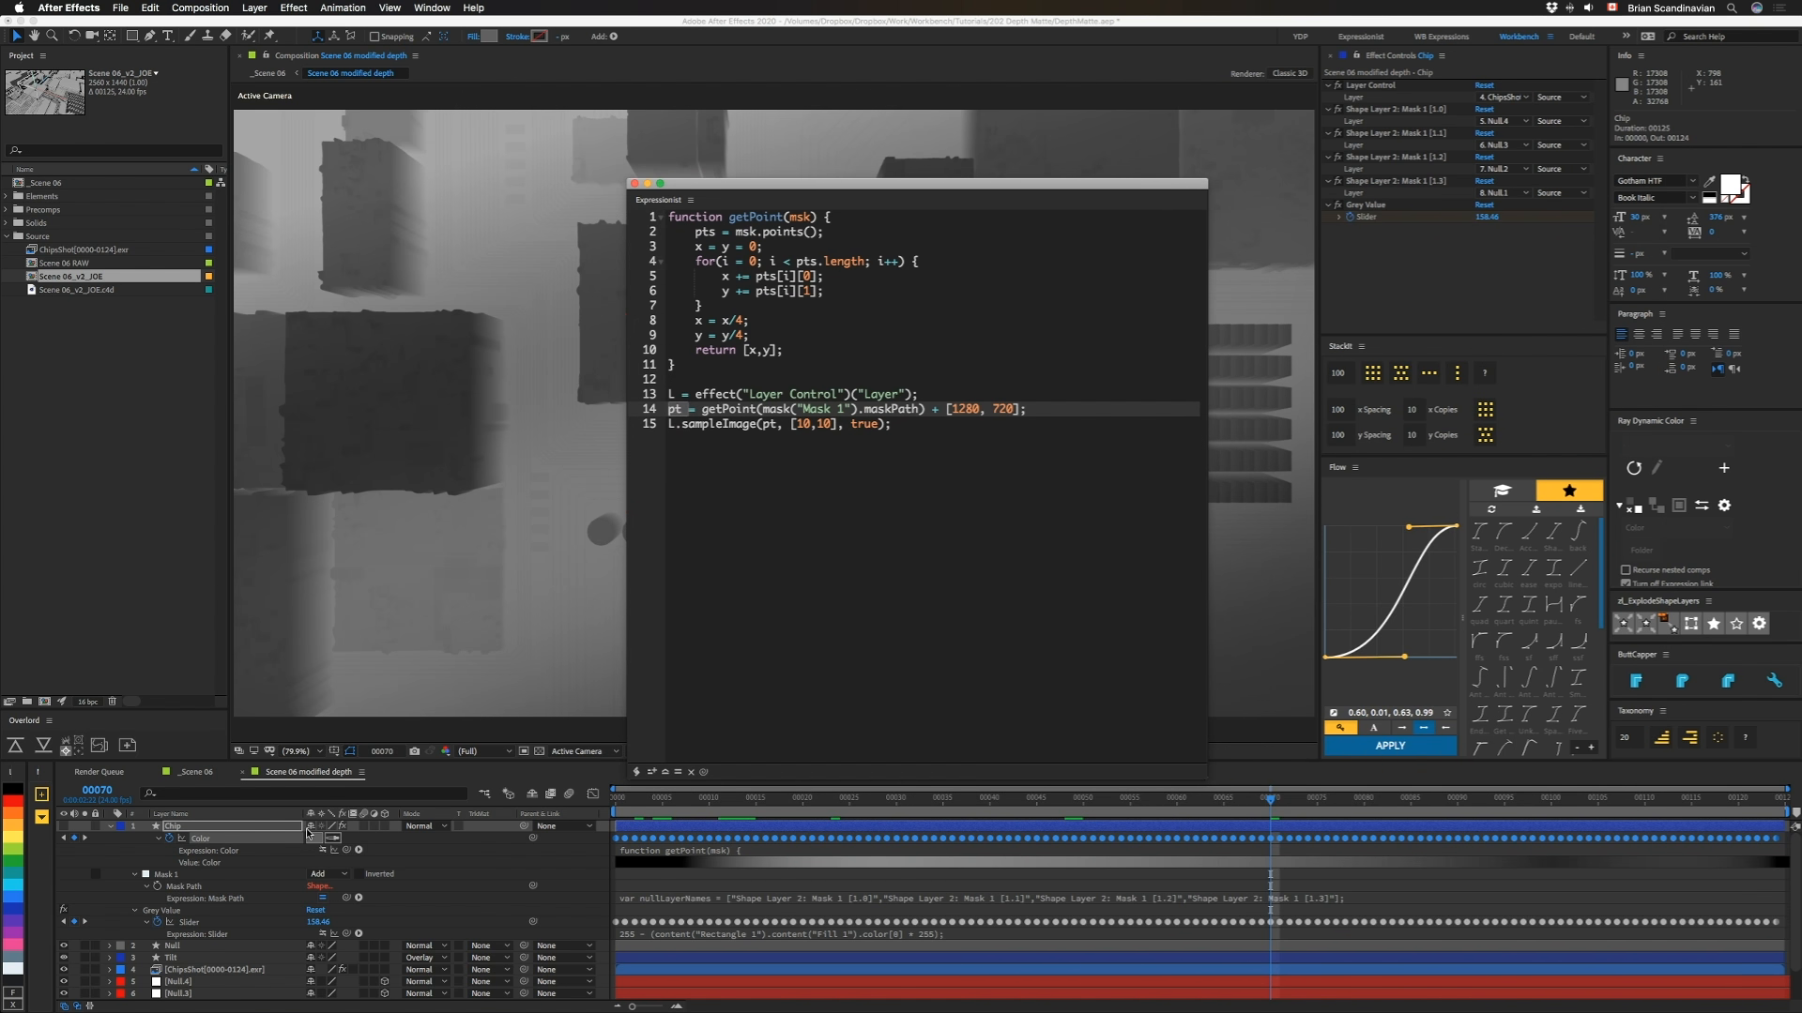
{"action": "mouse_move", "coordinate": [259, 890]}
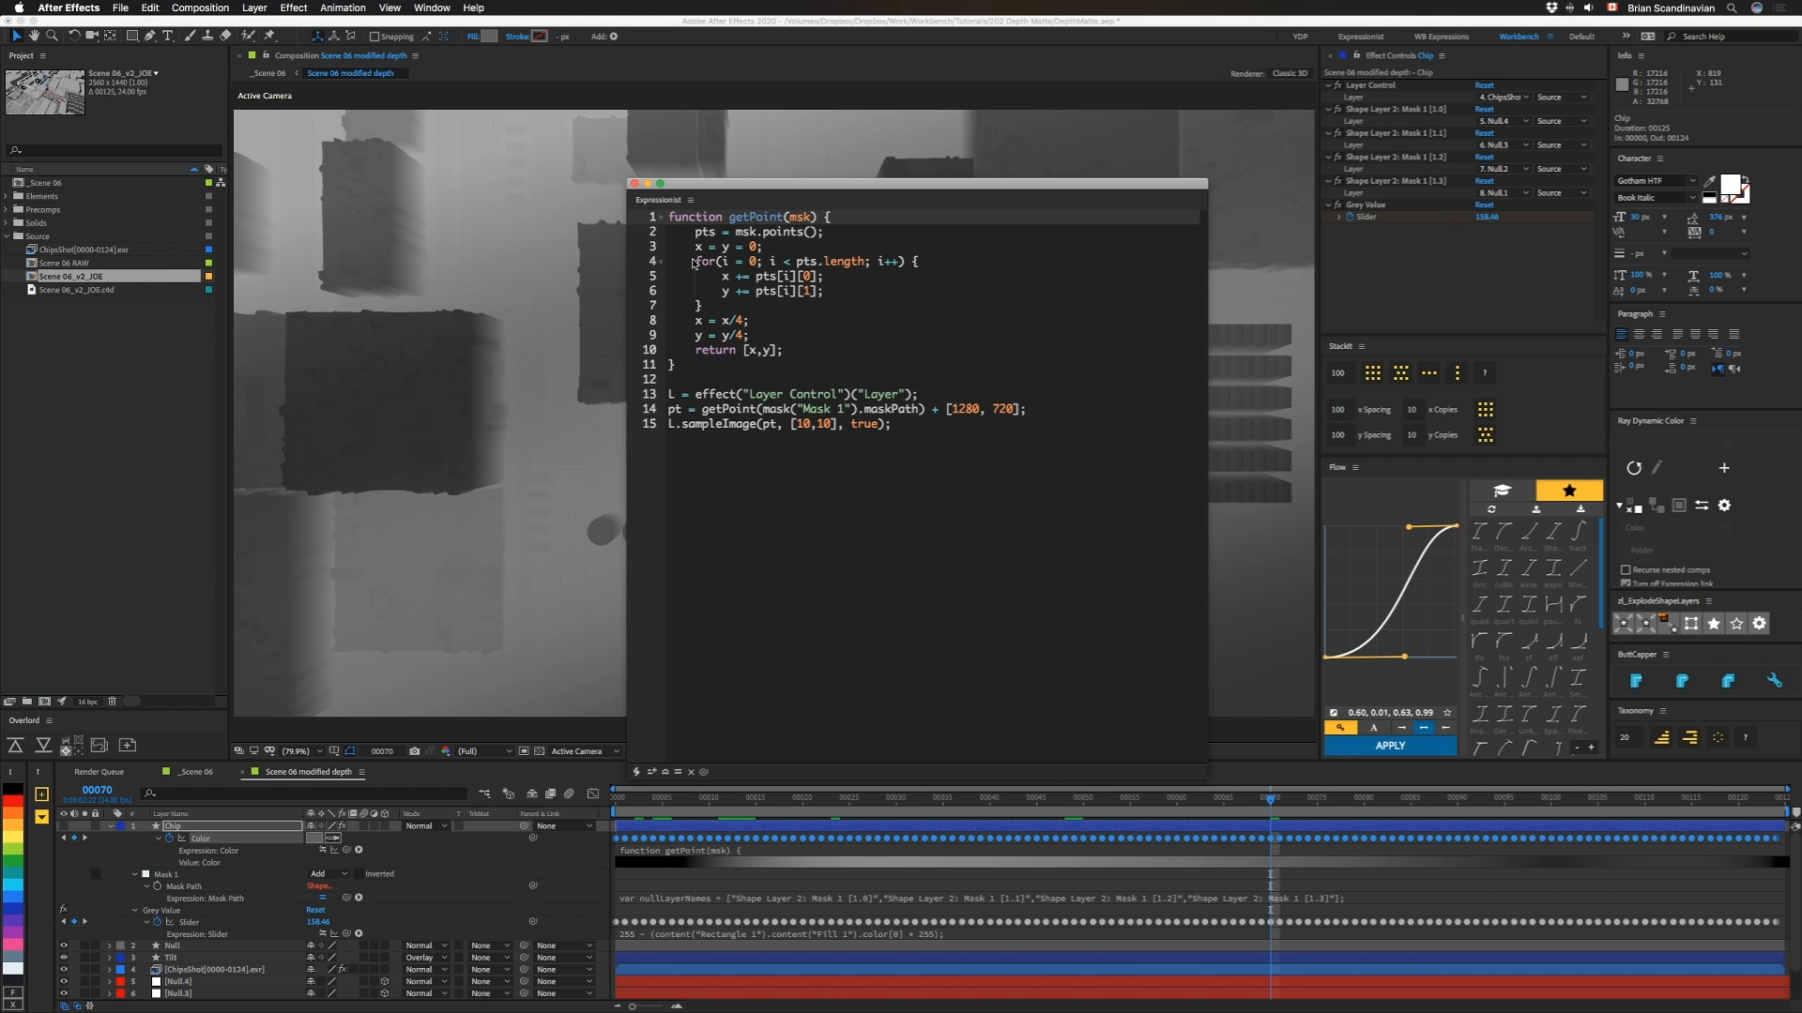
{"action": "mouse_move", "coordinate": [695, 265]}
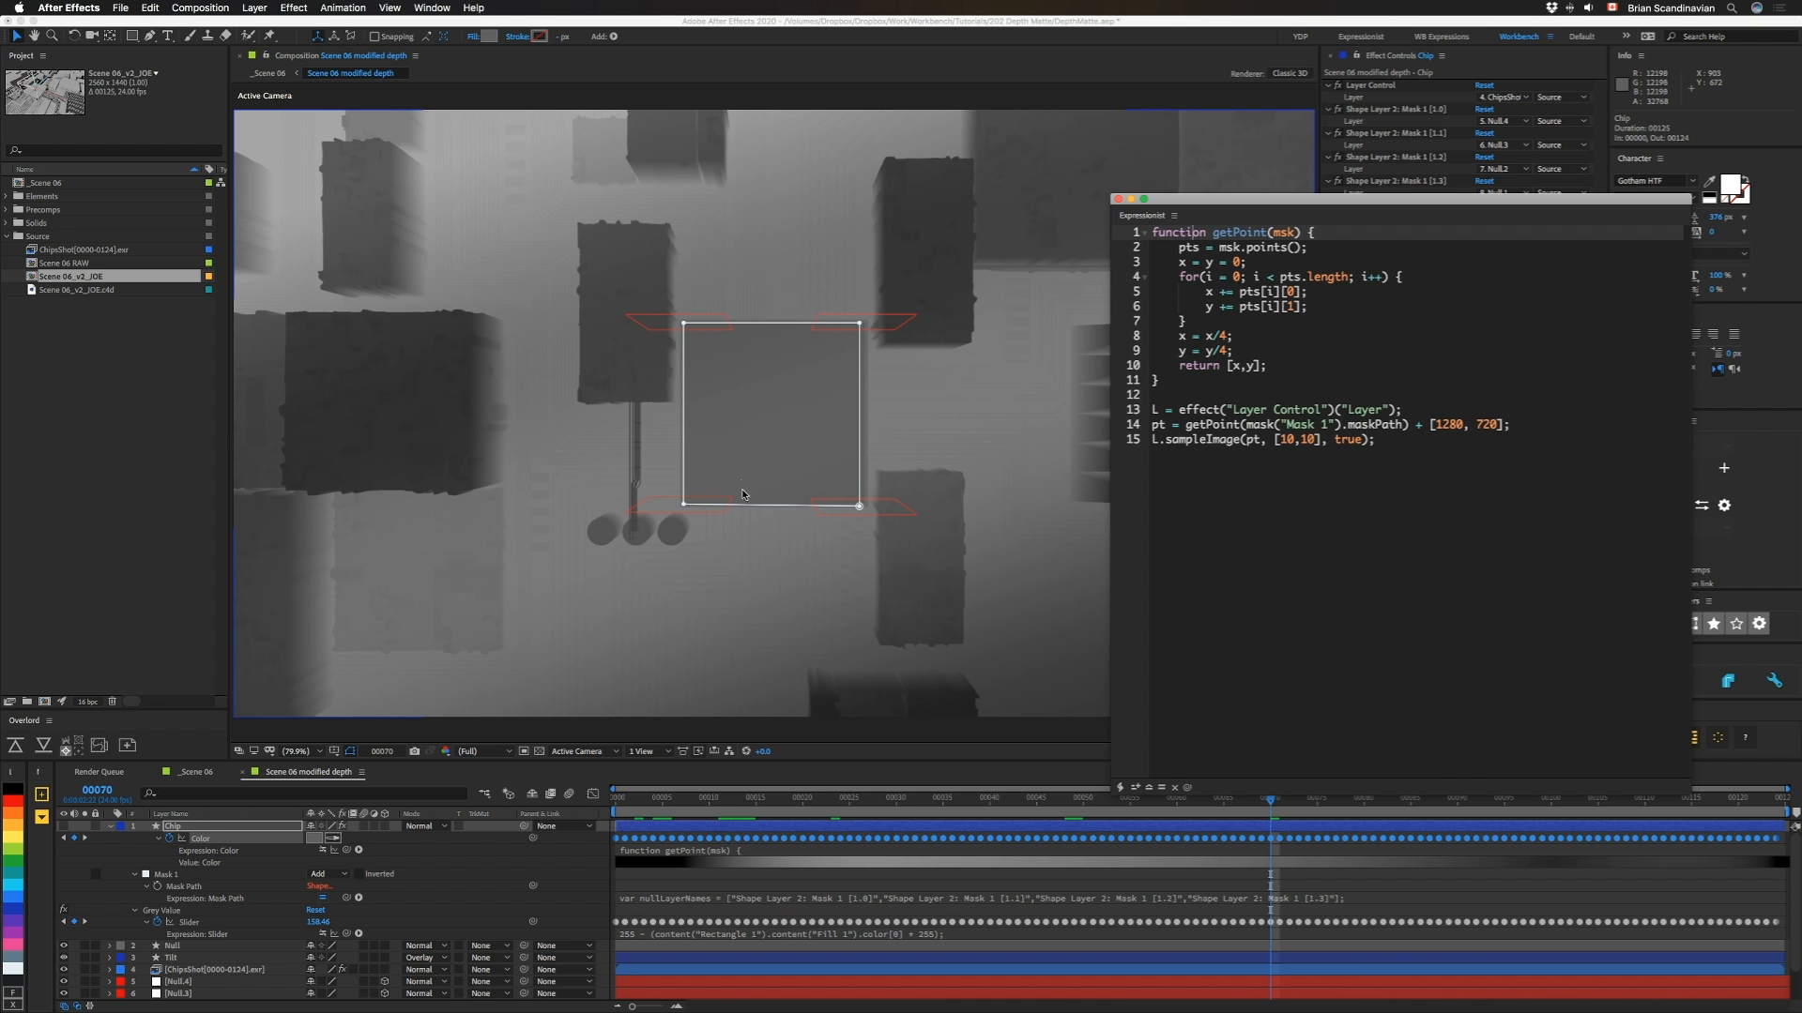
{"action": "mouse_move", "coordinate": [788, 431]}
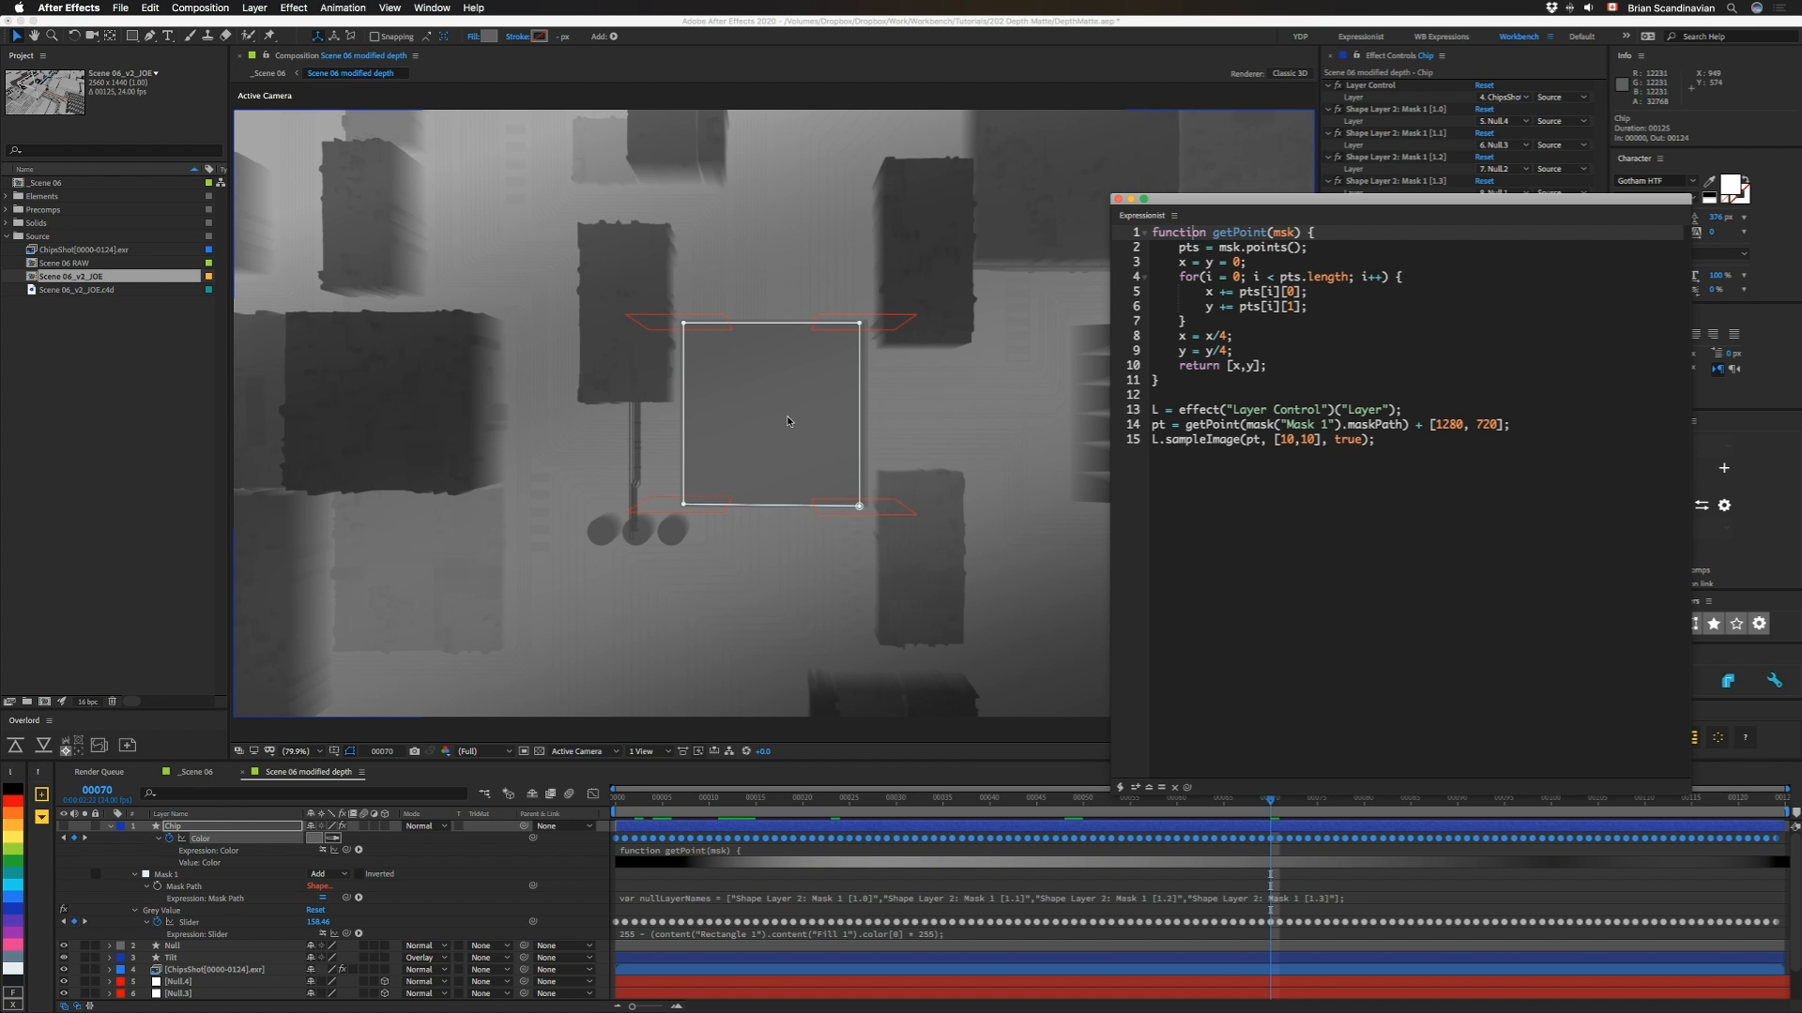
{"action": "mouse_move", "coordinate": [791, 420]}
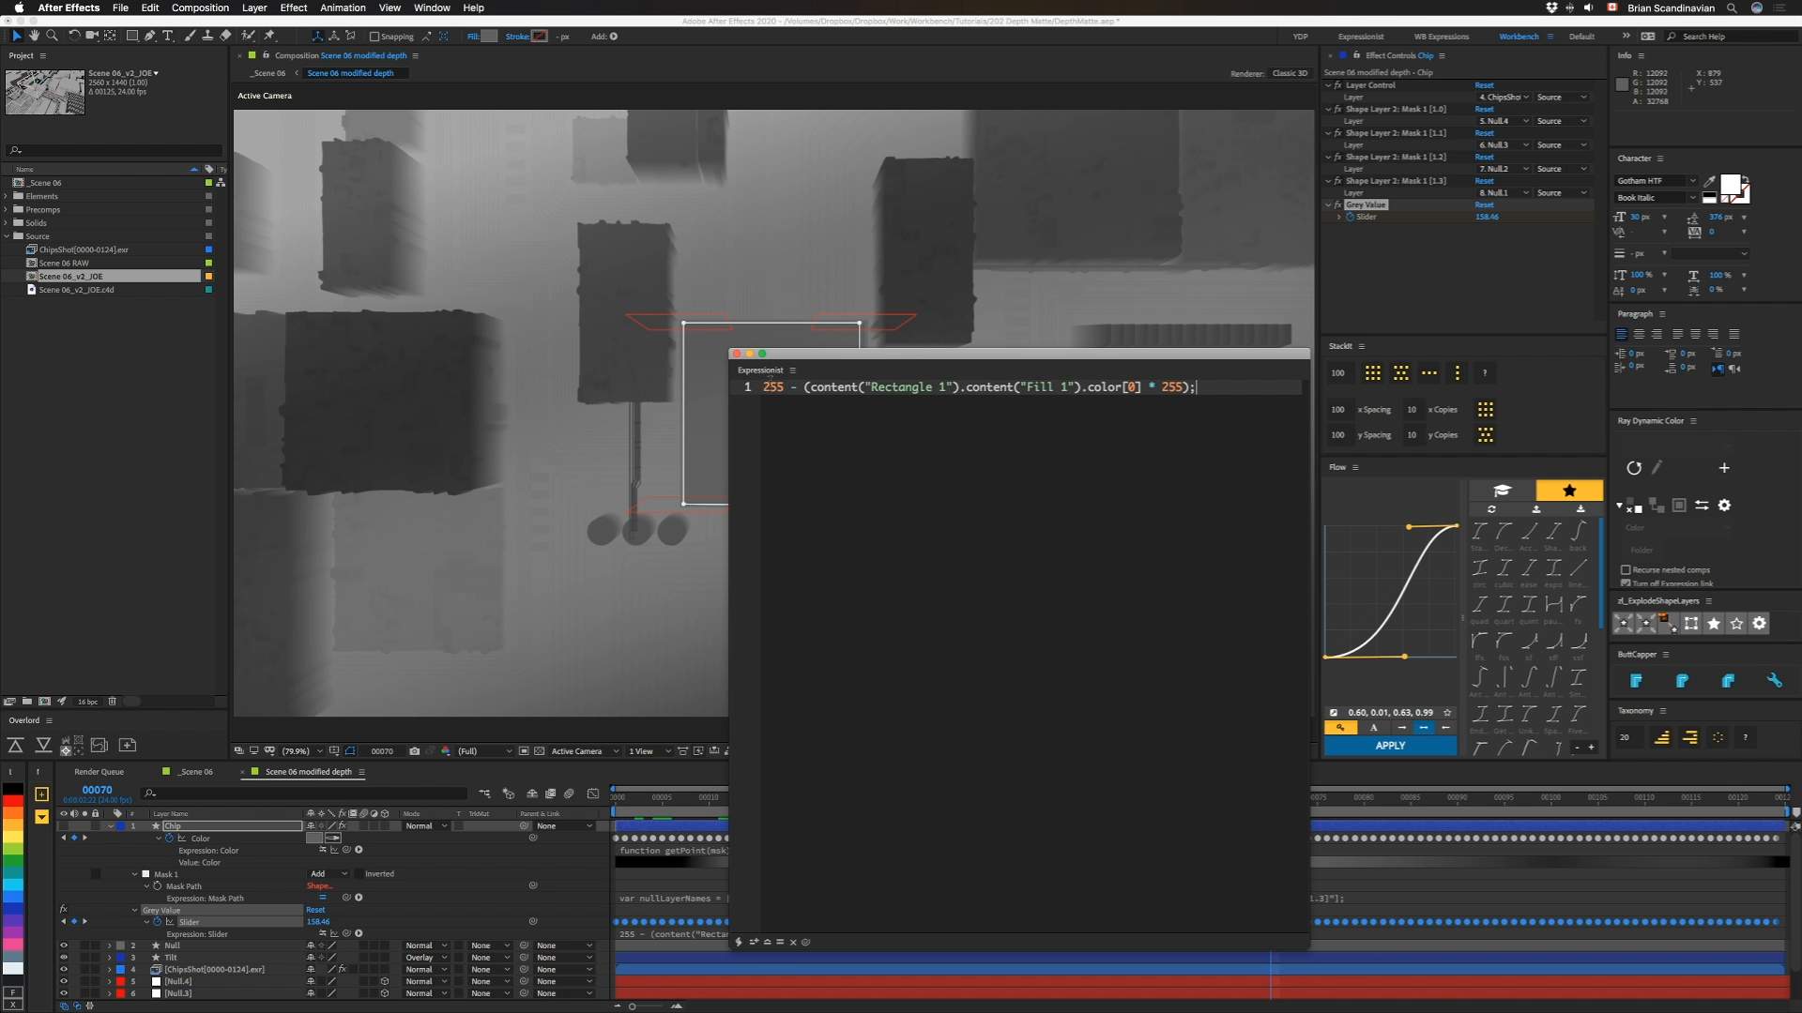
{"action": "mouse_move", "coordinate": [859, 672]}
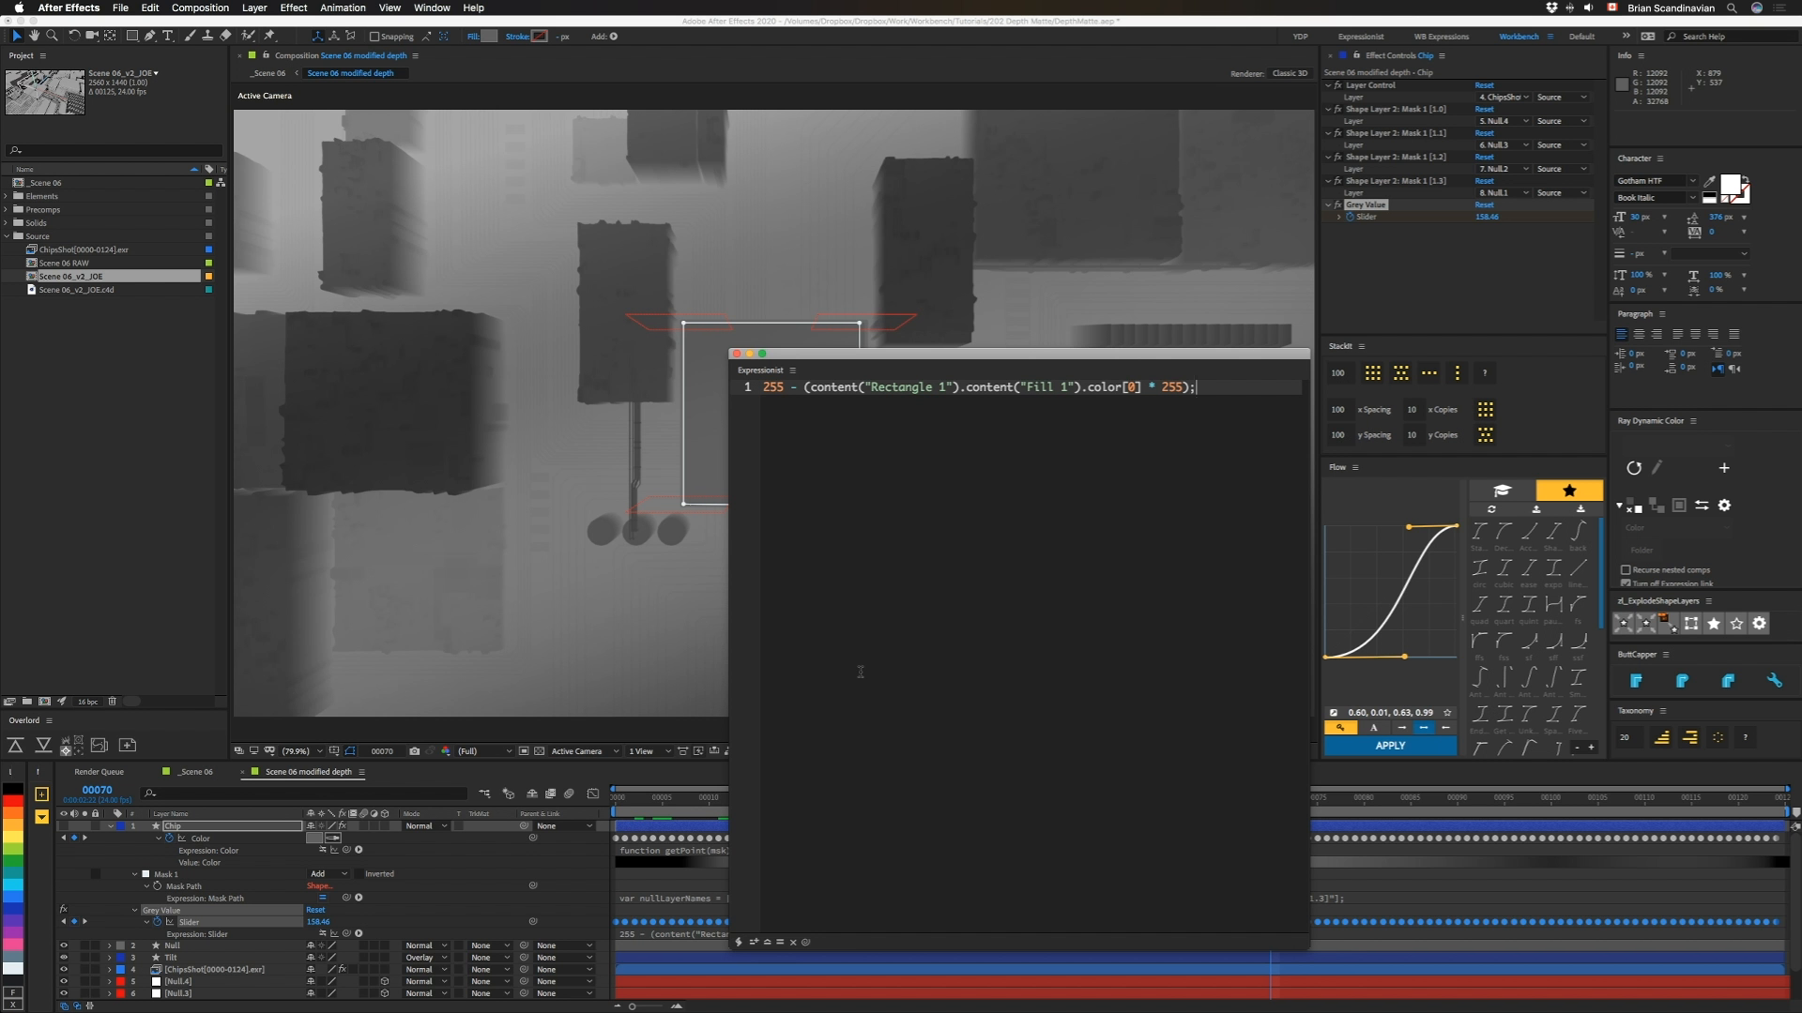
{"action": "mouse_move", "coordinate": [859, 672]}
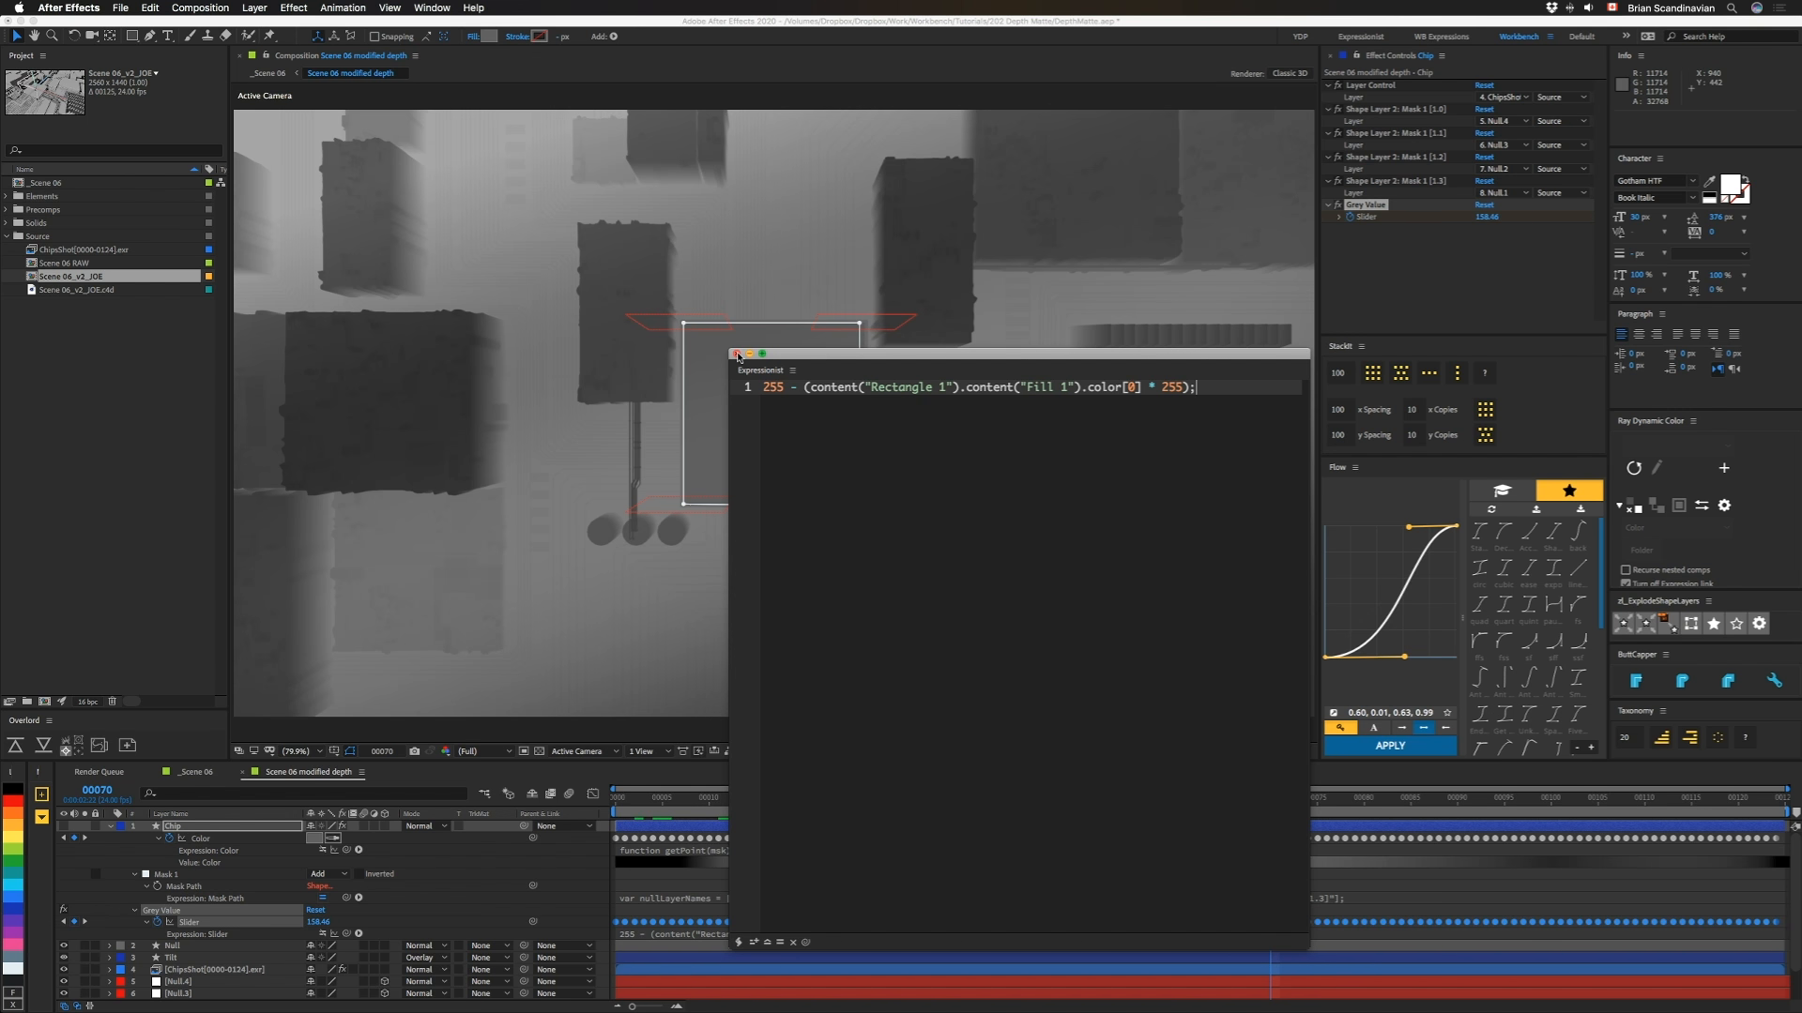
Step: Close the Expressionist window, leaving the Grey Value slider at 158.96
{"action": "left_click", "coordinate": [736, 354]}
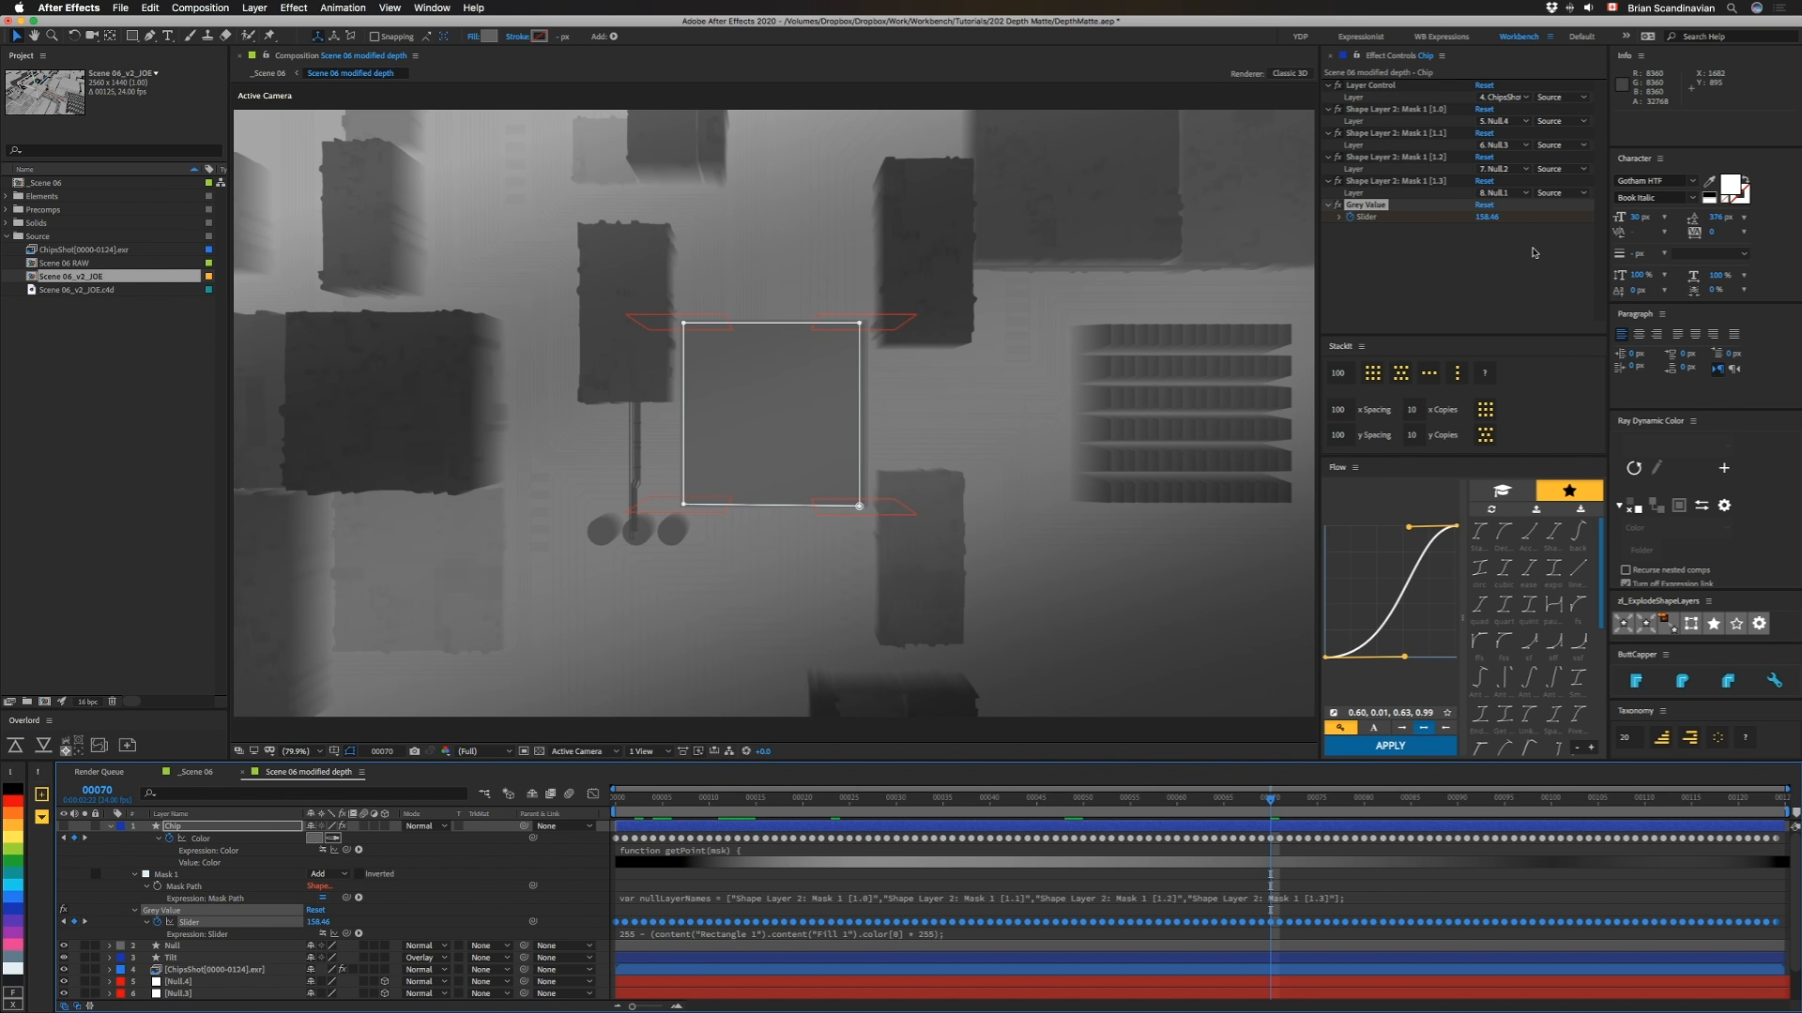
{"action": "mouse_move", "coordinate": [1331, 387]}
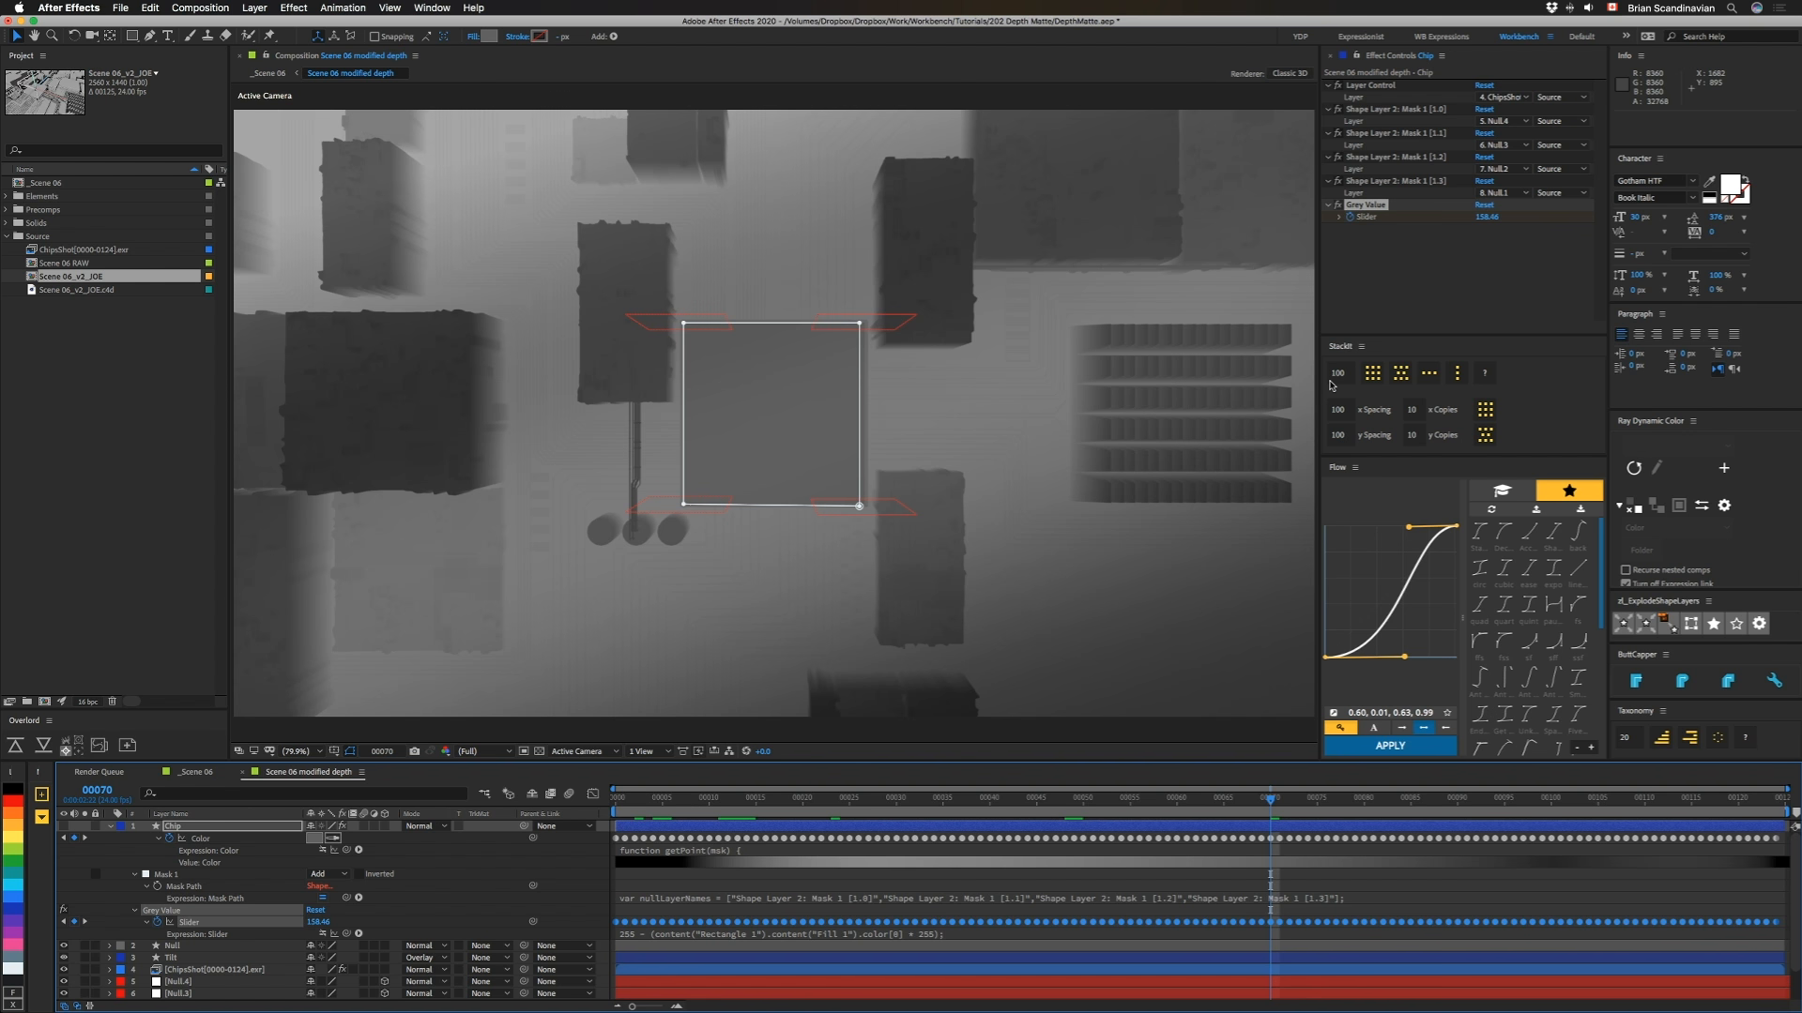
{"action": "mouse_move", "coordinate": [177, 914]}
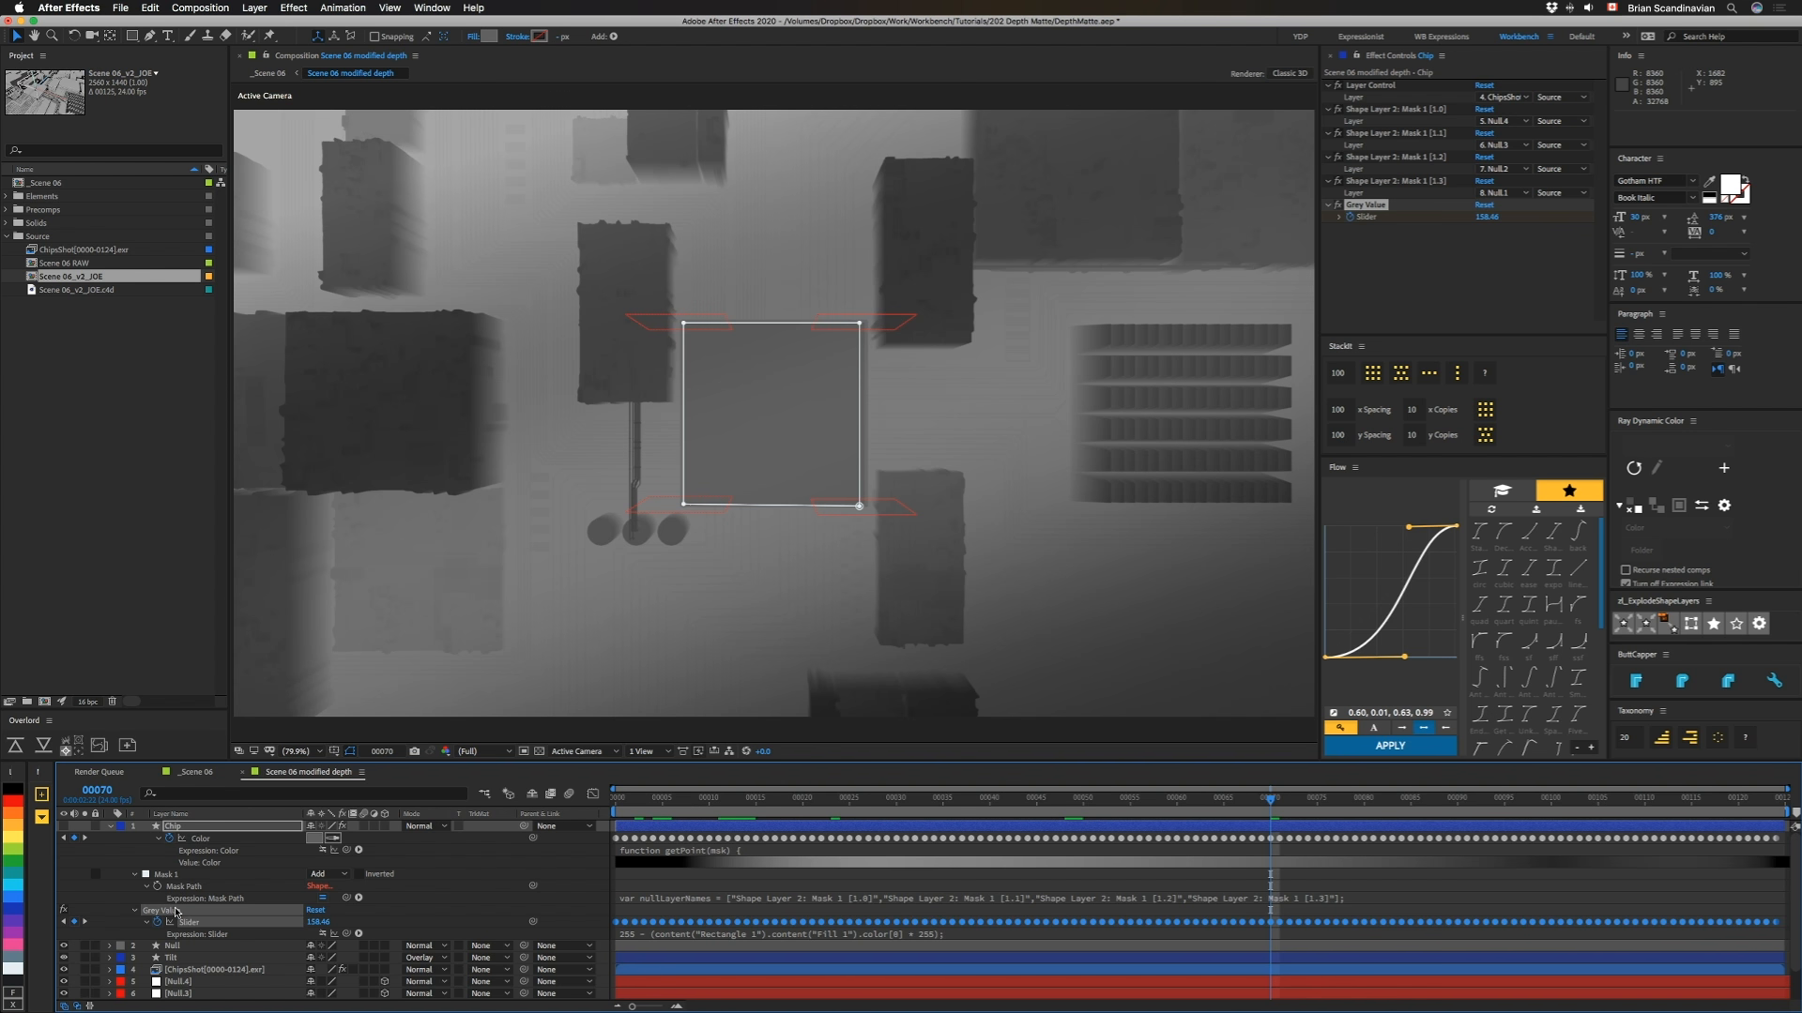
{"action": "mouse_move", "coordinate": [120, 903]}
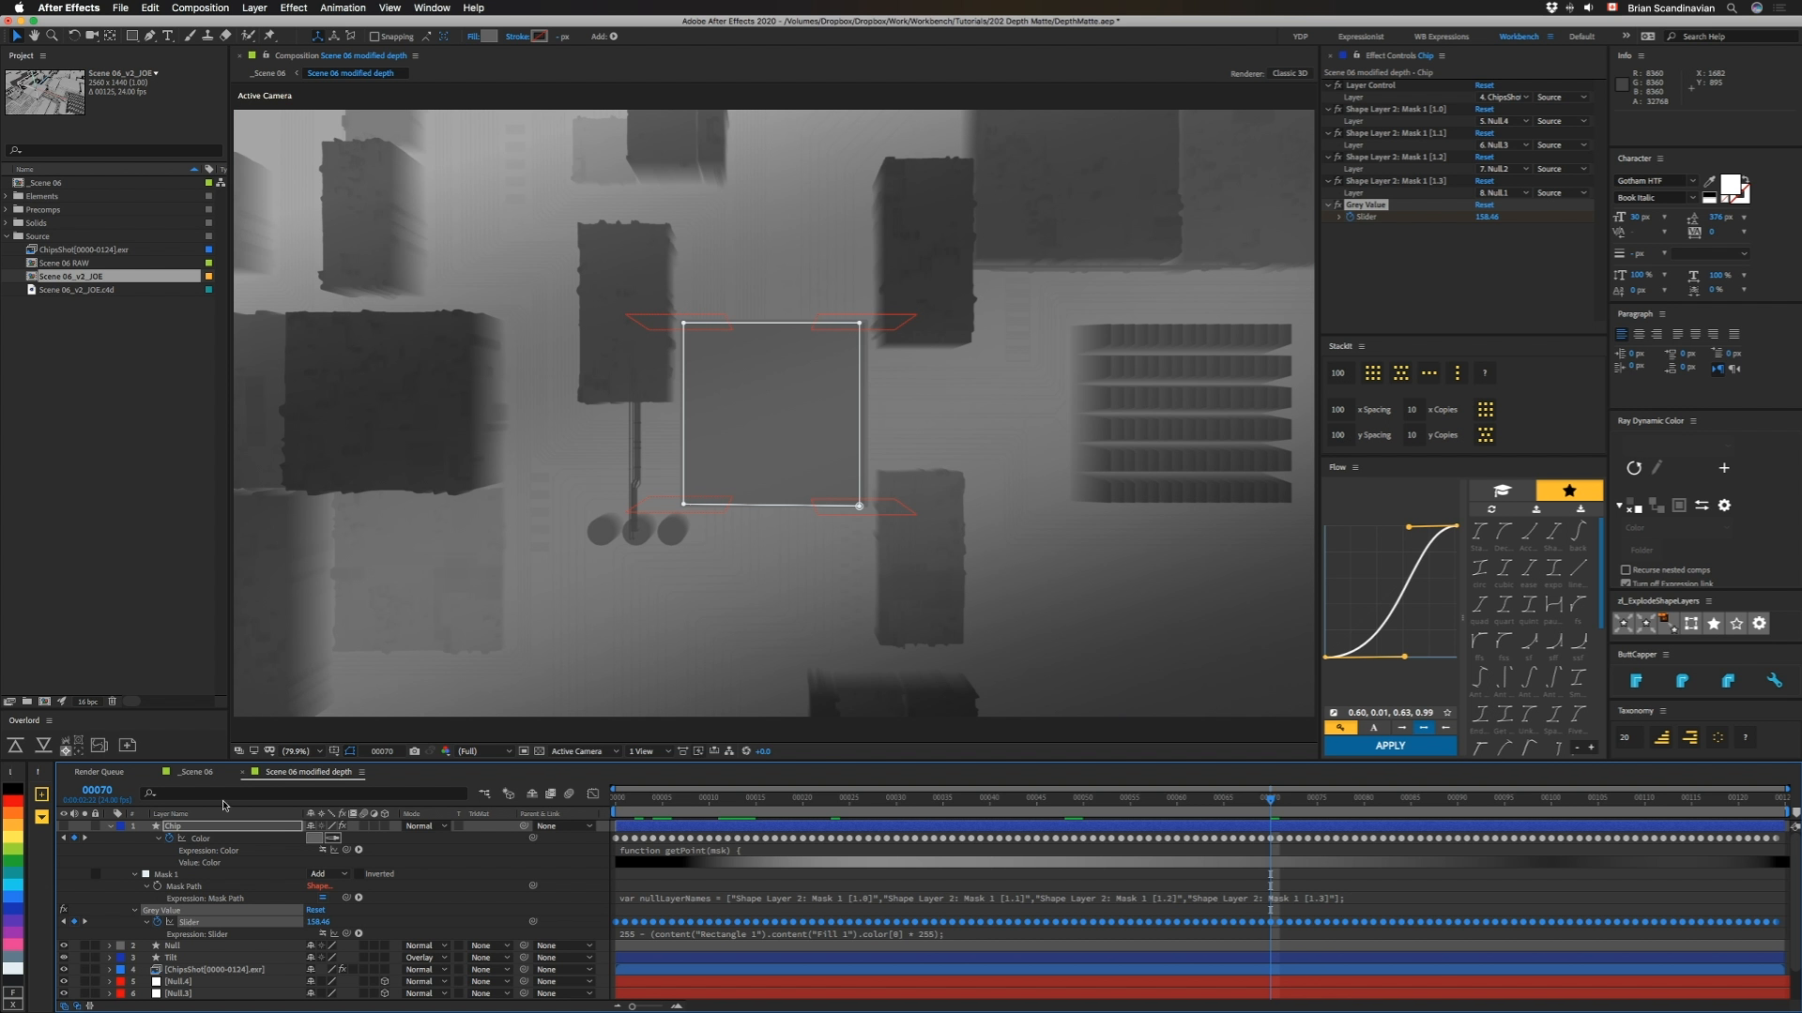
{"action": "mouse_move", "coordinate": [238, 792]}
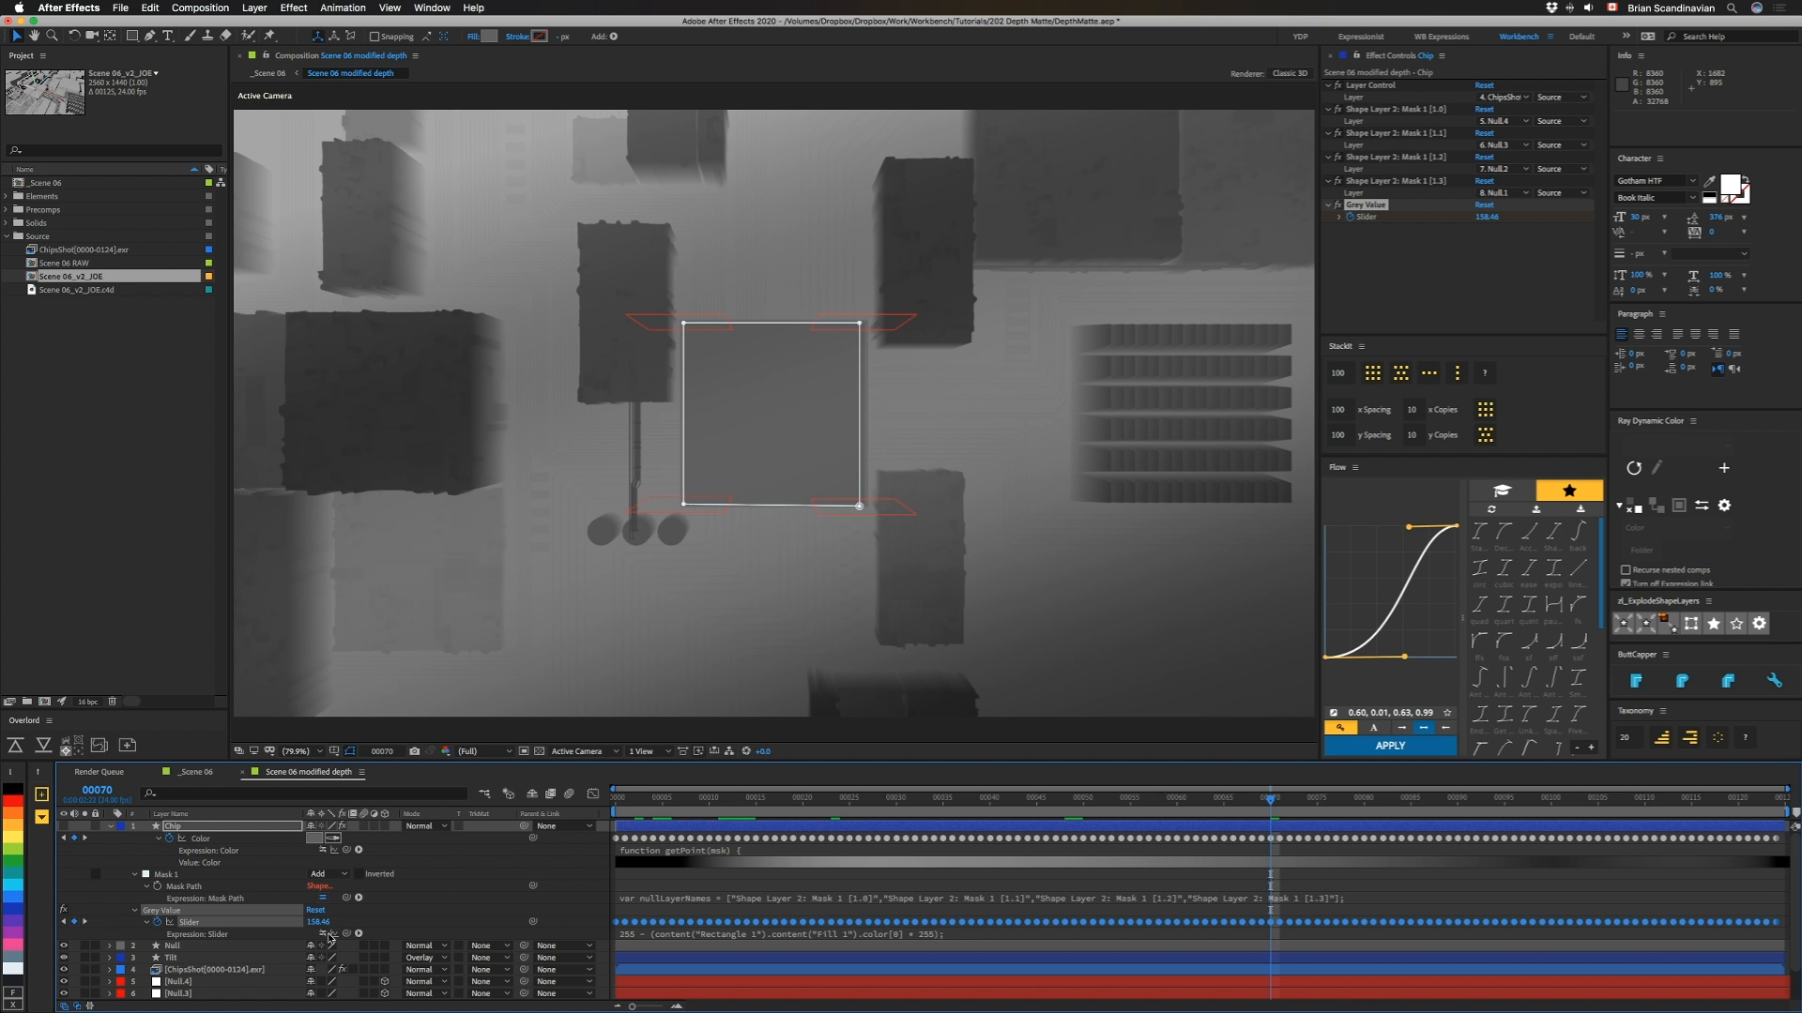
{"action": "mouse_move", "coordinate": [552, 938]}
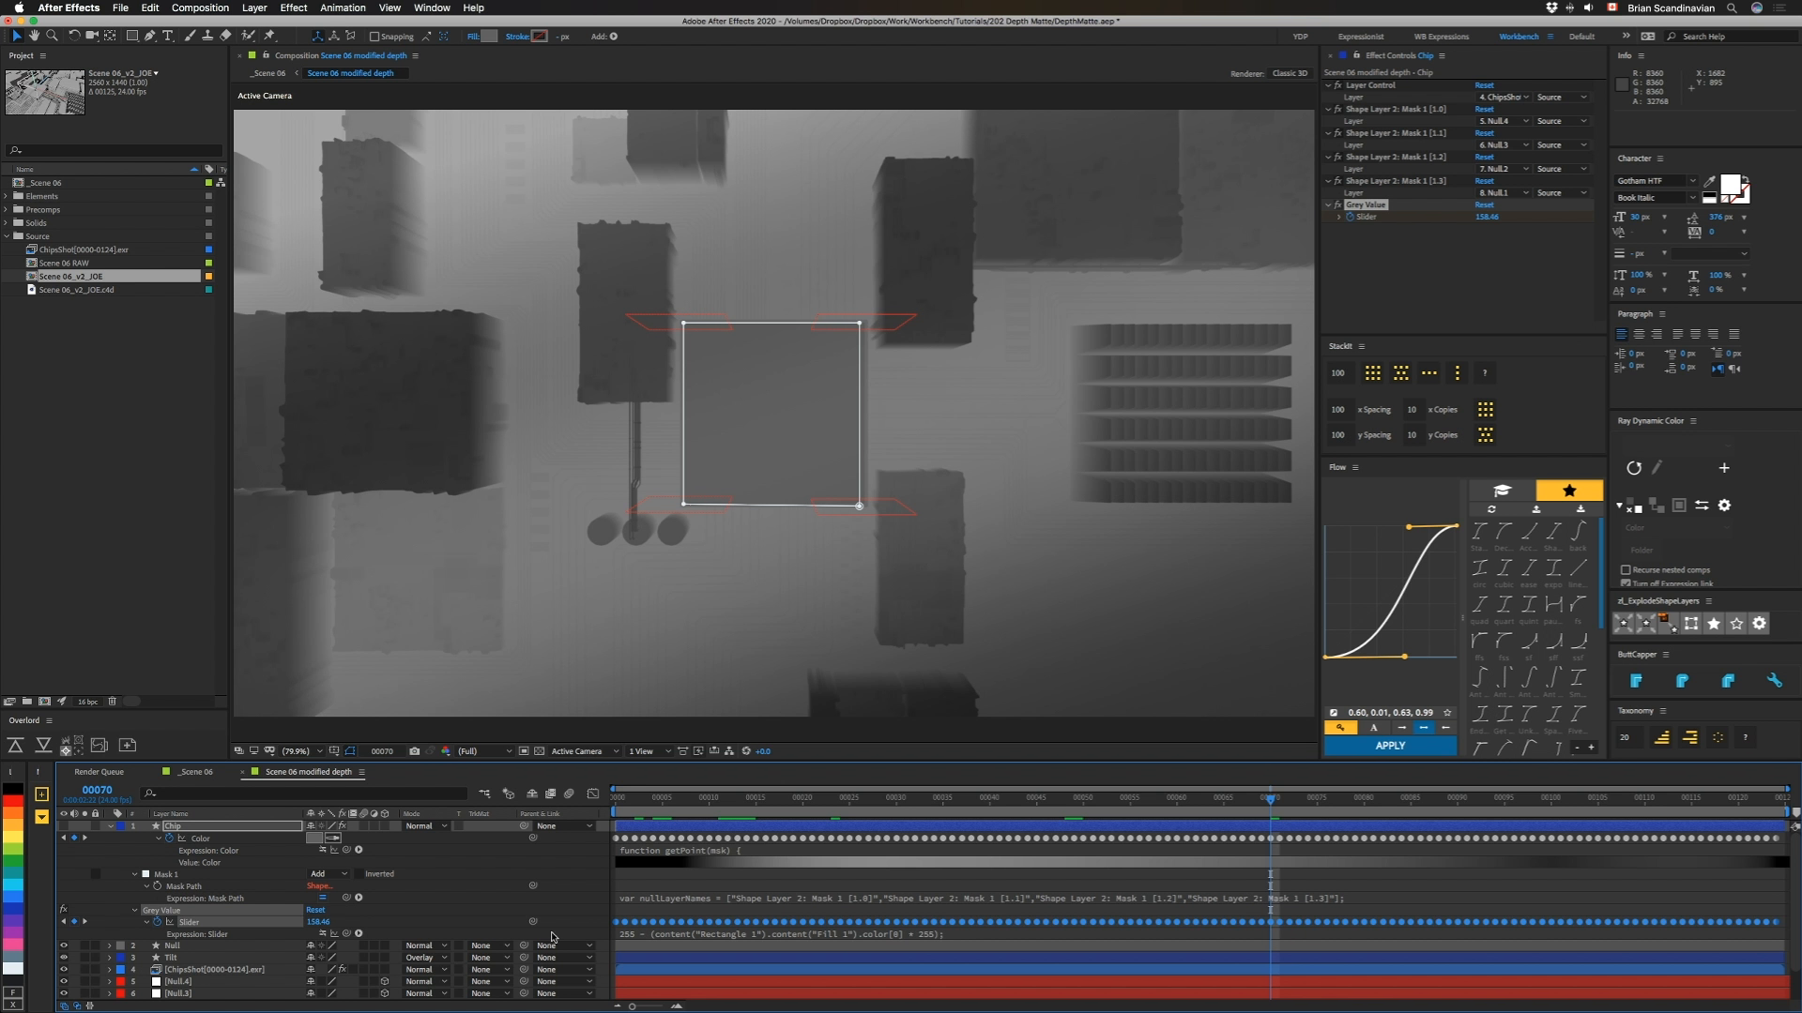
{"action": "mouse_move", "coordinate": [199, 842]}
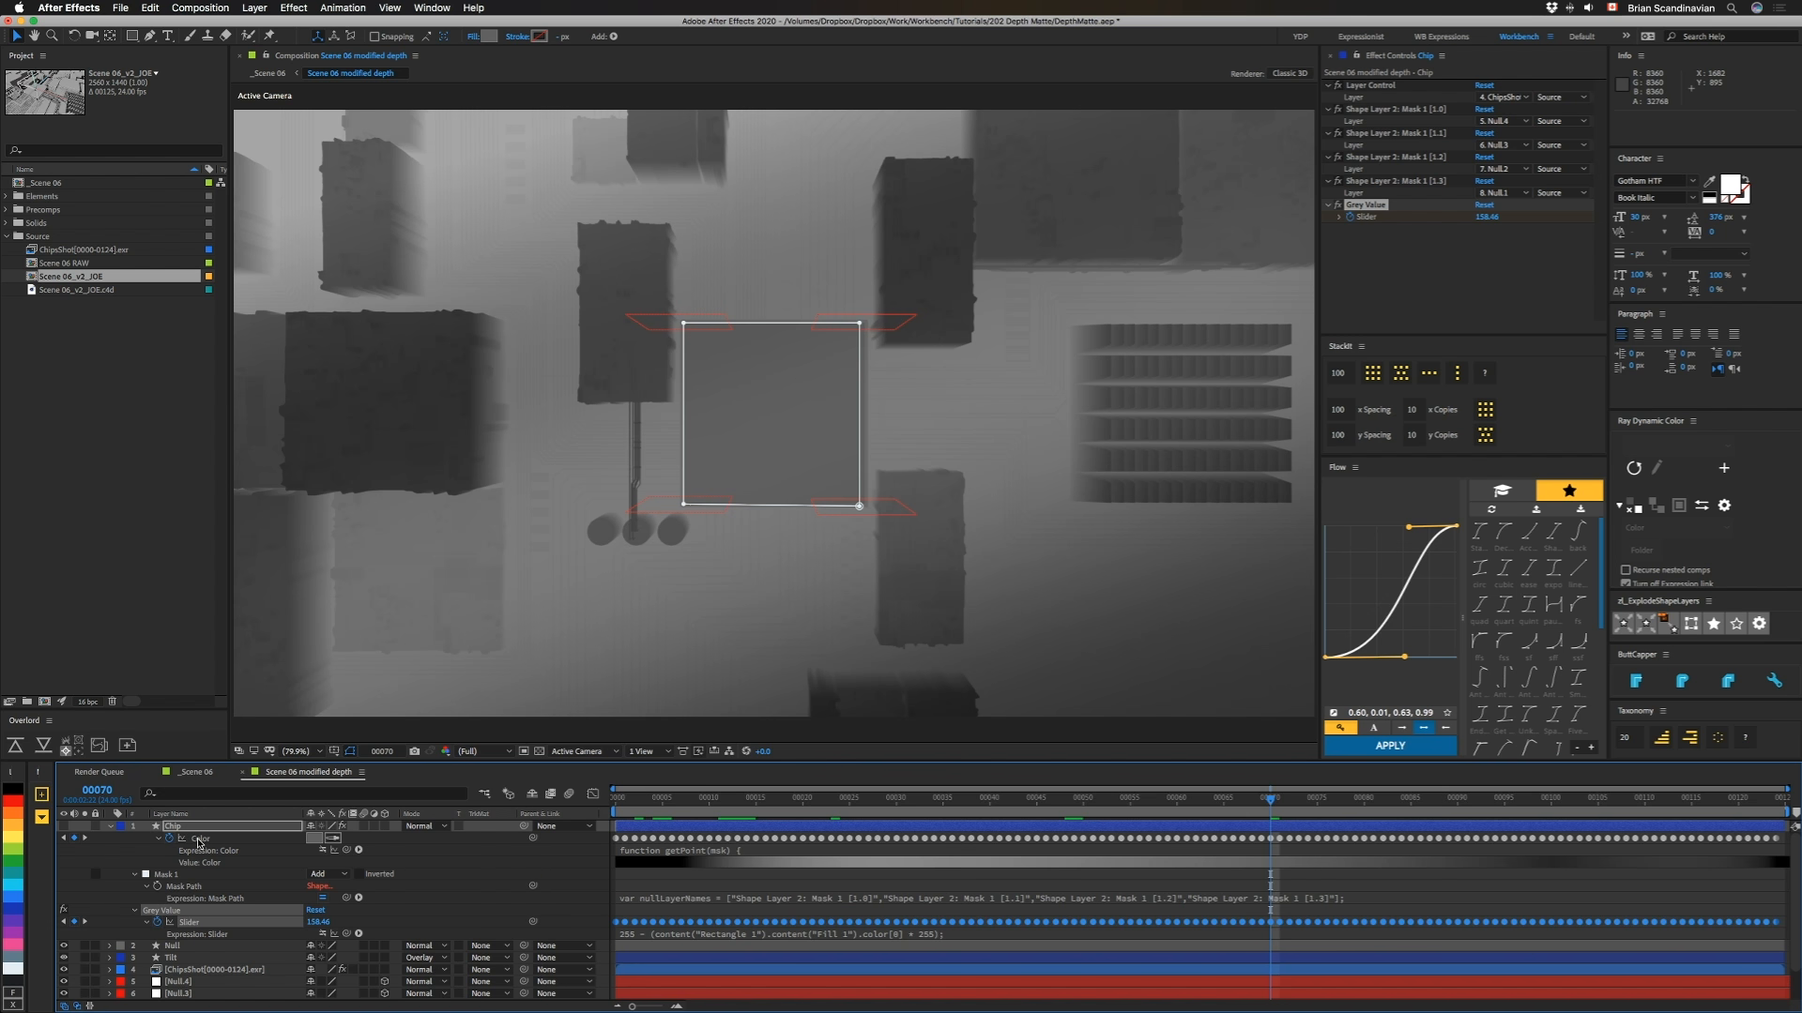
{"action": "mouse_move", "coordinate": [268, 941]}
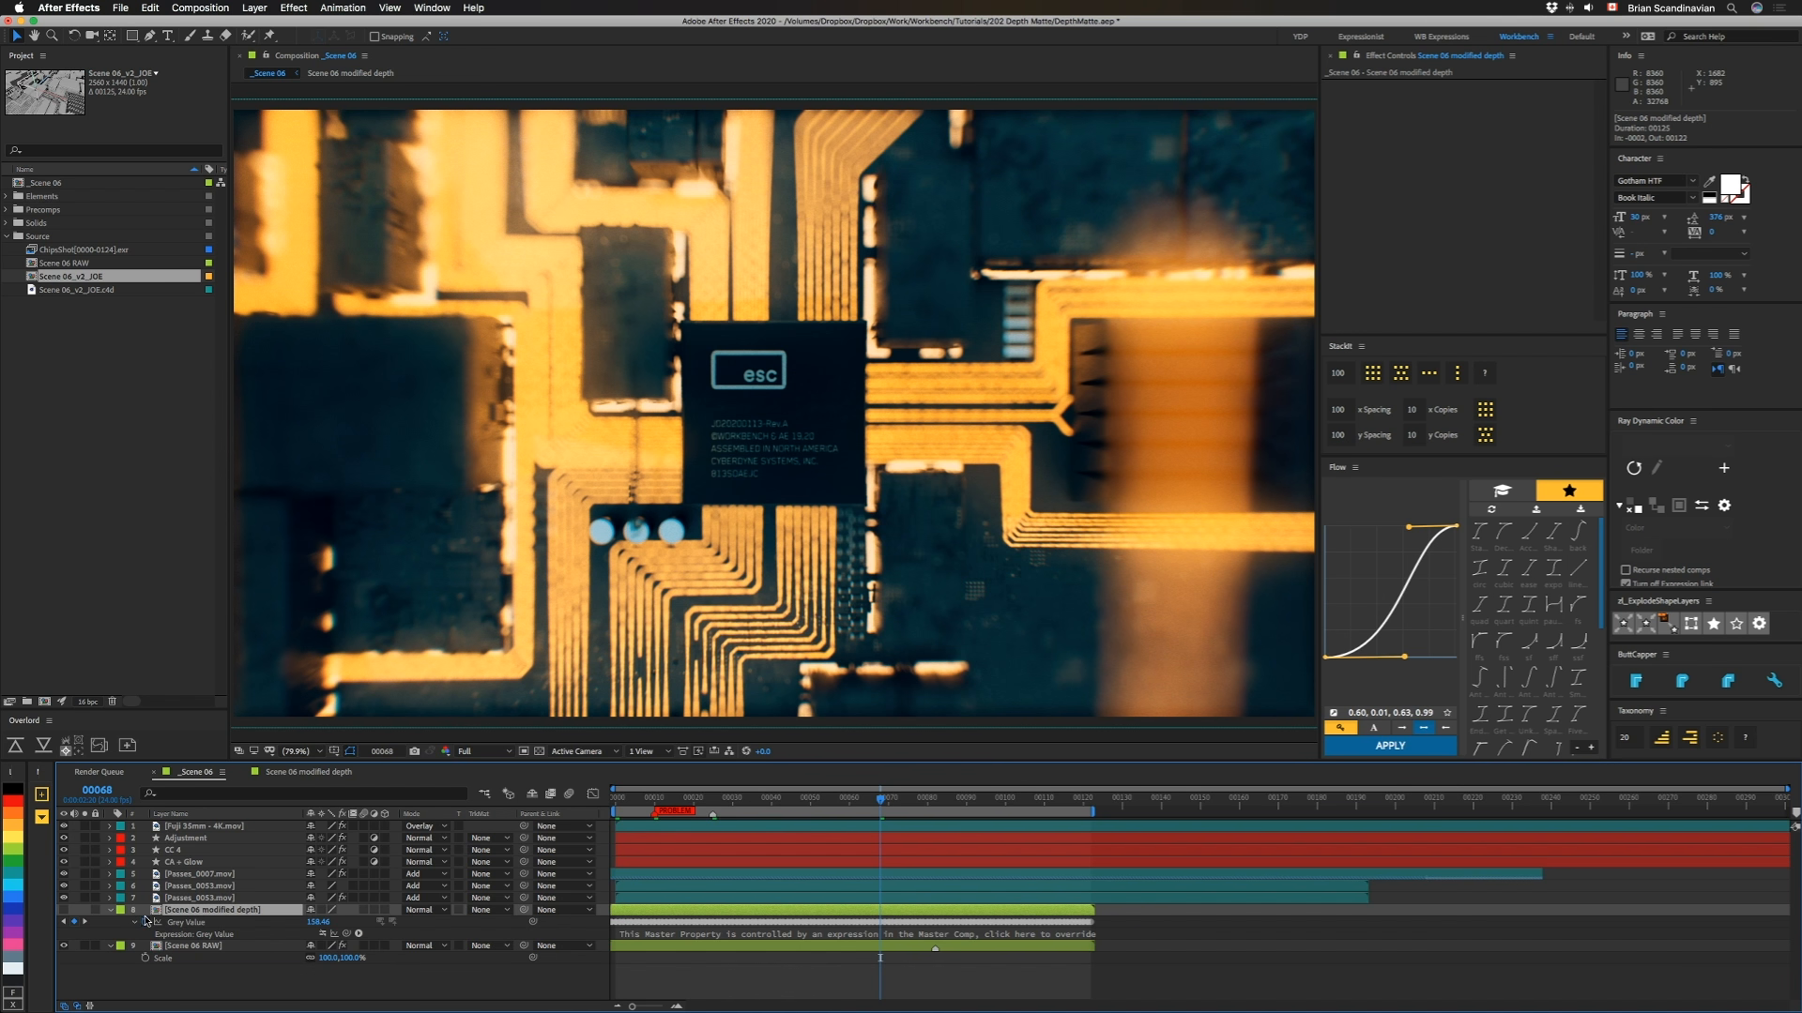
{"action": "mouse_move", "coordinate": [327, 941]}
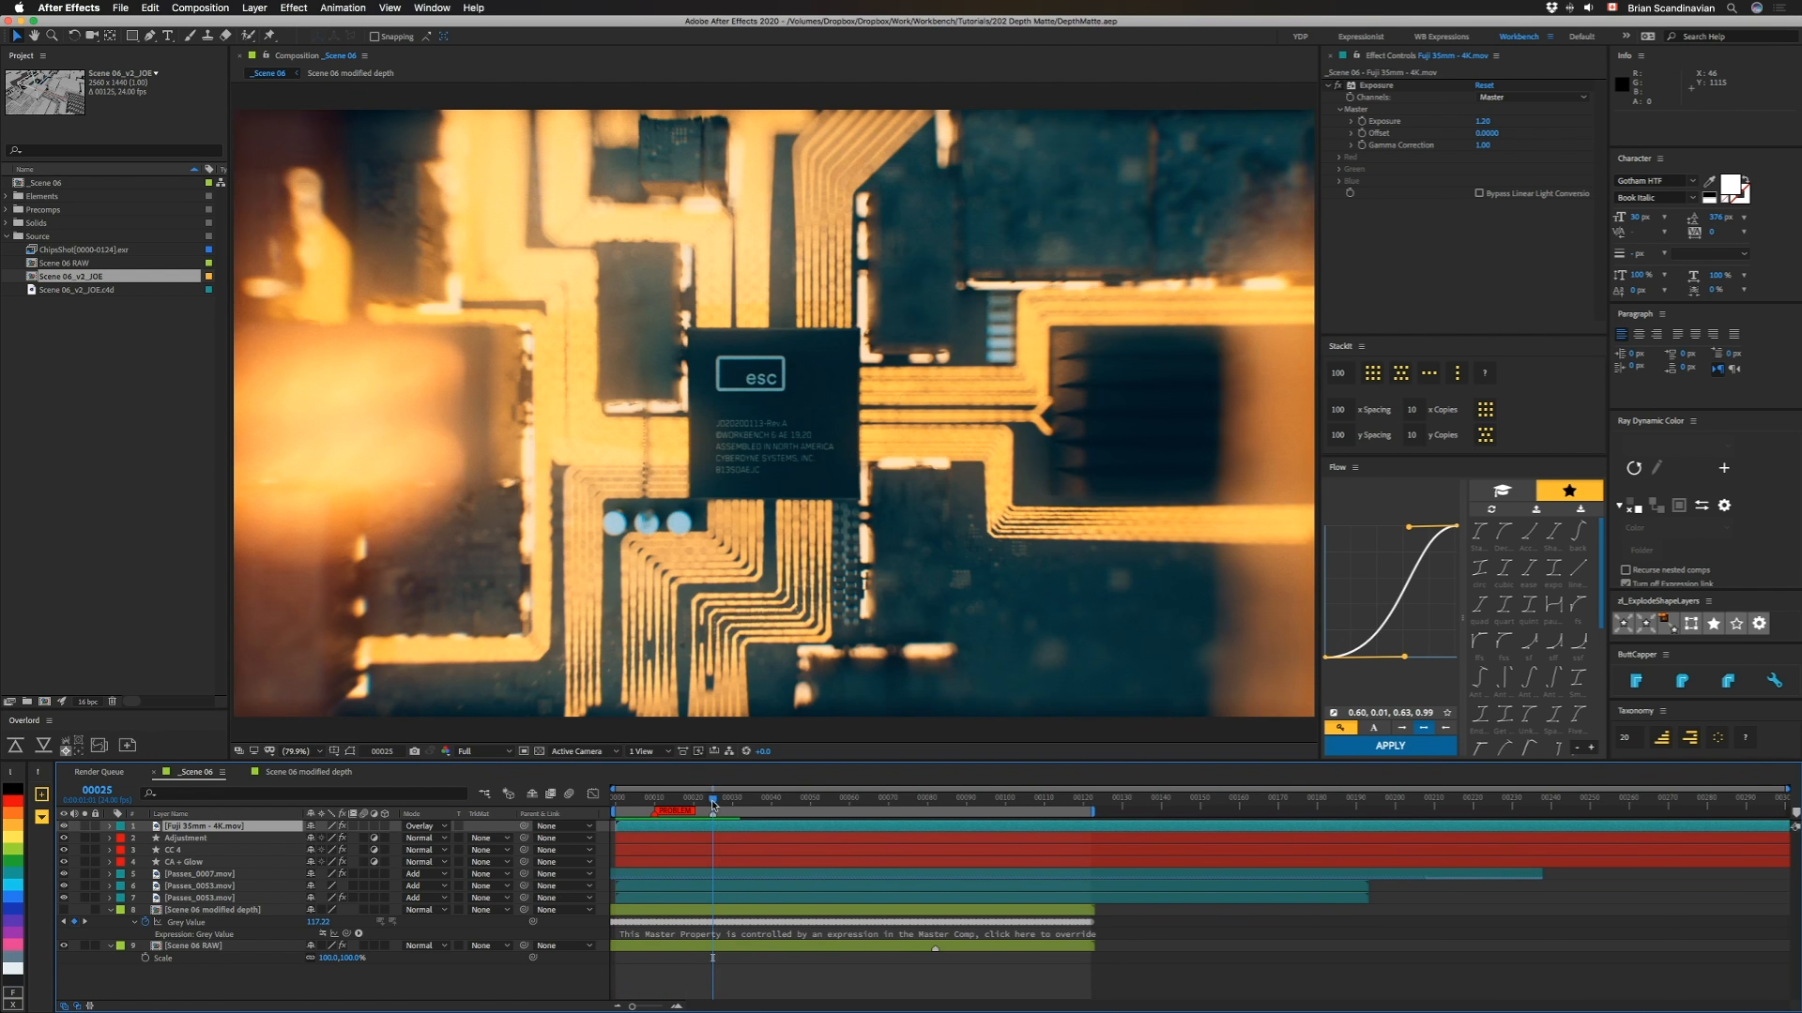
{"action": "mouse_move", "coordinate": [653, 802]}
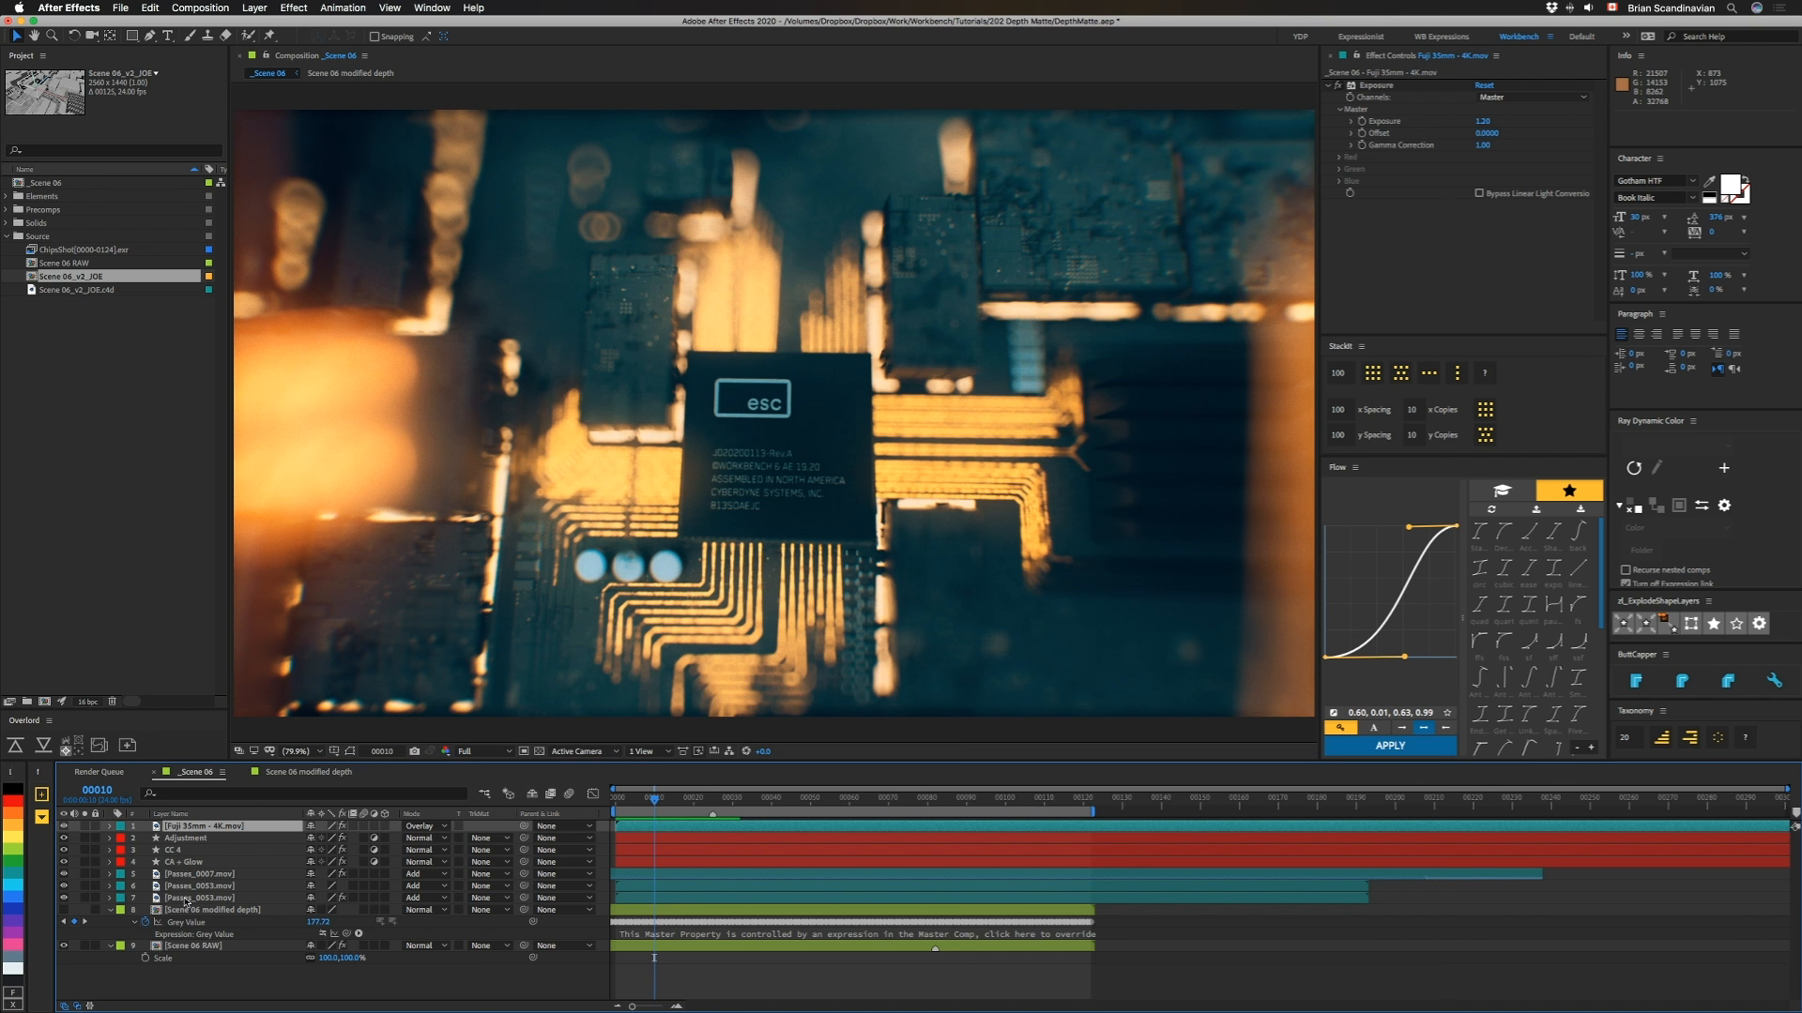
{"action": "left_click", "coordinate": [200, 897]}
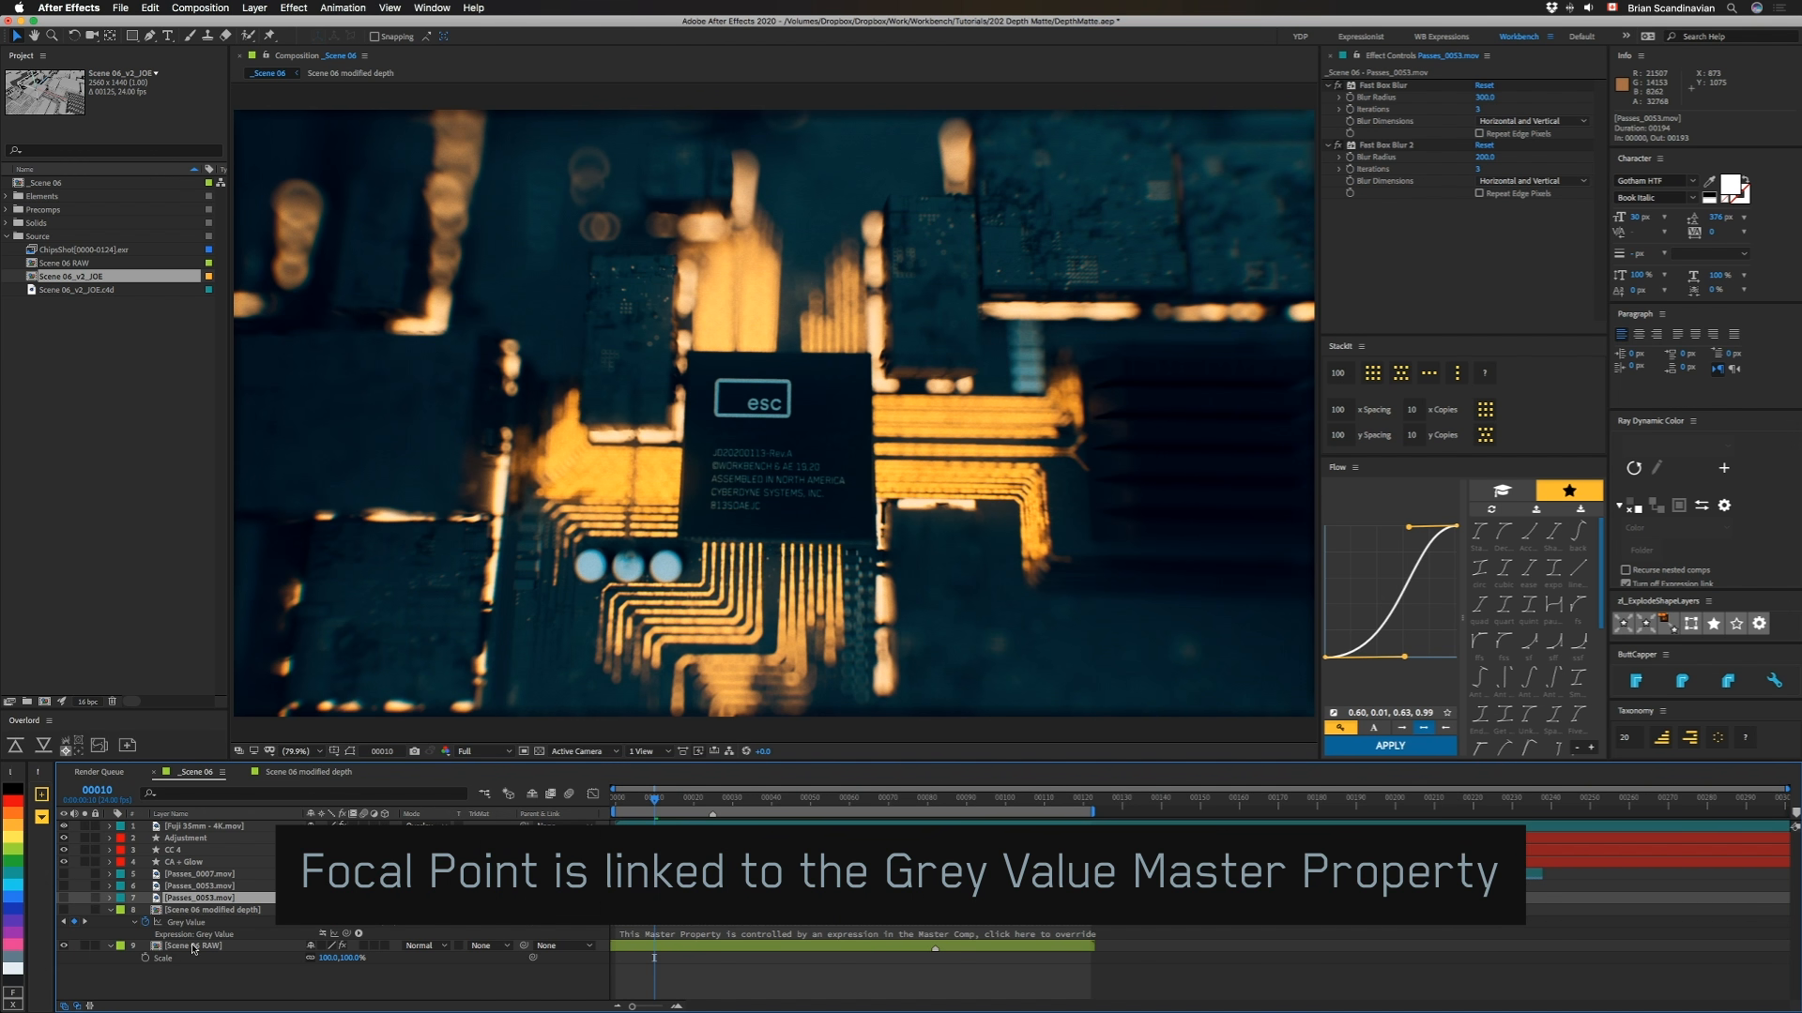
{"action": "mouse_move", "coordinate": [528, 556]}
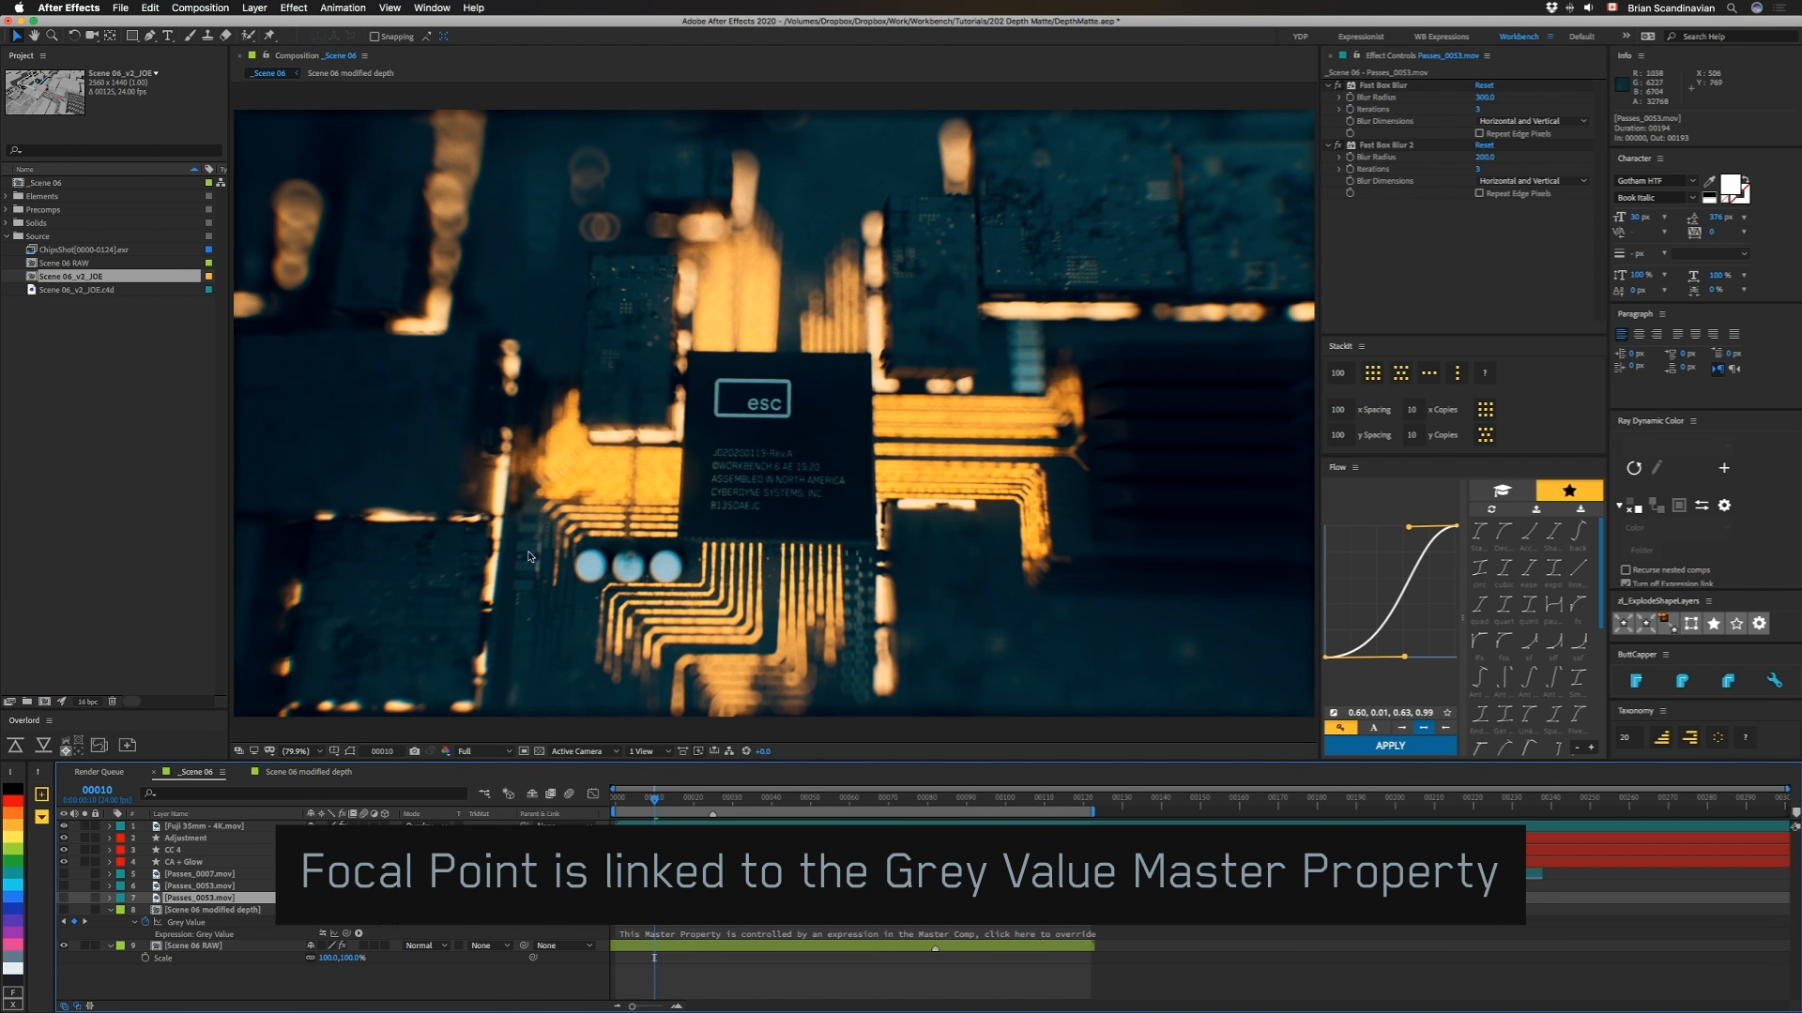
{"action": "left_click", "coordinate": [201, 864]}
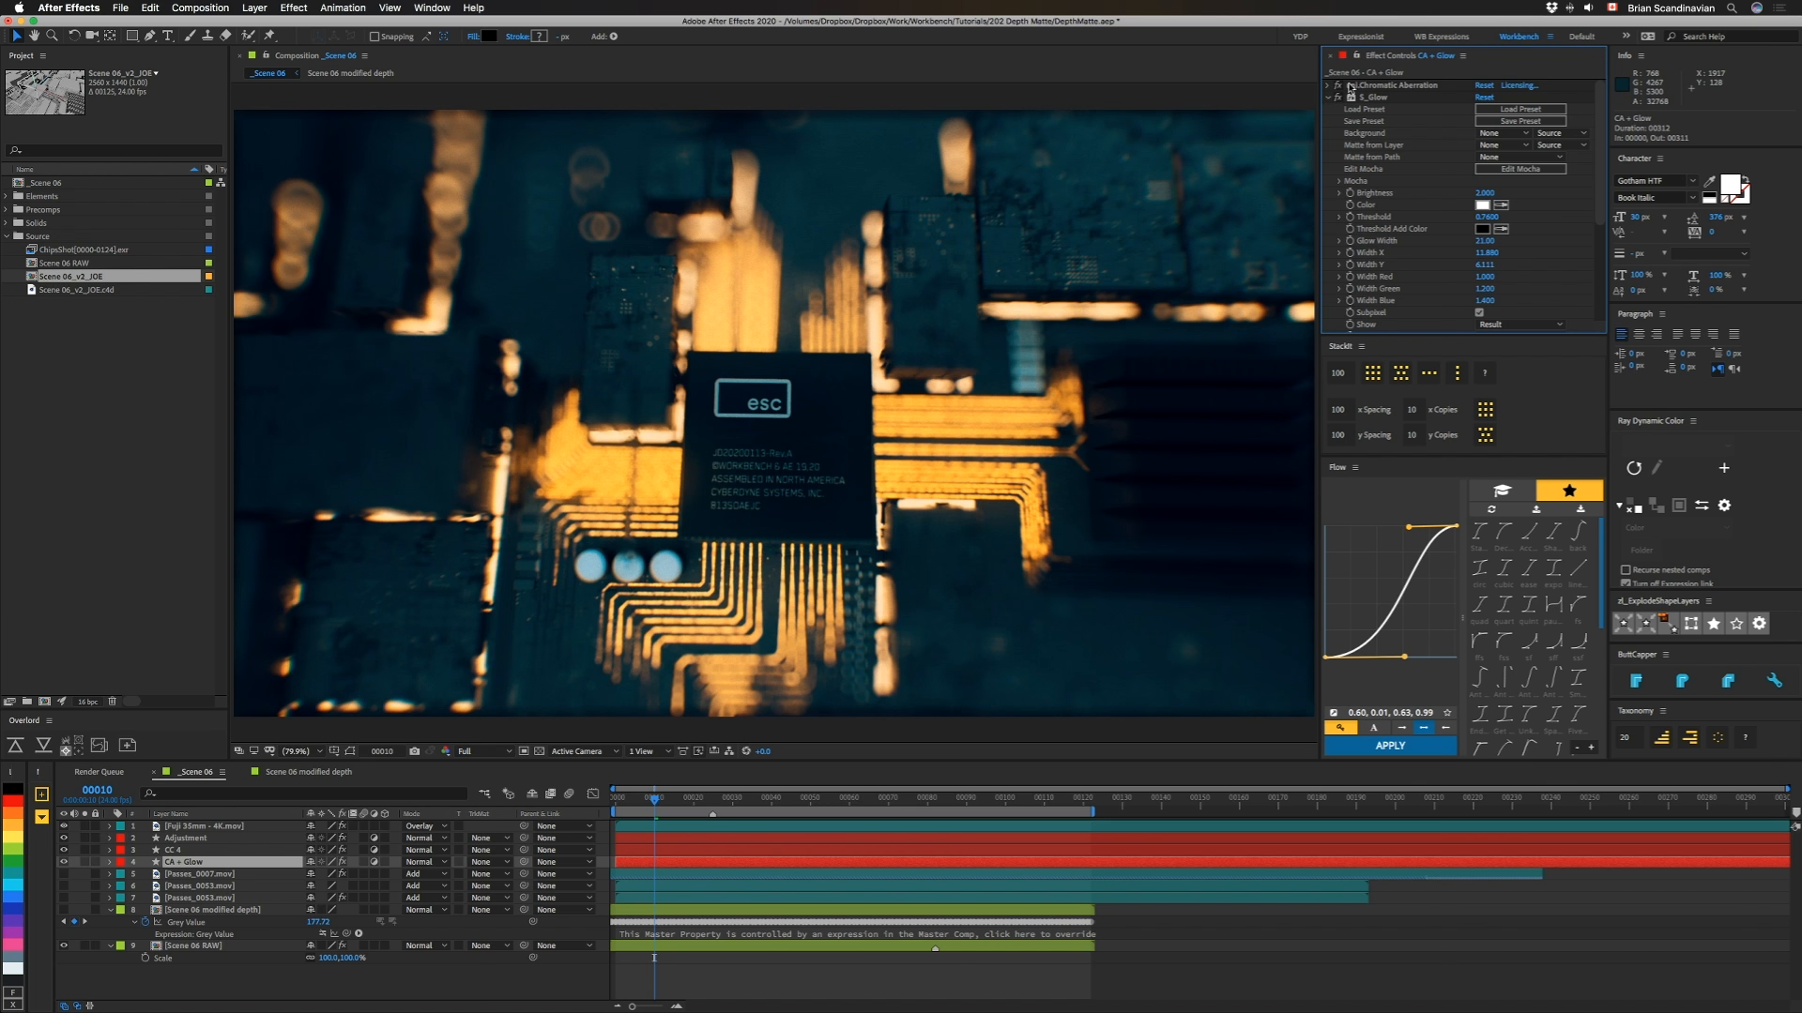
{"action": "mouse_move", "coordinate": [1385, 141]}
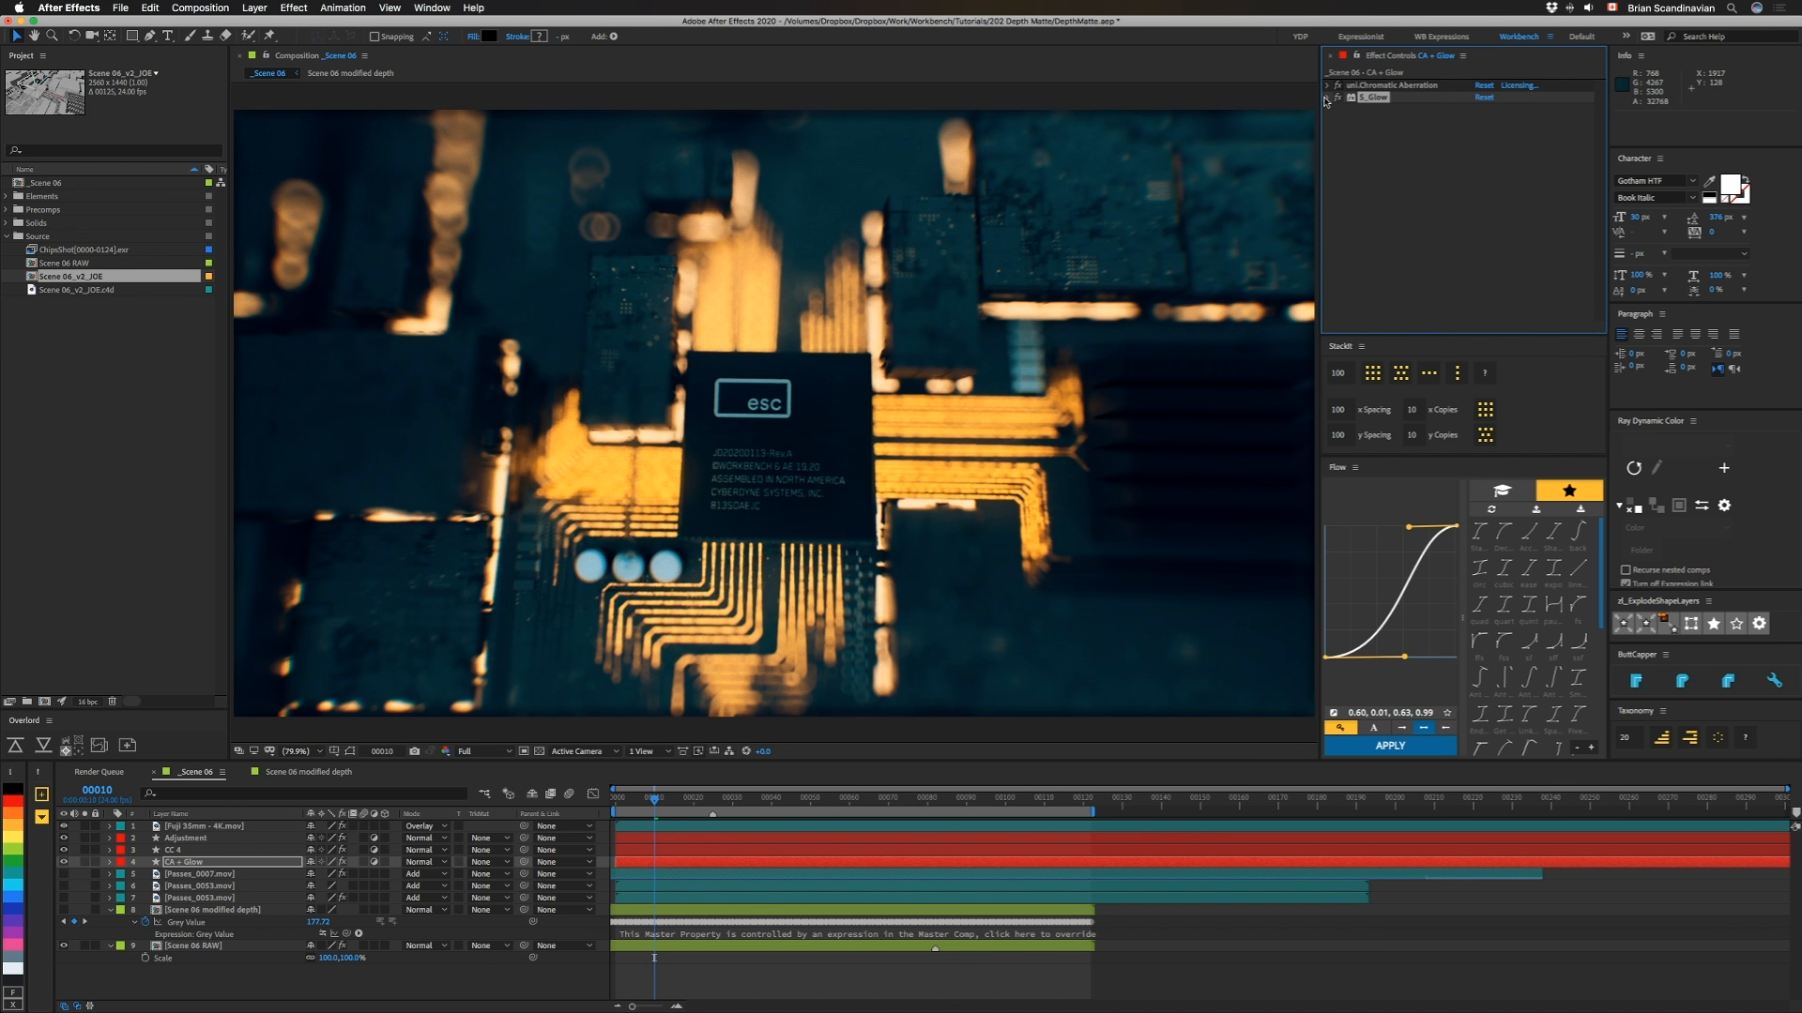
{"action": "left_click", "coordinate": [175, 850]}
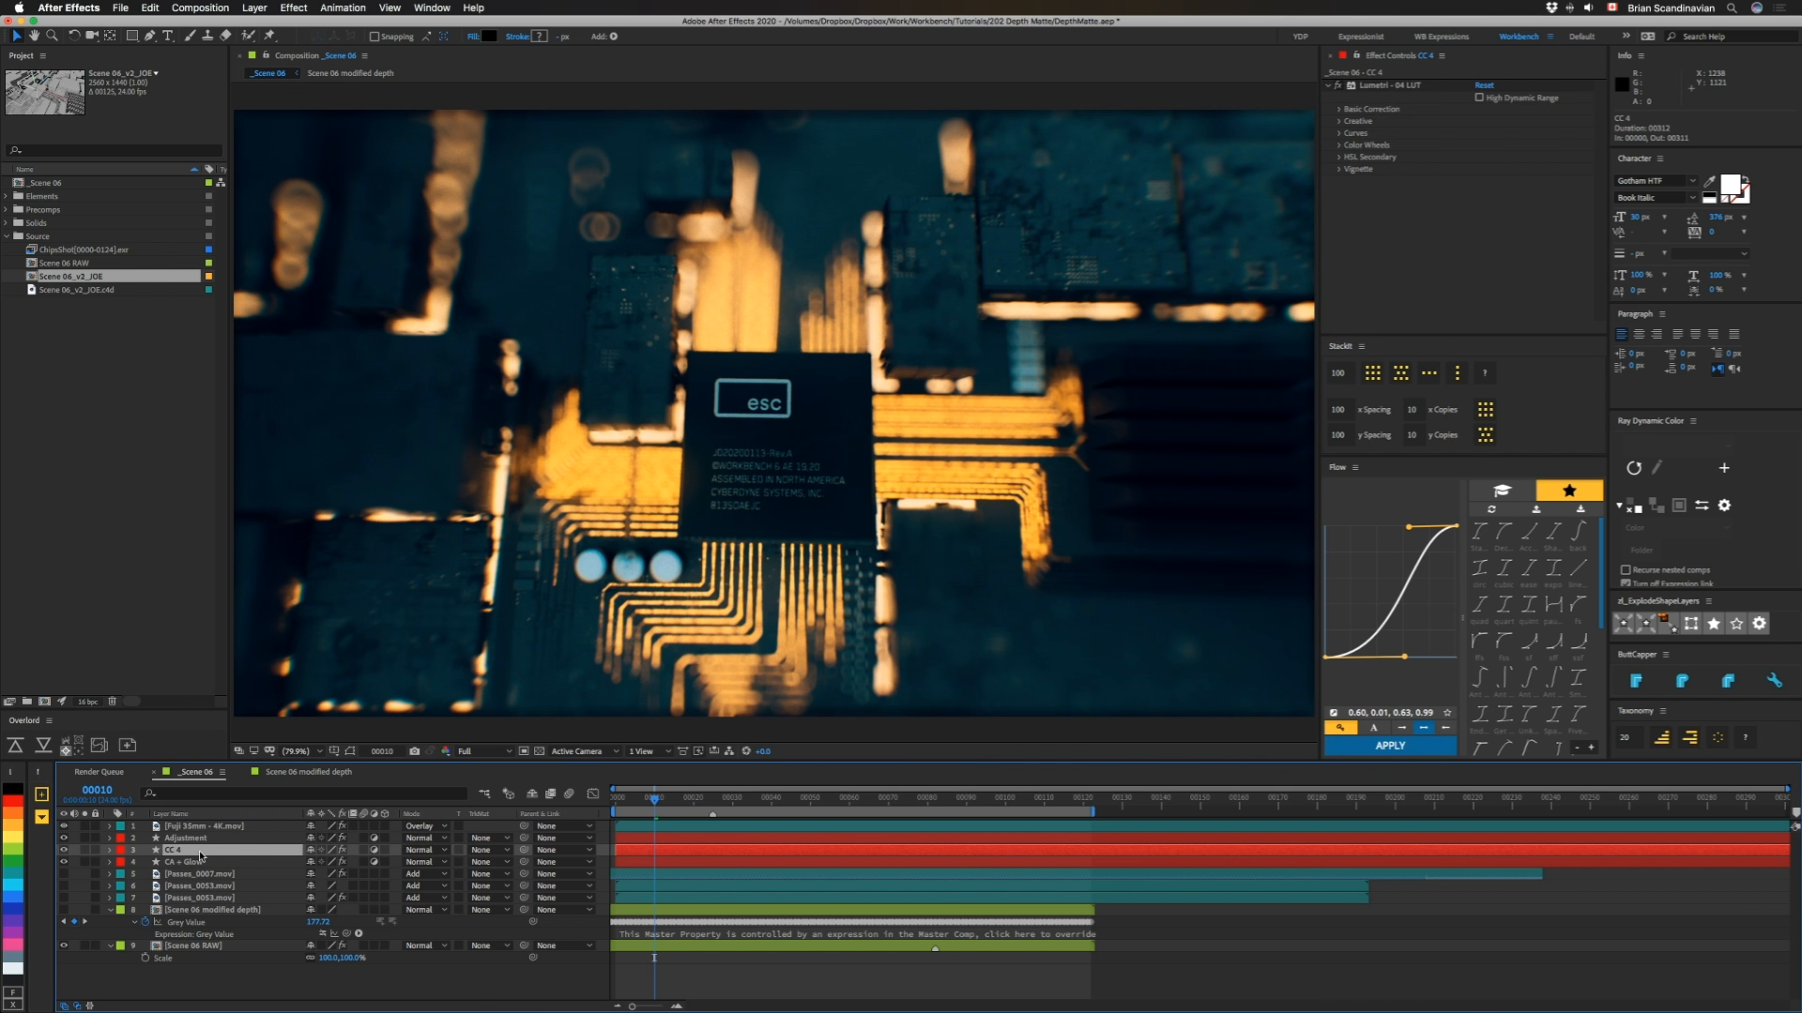
{"action": "mouse_move", "coordinate": [1483, 192]}
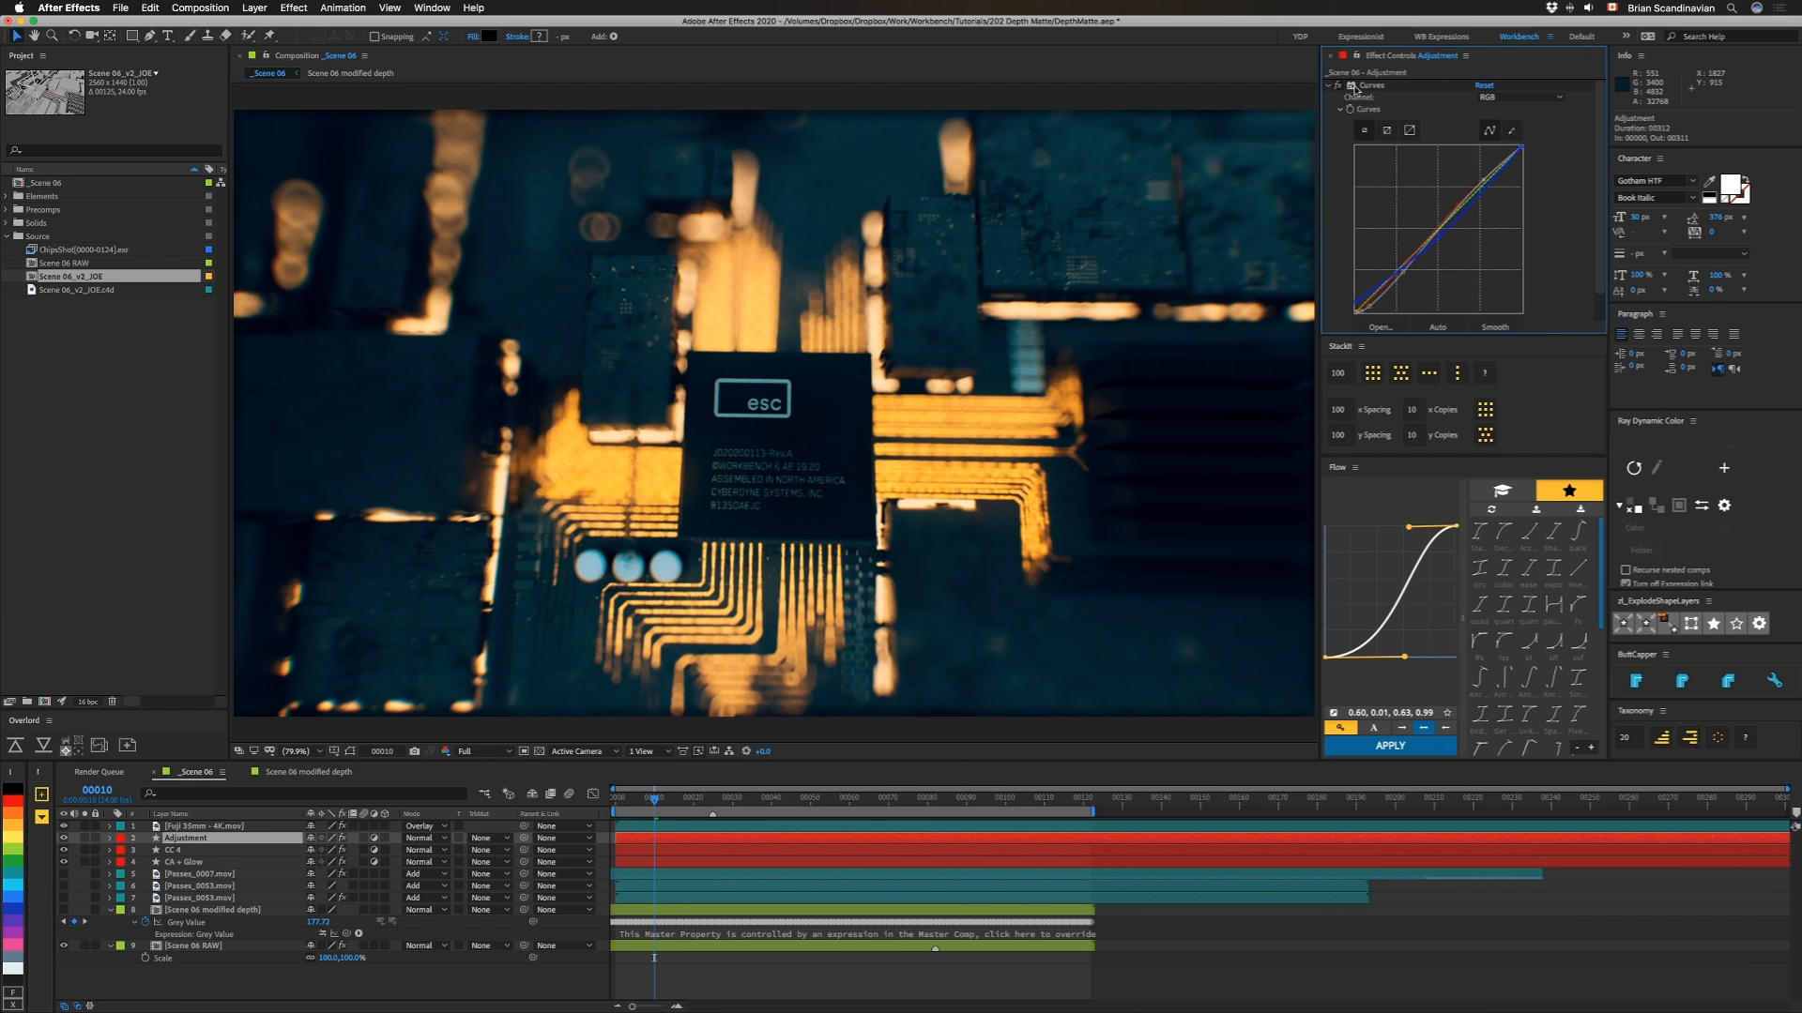
{"action": "mouse_move", "coordinate": [1066, 529]}
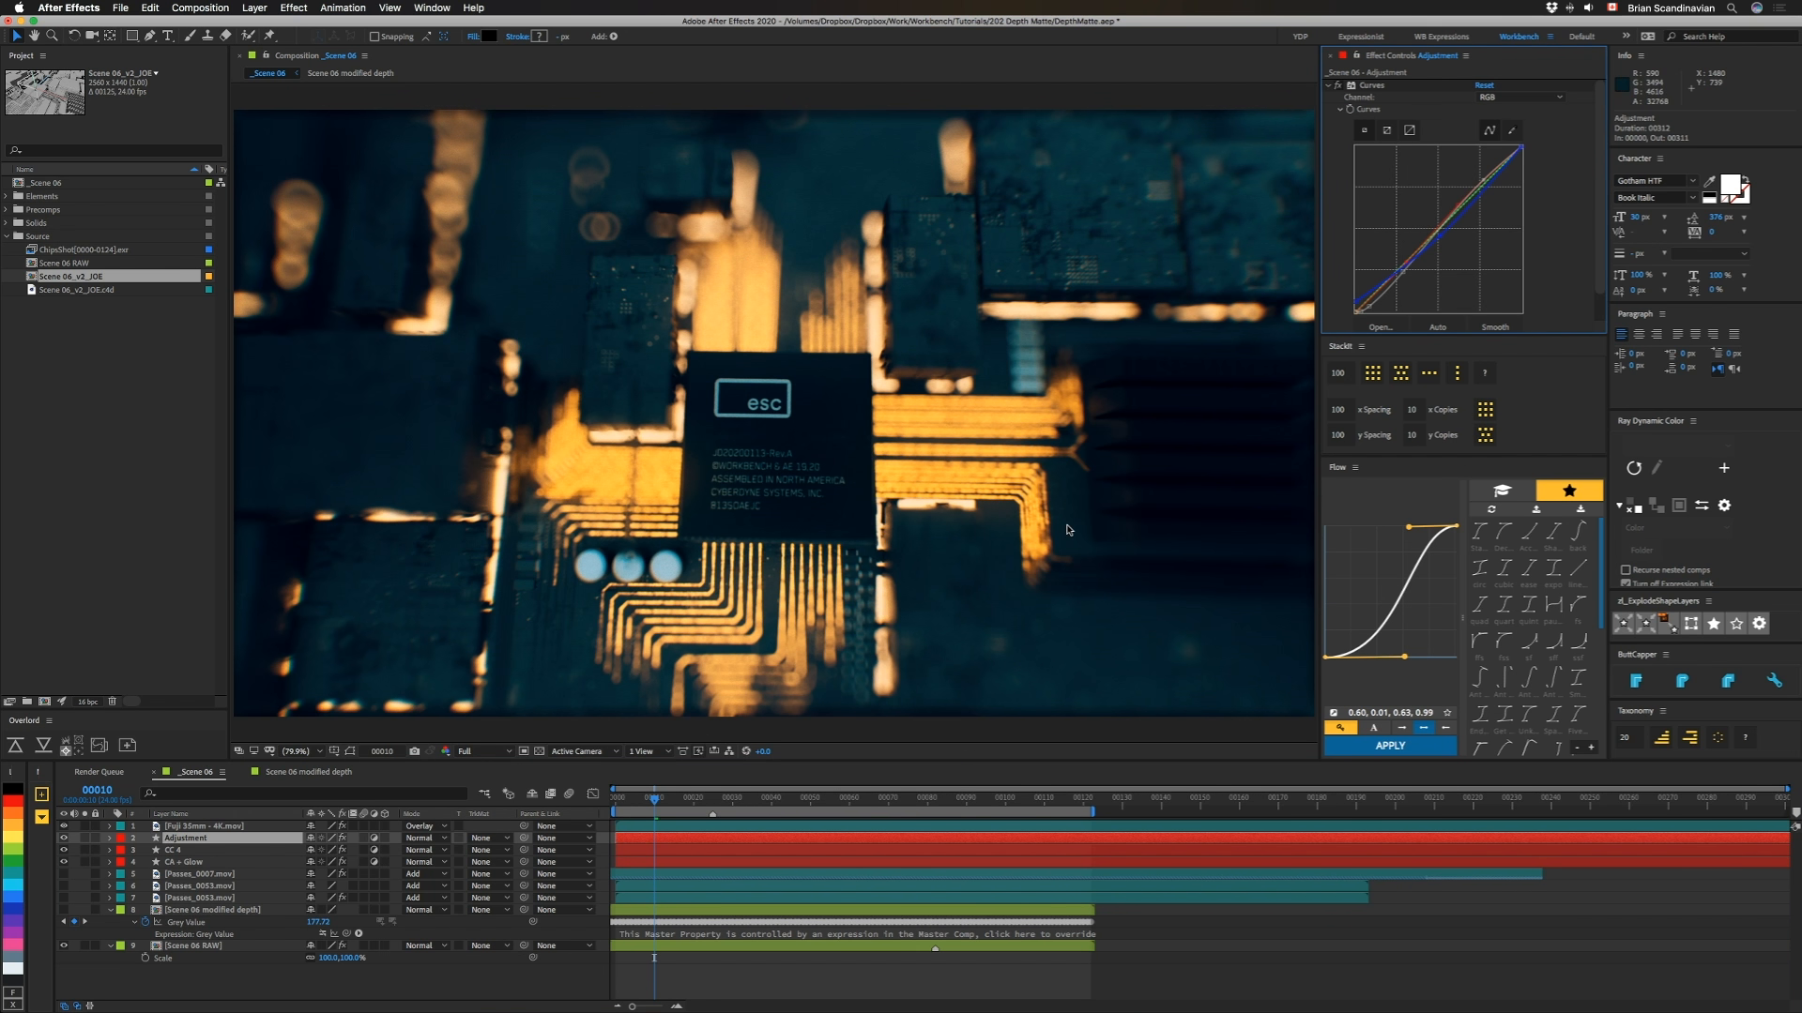
{"action": "left_click", "coordinate": [195, 826]}
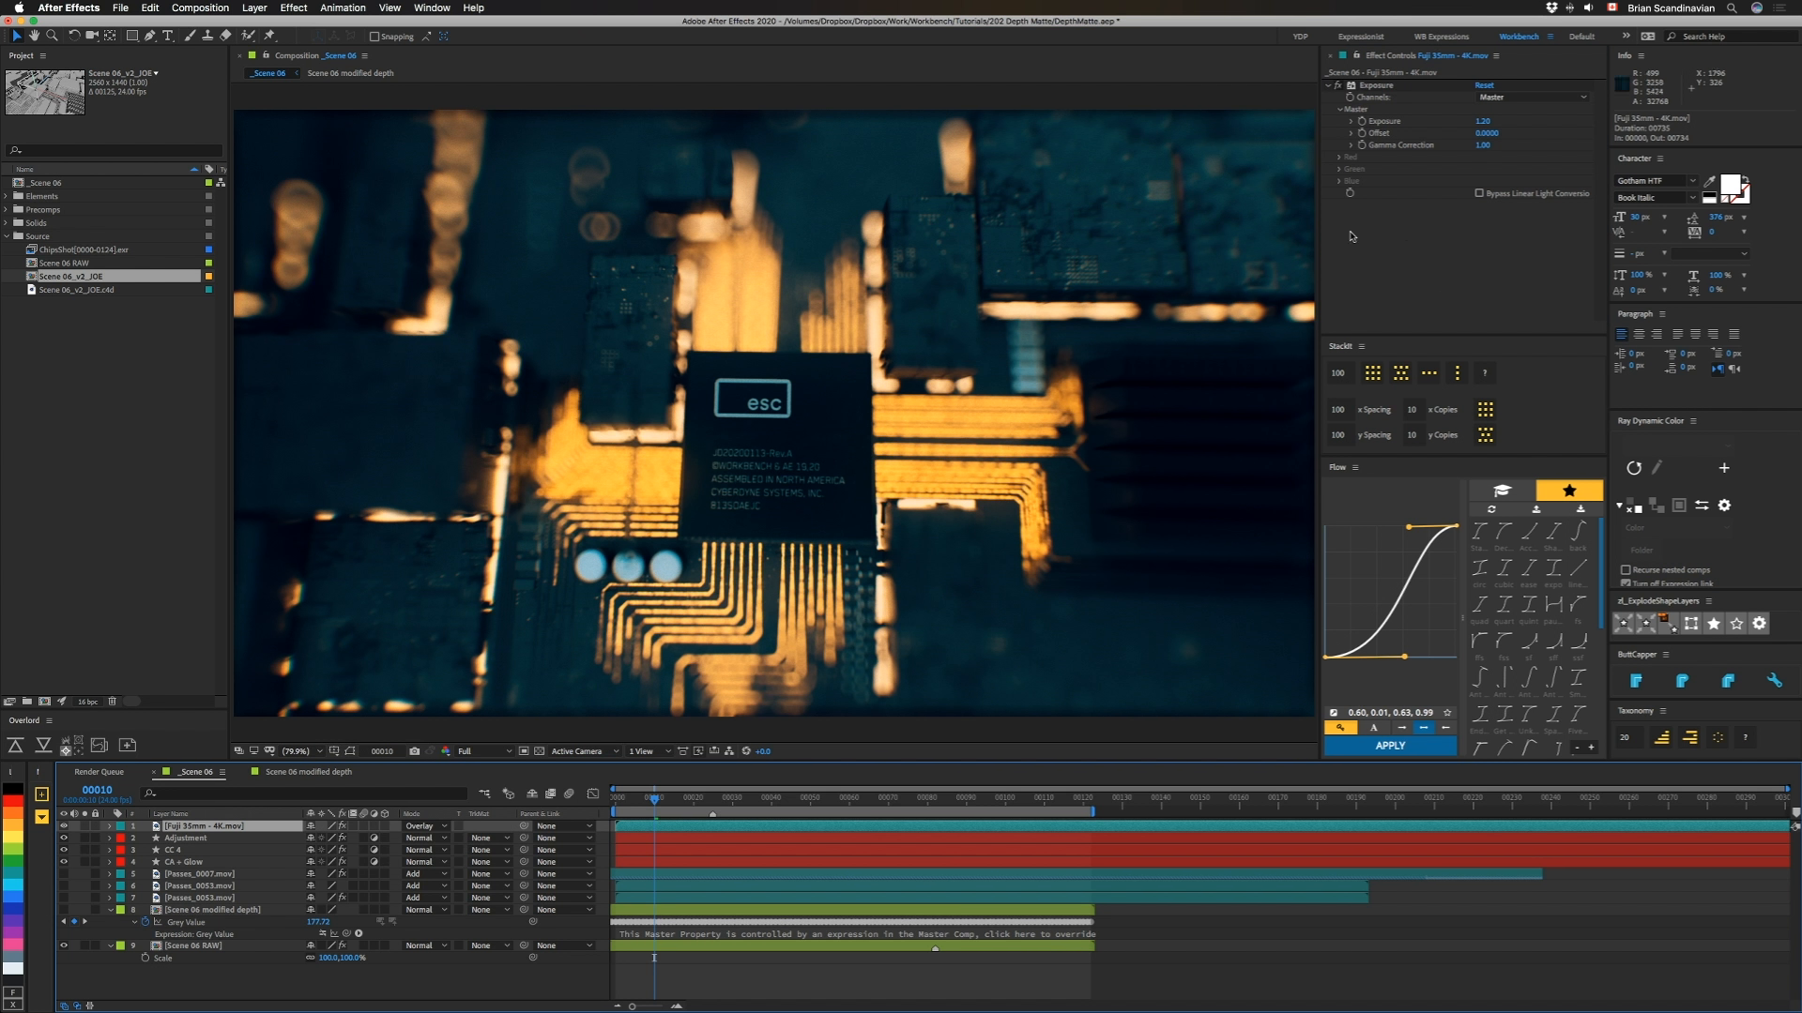
{"action": "mouse_move", "coordinate": [1468, 120]}
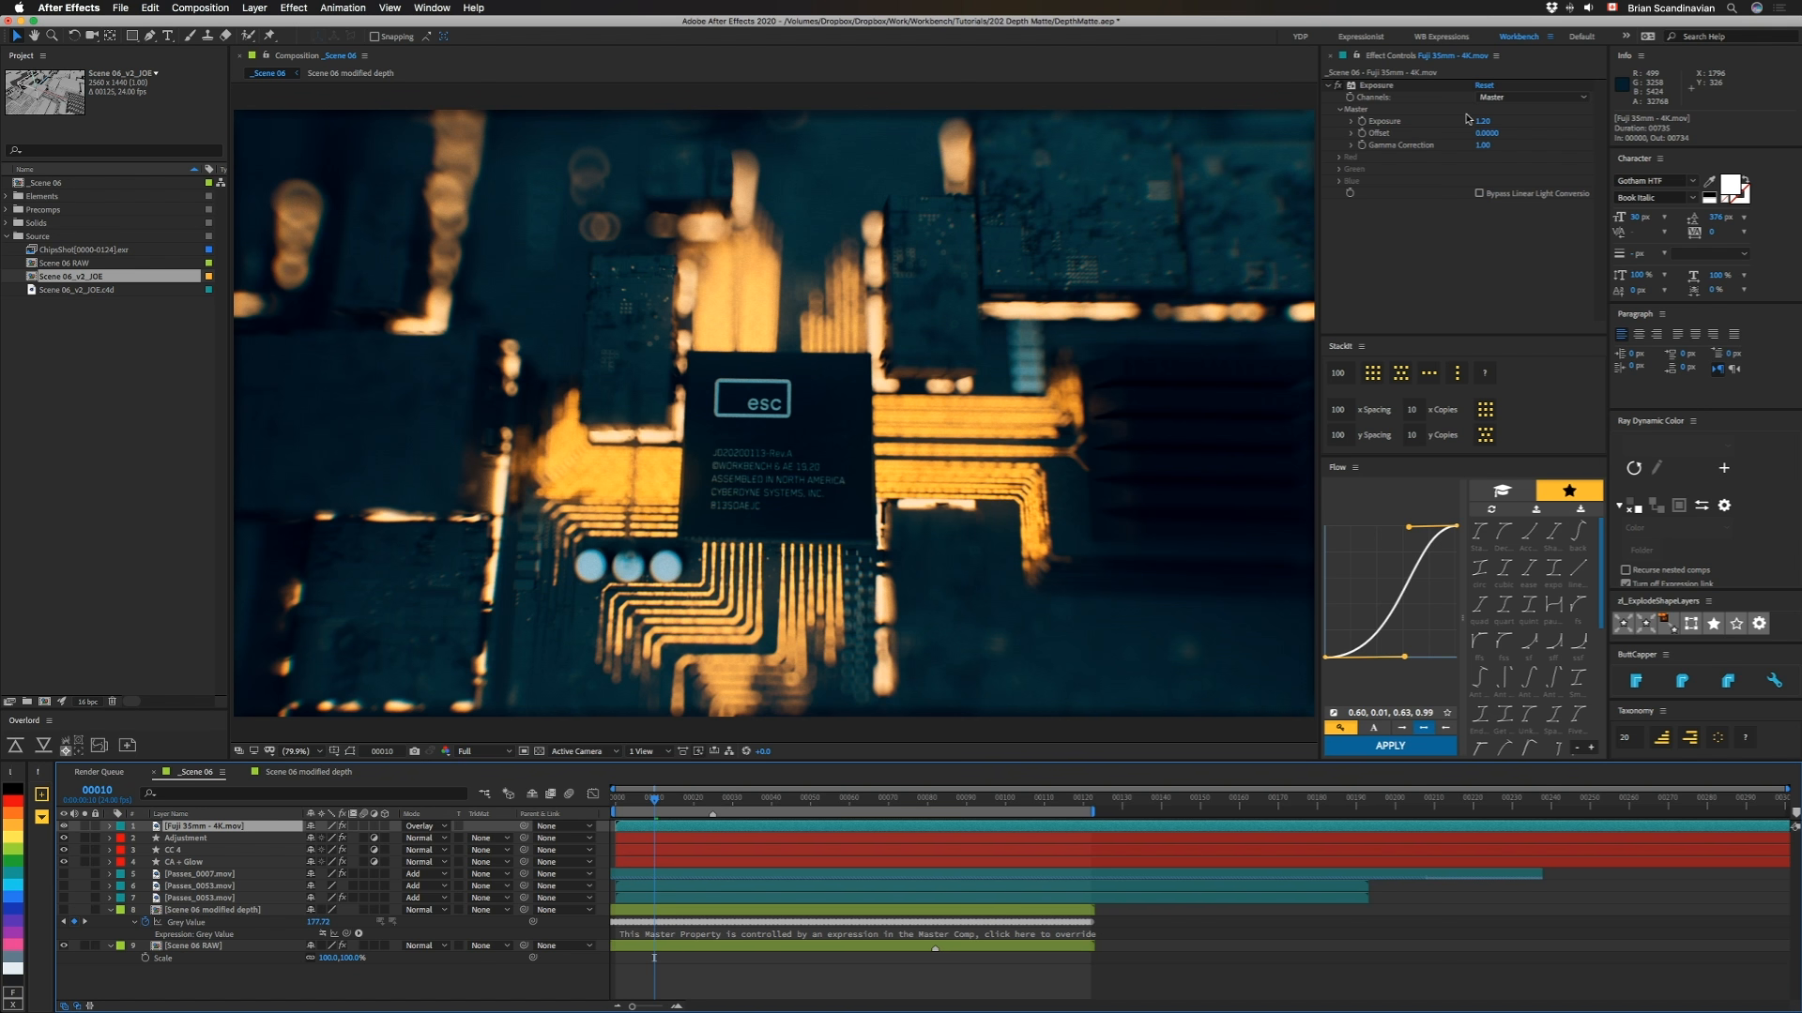